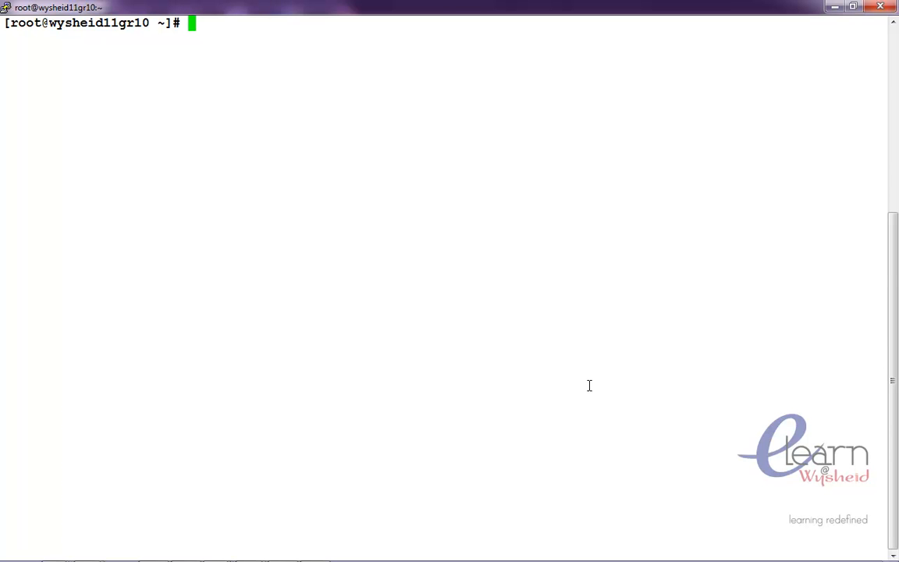
Abandon a half-typed useradd, then run groupadd -g students, which fails with an invalid numeric argument.
{"action": "type", "text": "userad"}
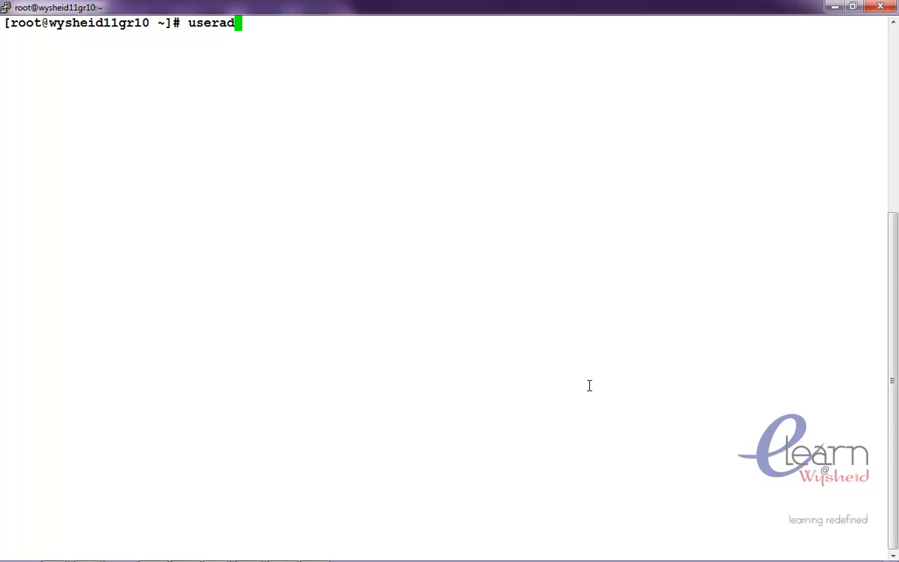
{"action": "type", "text": "d"}
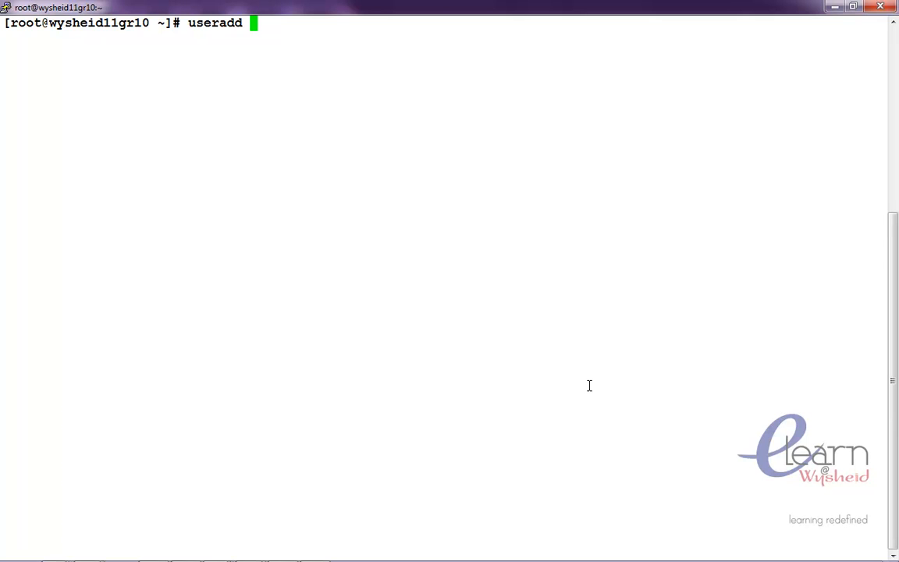
{"action": "key", "text": "BackSpace"}
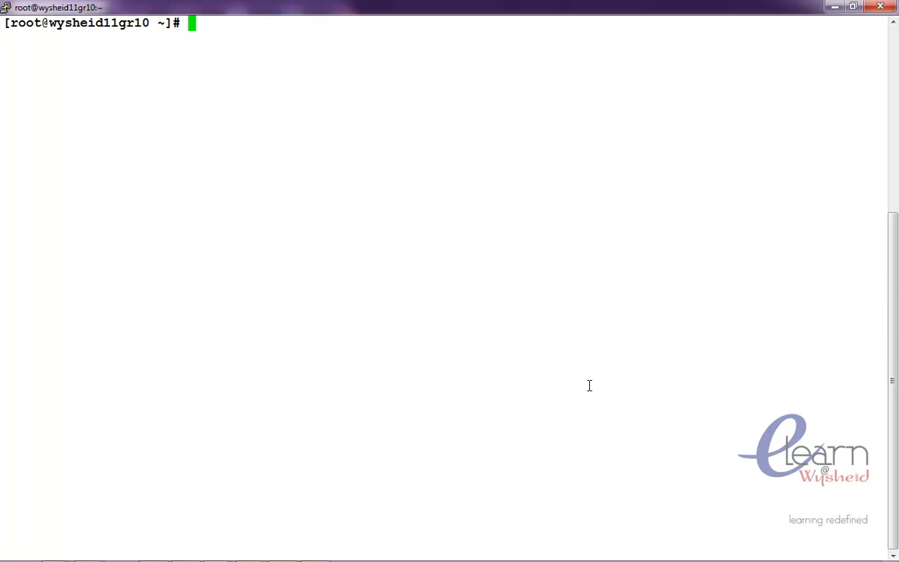
{"action": "type", "text": "gr"}
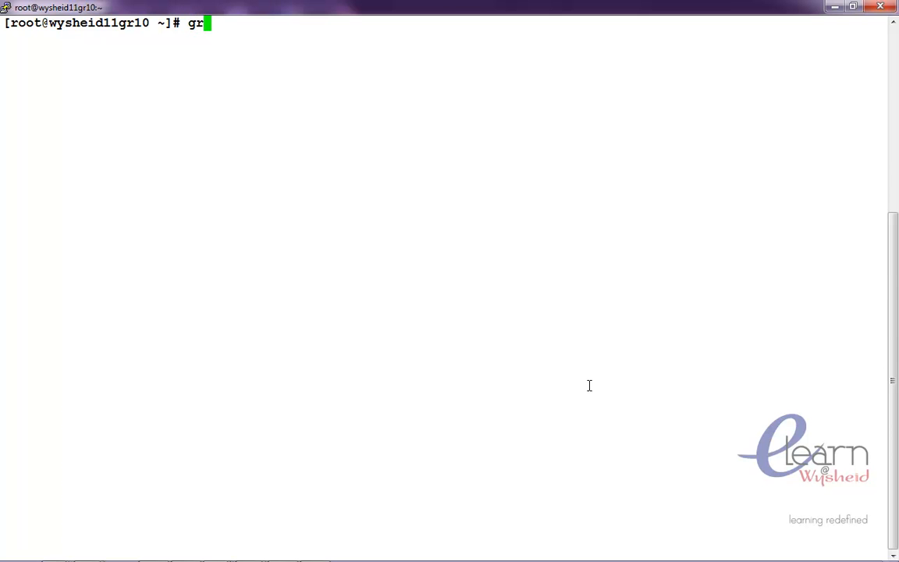
{"action": "type", "text": "oupadd"}
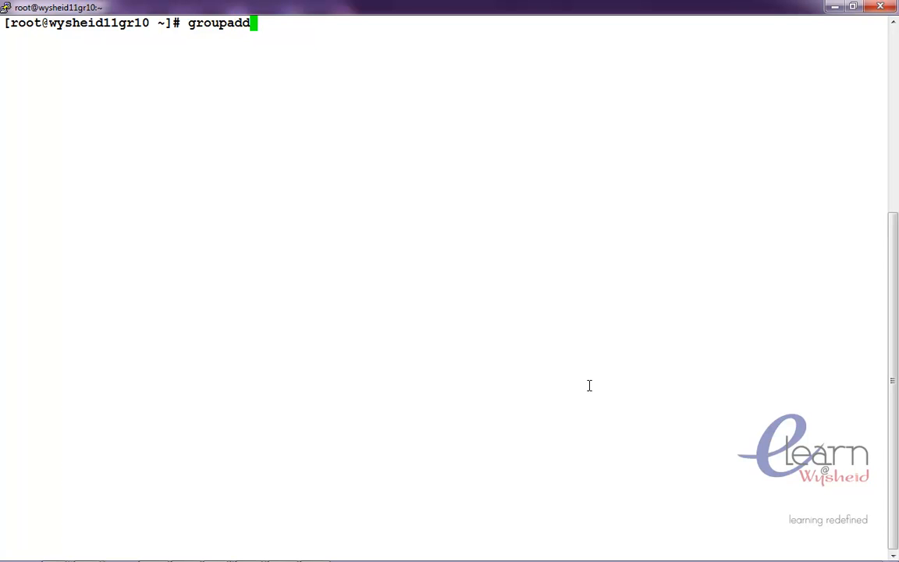
{"action": "type", "text": "-g stud"}
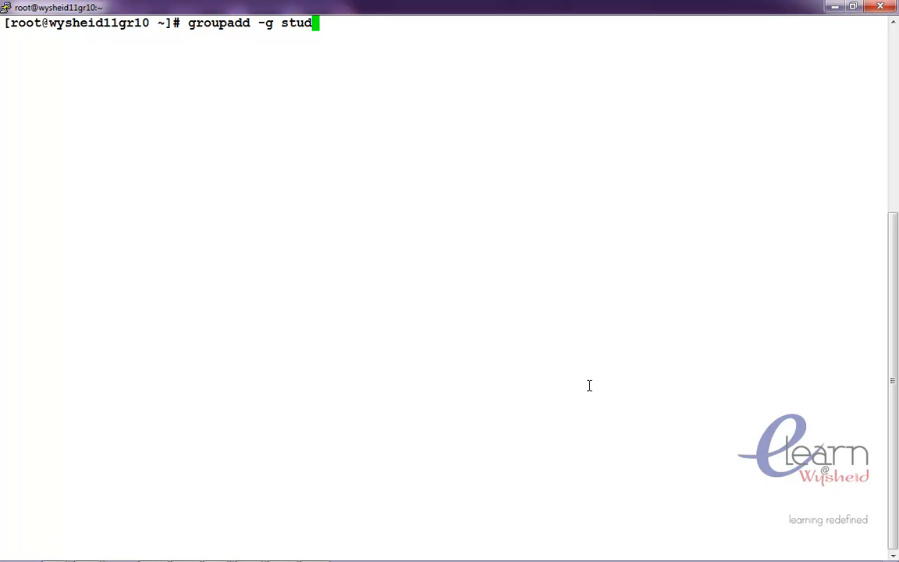
{"action": "key", "text": "Return"}
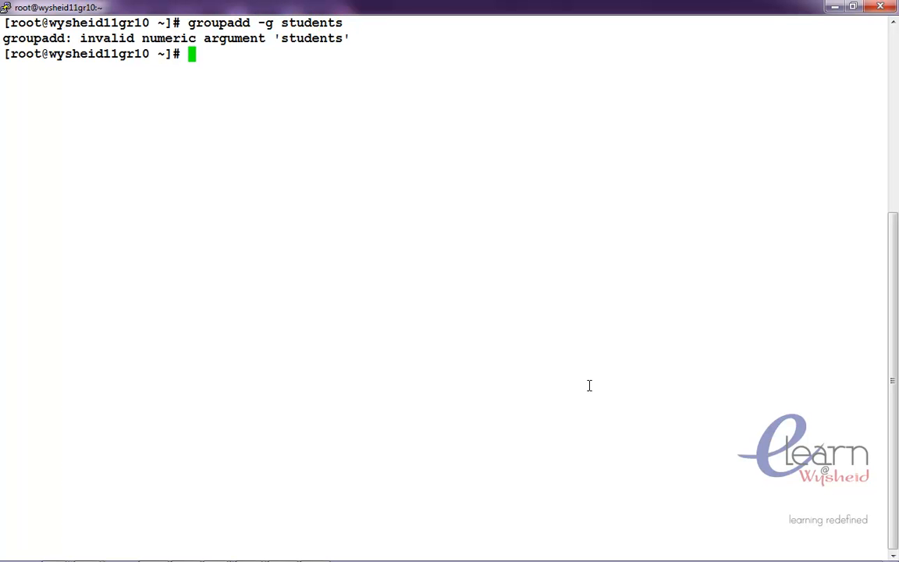
Recall the command and create the students group with GID 800 (groupadd -g 800 students).
{"action": "type", "text": "groupadd -g students"}
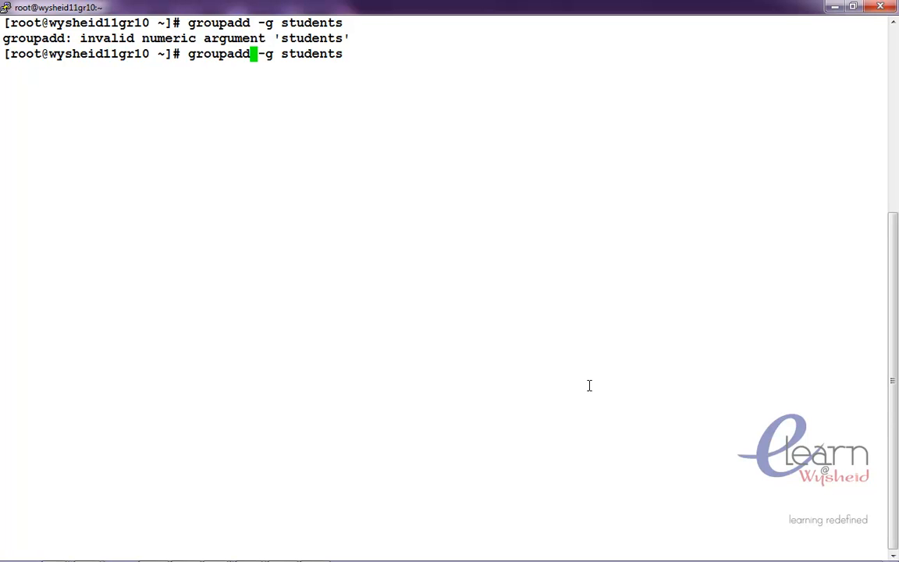
{"action": "key", "text": "Right"}
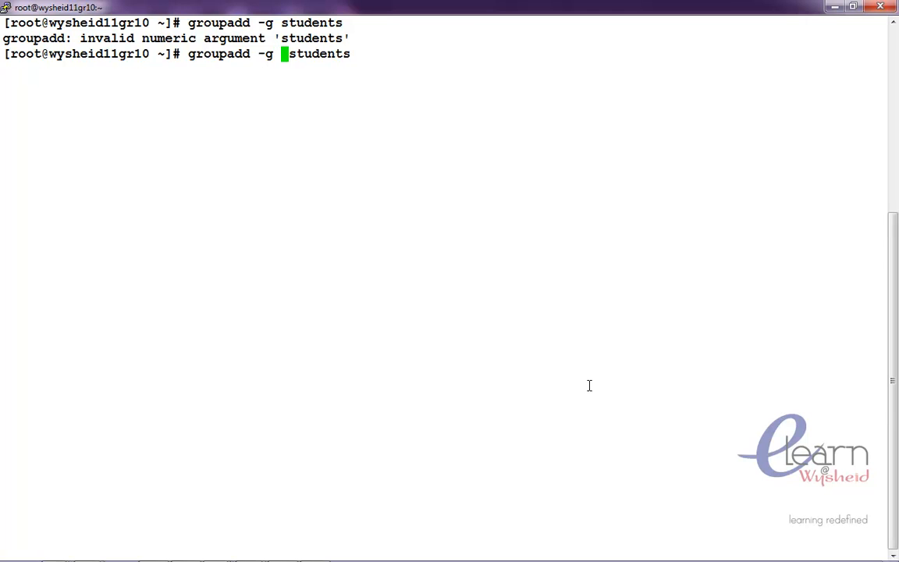
{"action": "type", "text": "800"}
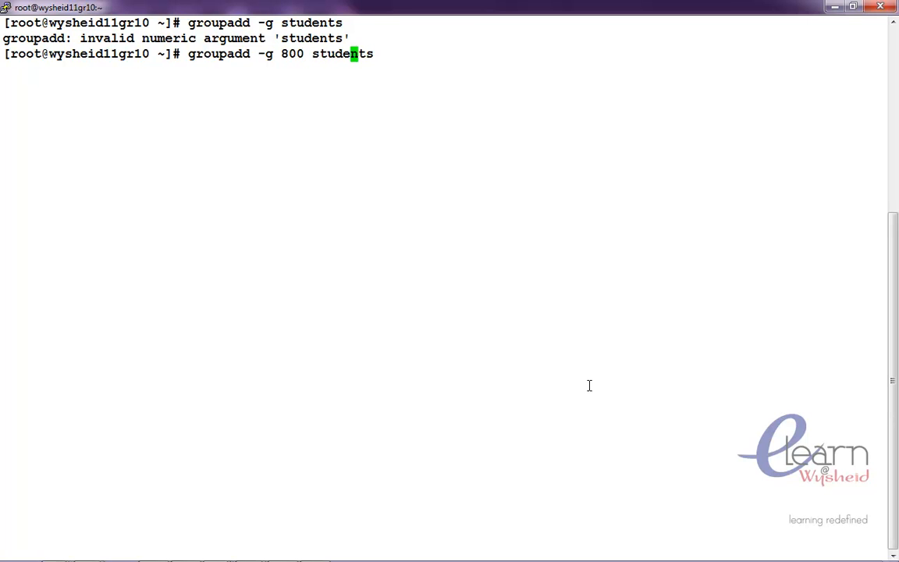
{"action": "key", "text": "Return"}
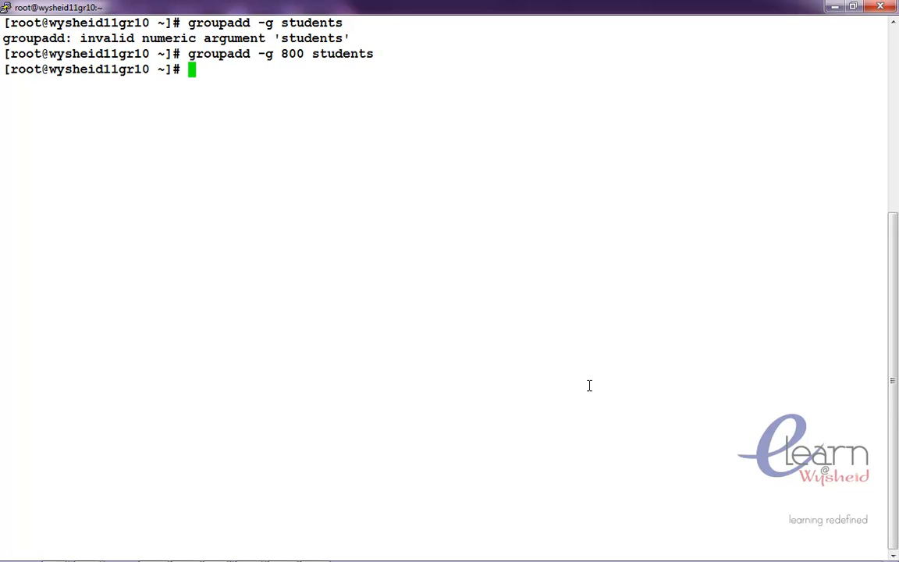
Create user vimal with students as its primary group (useradd -g students vimal).
{"action": "type", "text": "user"}
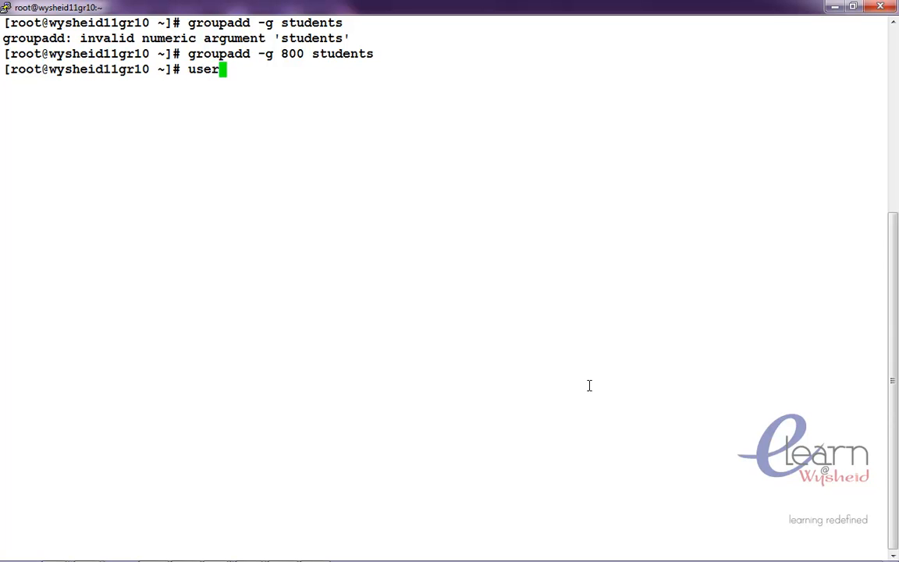
{"action": "type", "text": "add"}
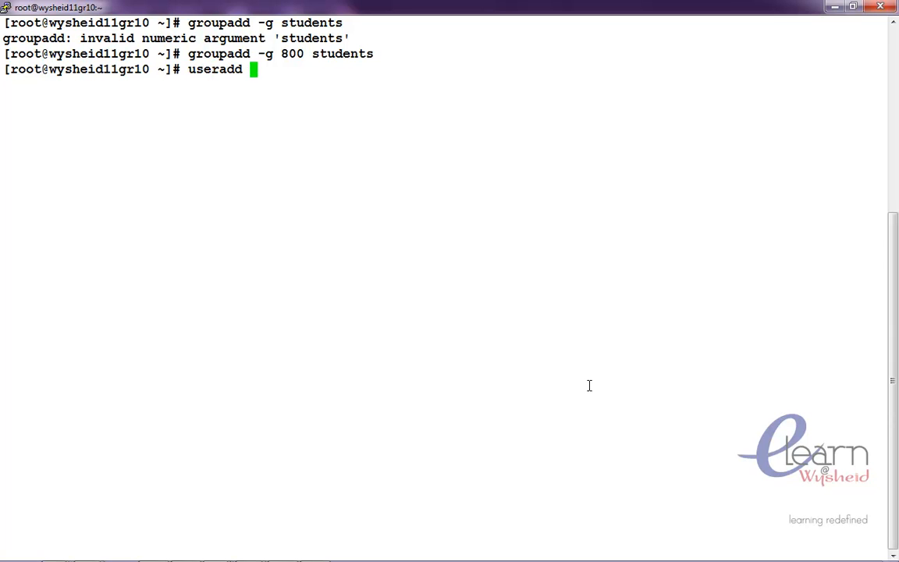
{"action": "type", "text": "-g student"}
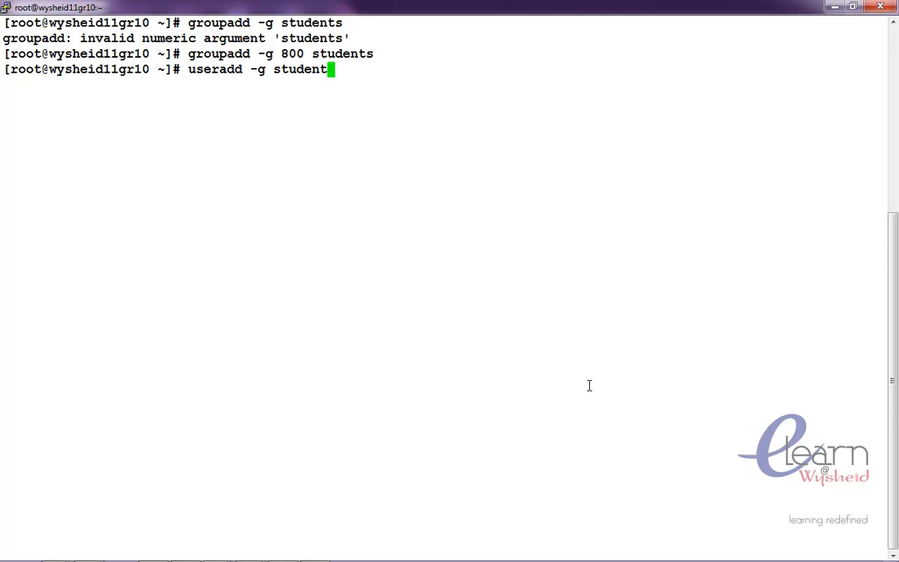
{"action": "type", "text": "s"}
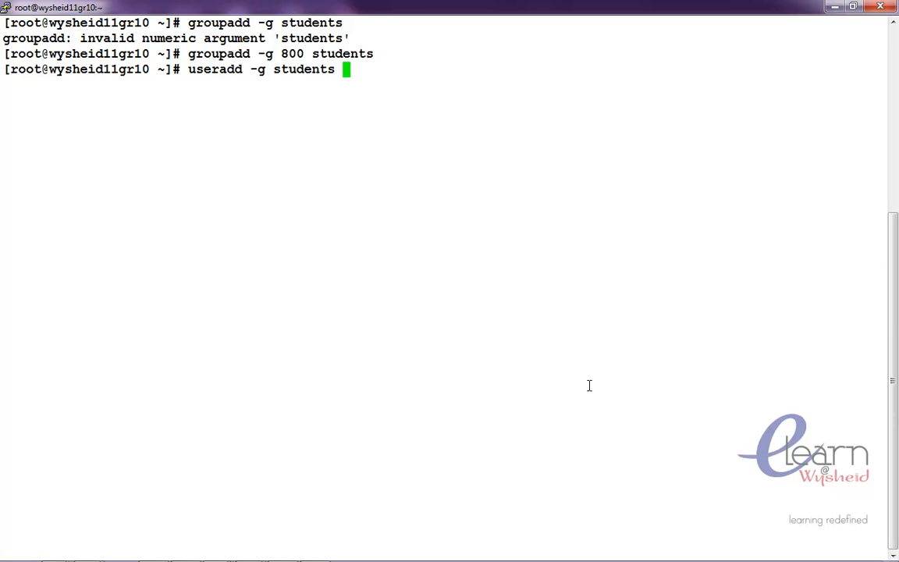
{"action": "type", "text": "vimal"}
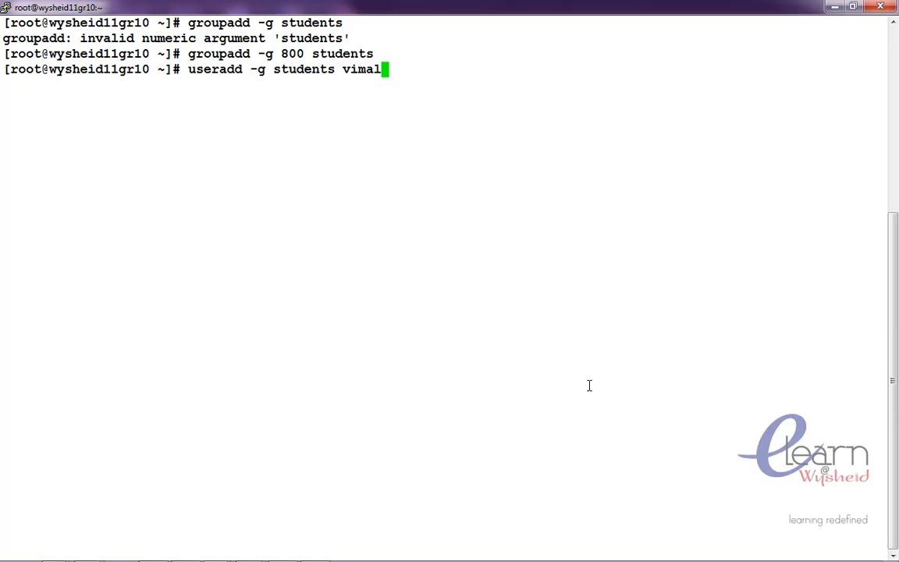
{"action": "key", "text": "Return"}
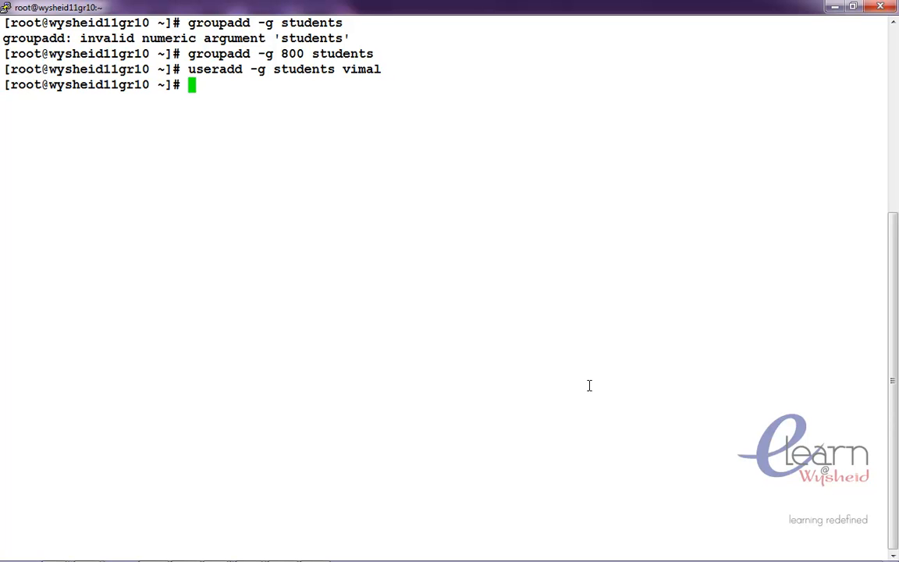
Switch to user vimal with su - and try service network restart, getting command not found.
{"action": "type", "text": "su"}
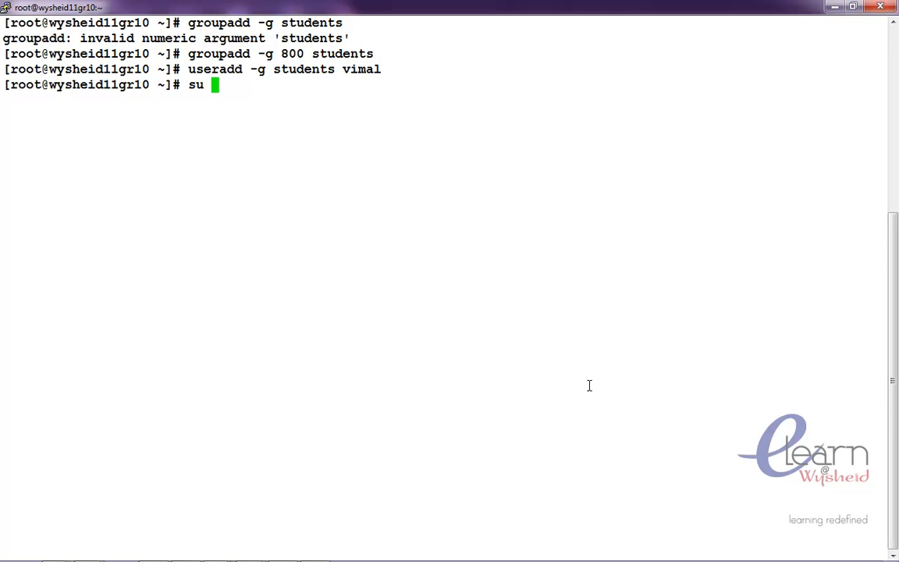
{"action": "type", "text": "- vima"}
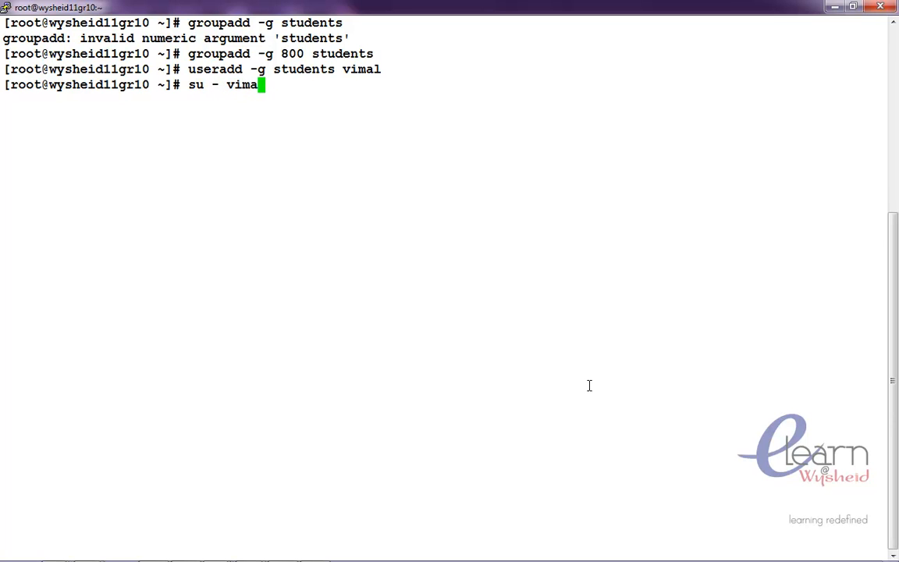
{"action": "key", "text": "Return"}
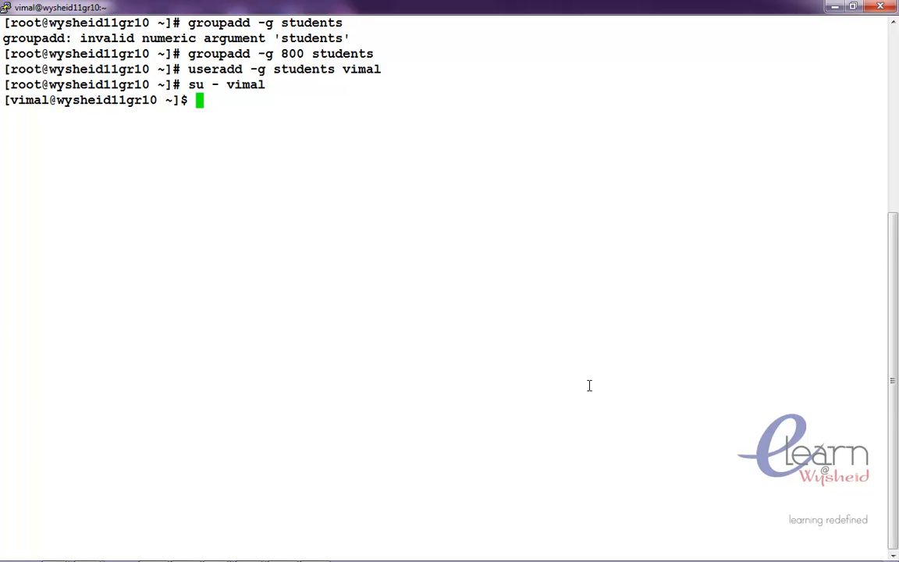
{"action": "type", "text": "service ne"}
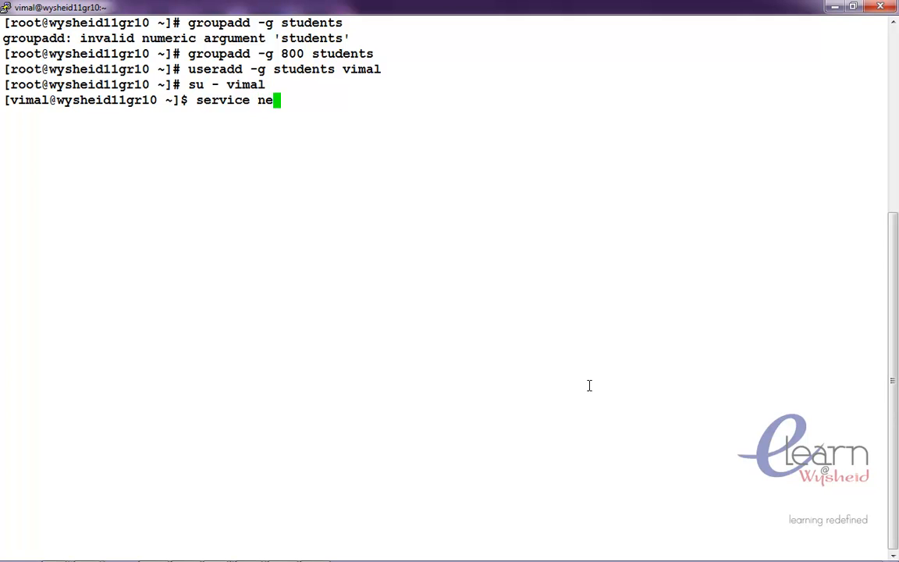
{"action": "type", "text": "twork"}
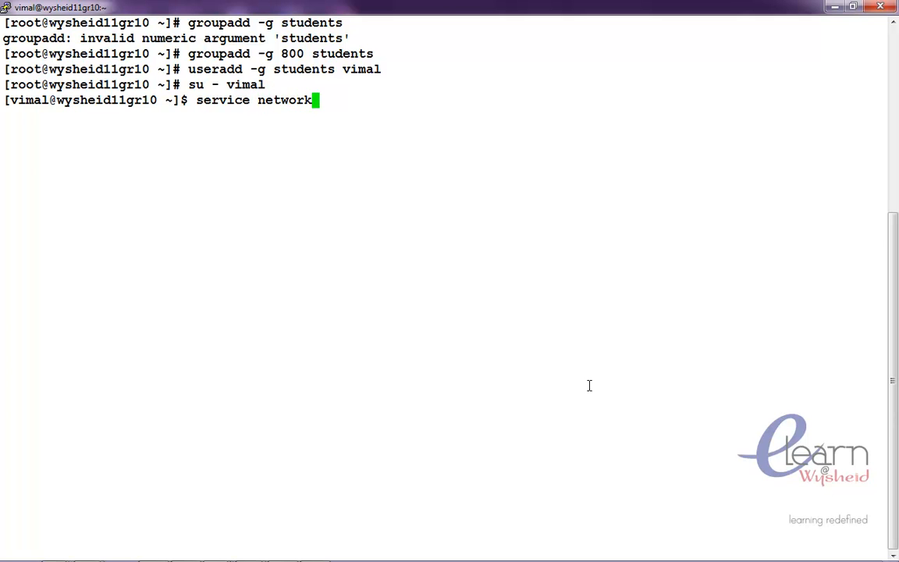
{"action": "type", "text": "restar"}
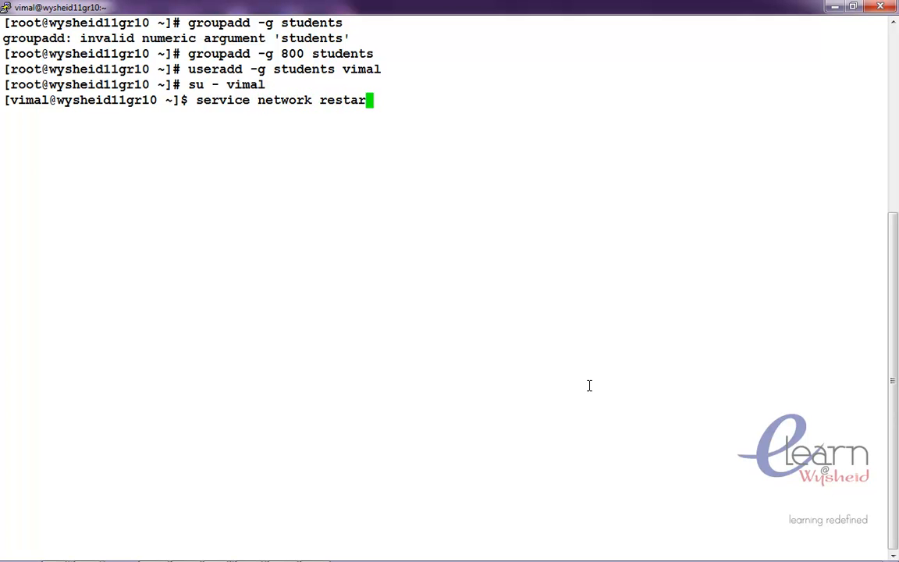
{"action": "key", "text": "Return"}
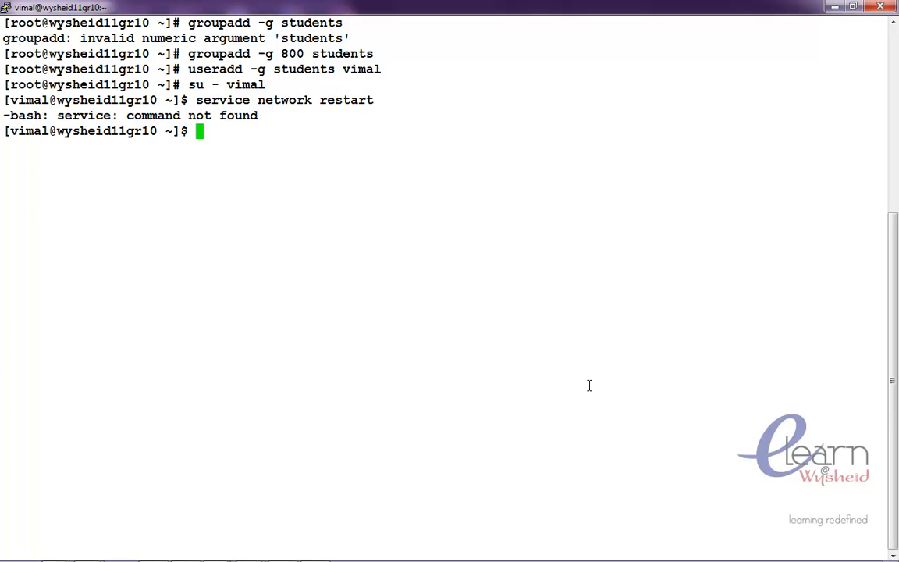
Run which service as vimal, finding nothing in PATH, and exit back to root.
{"action": "type", "text": "/"}
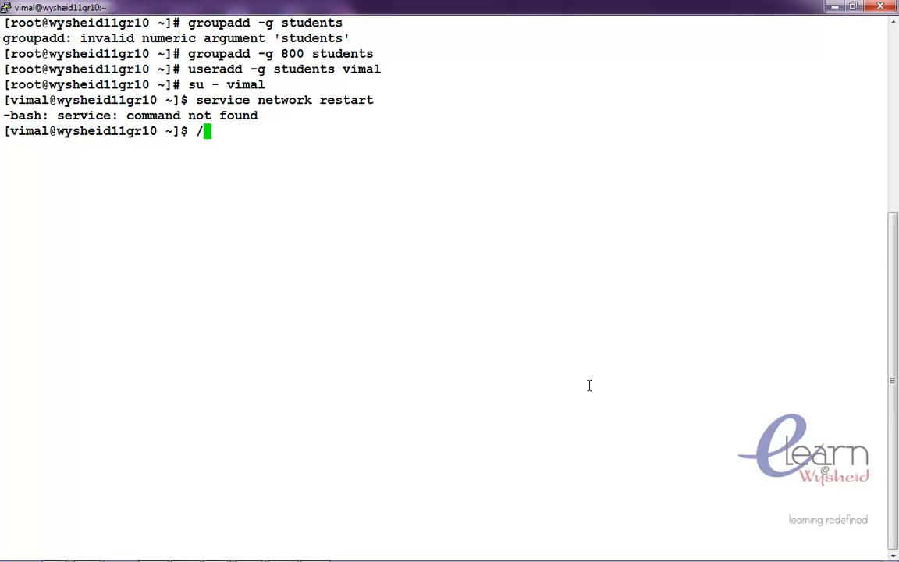
{"action": "type", "text": "sbin/"}
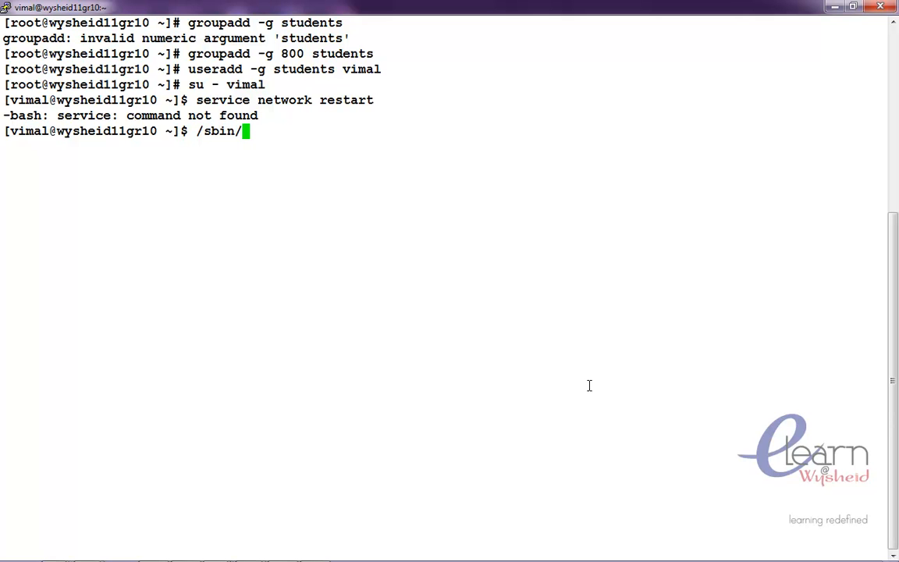
{"action": "type", "text": "whi"}
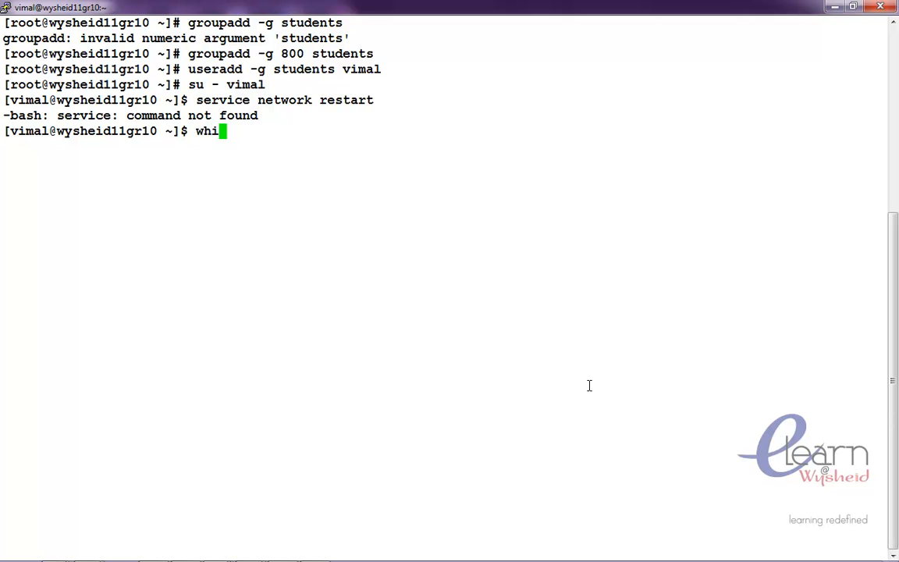
{"action": "type", "text": "ch serv"}
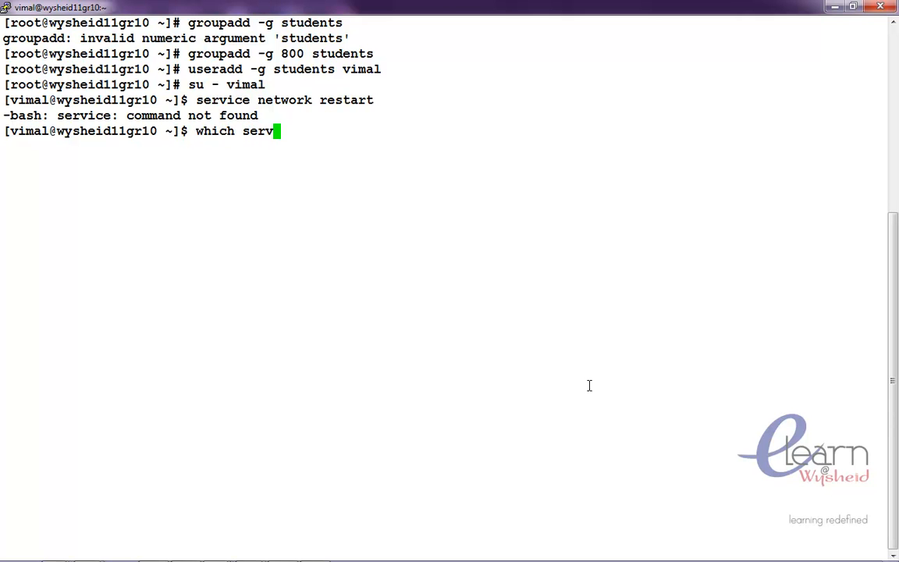
{"action": "key", "text": "Return"}
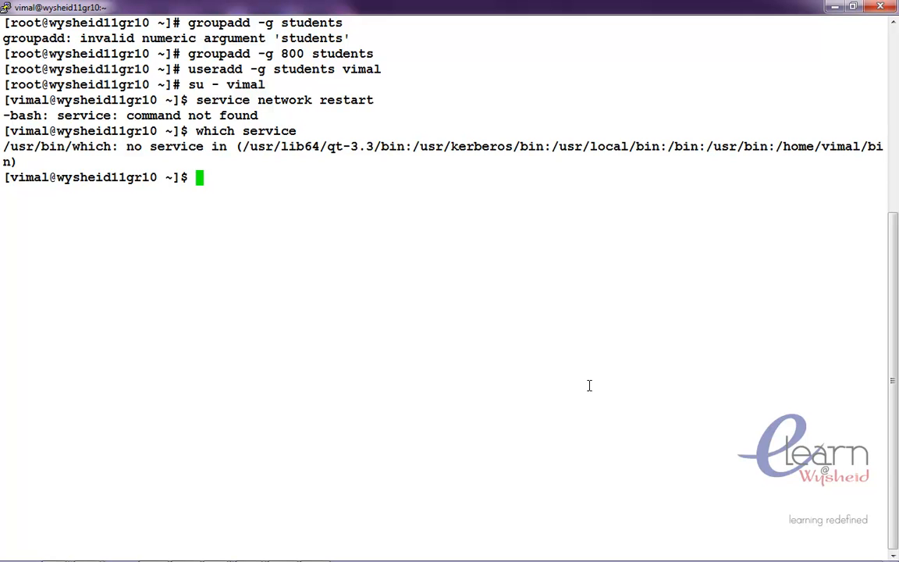
{"action": "type", "text": "exit"}
{"action": "type", "text": "whi"}
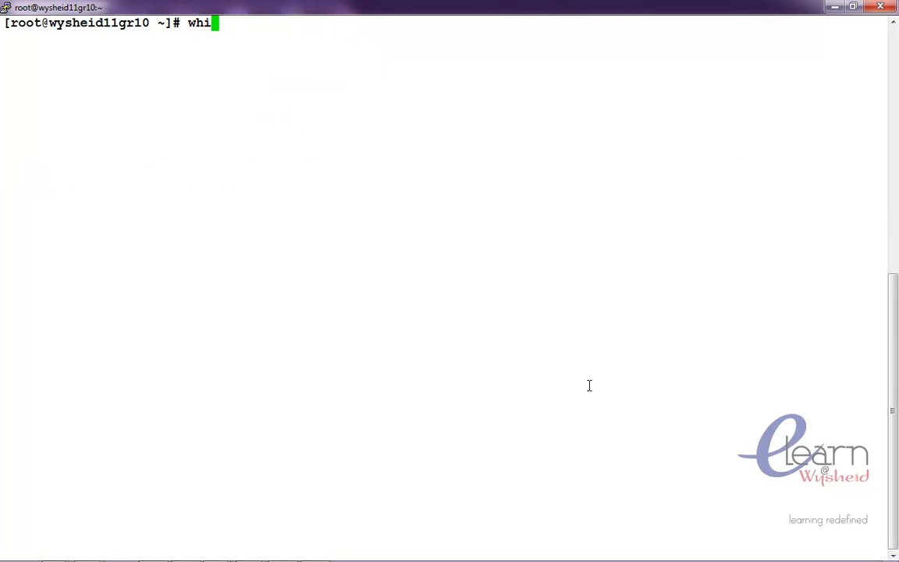
As root locate service with which, then switch to user vimal again.
{"action": "type", "text": "ch service"}
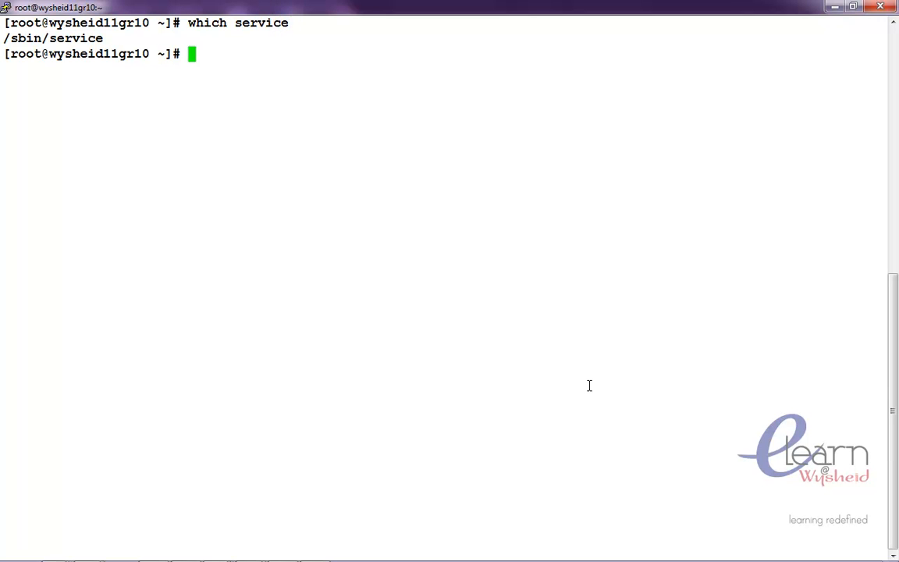
{"action": "type", "text": "su -"}
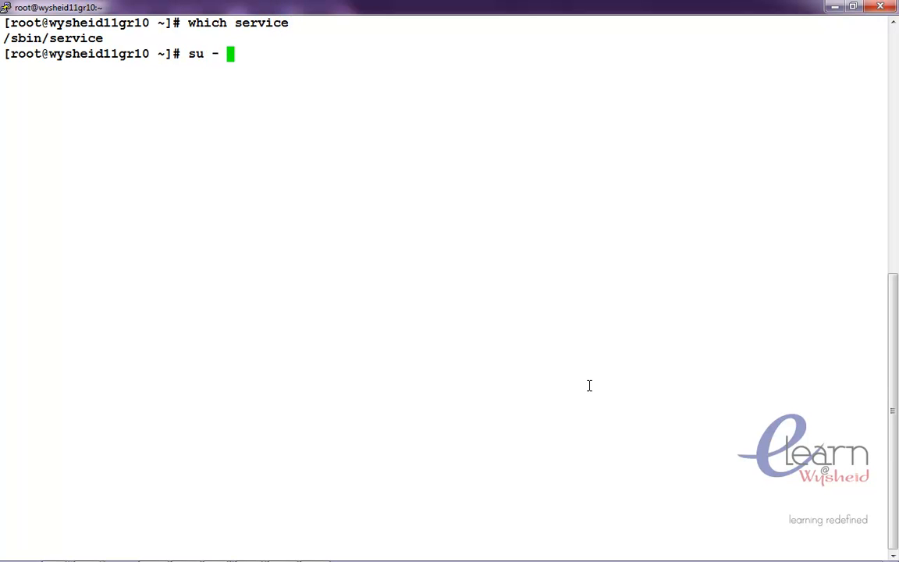
{"action": "type", "text": "vim"}
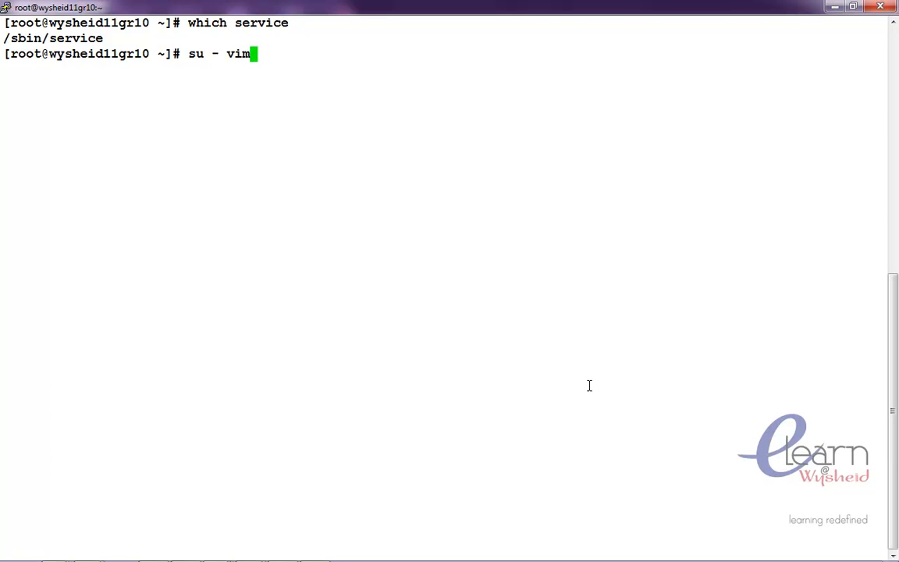
{"action": "key", "text": "Return"}
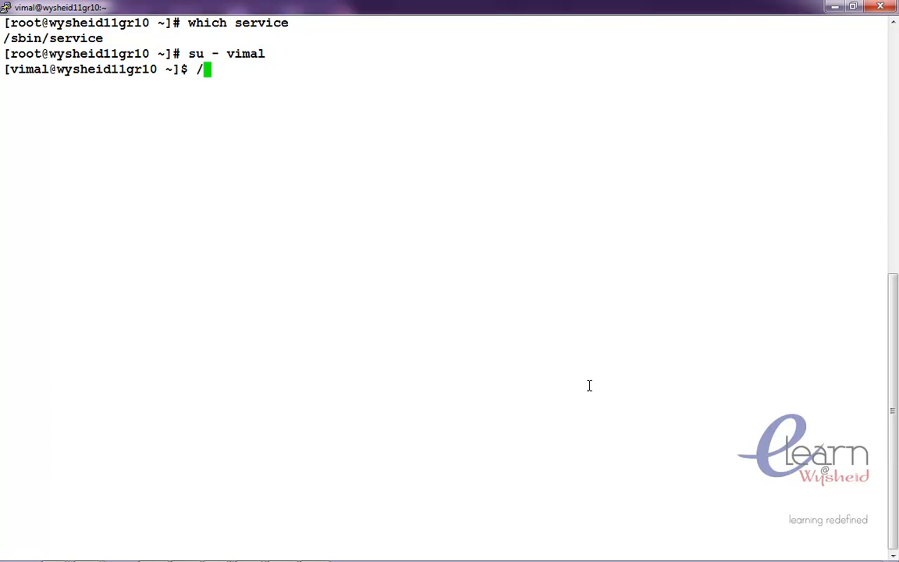
Run /sbin/service network restart as vimal, which fails with Permission denied errors.
{"action": "type", "text": "sbin/"}
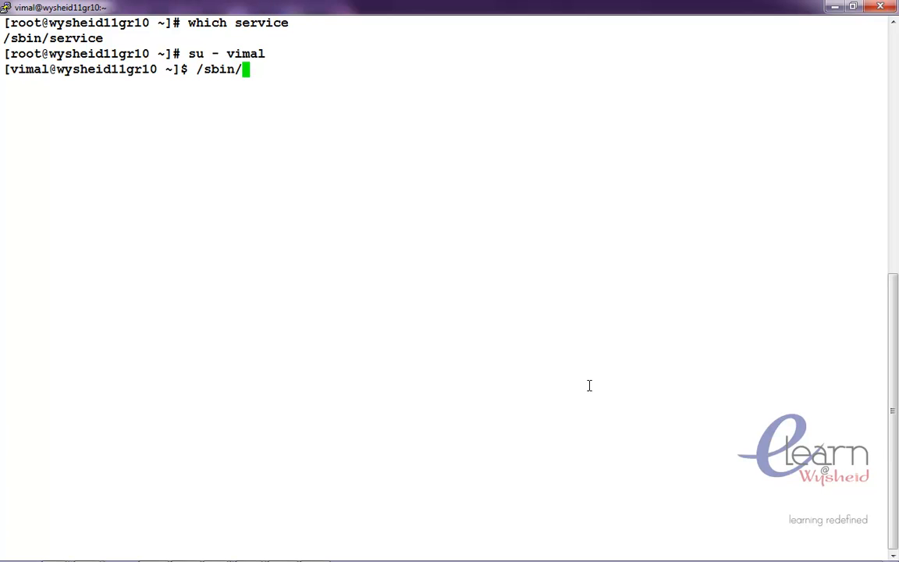
{"action": "type", "text": "servic"}
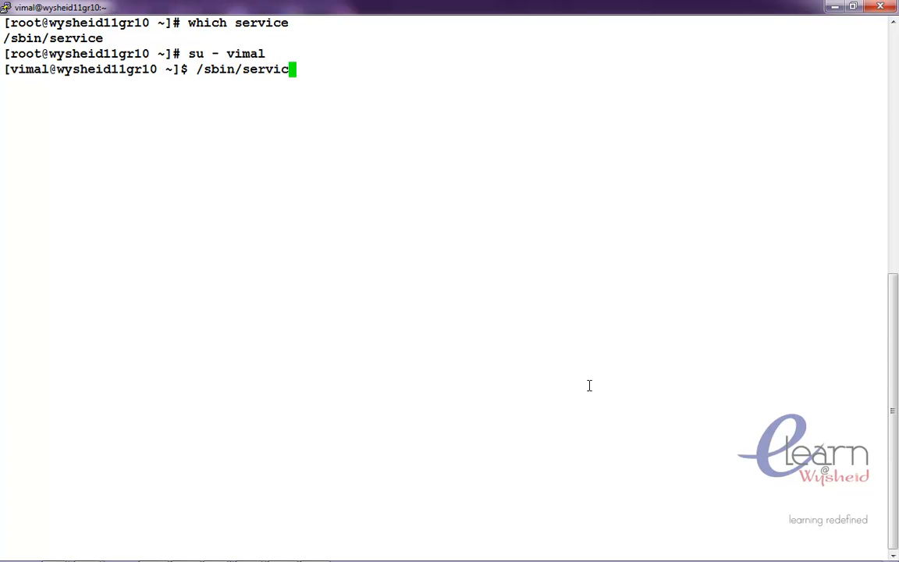
{"action": "type", "text": "netweo"}
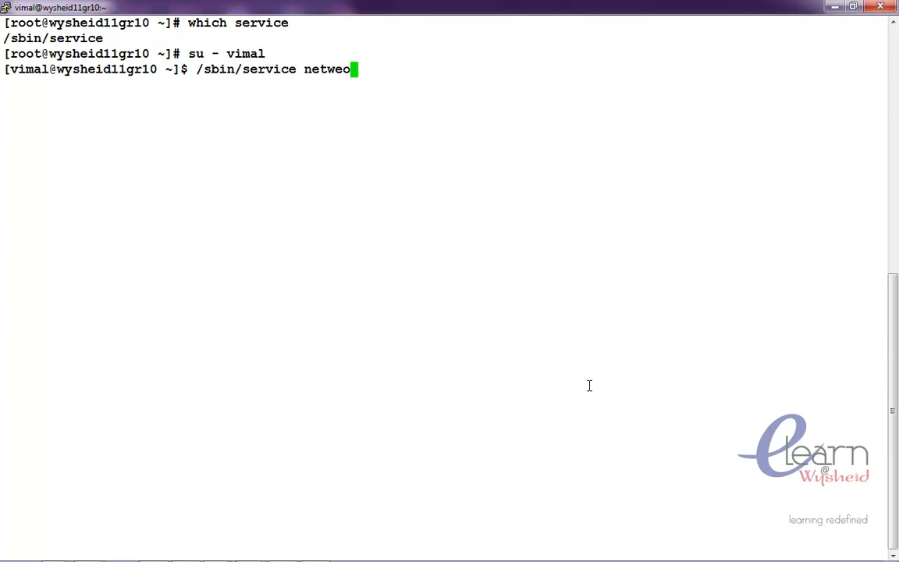
{"action": "type", "text": "rk"}
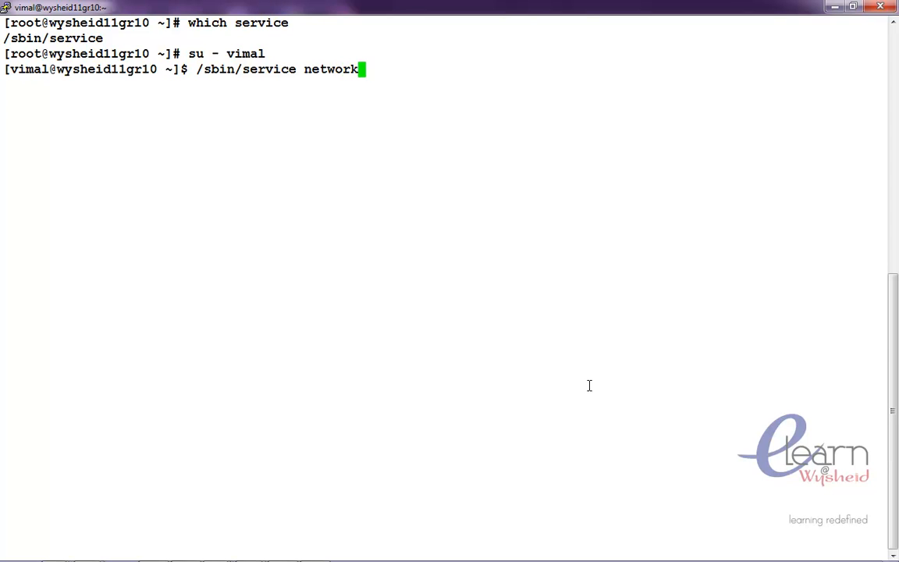
{"action": "type", "text": "restart"}
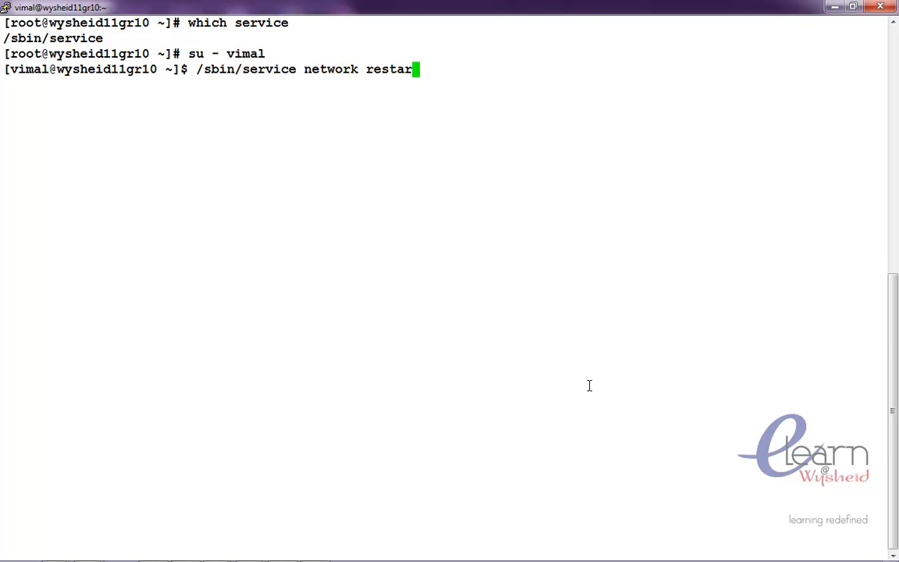
{"action": "key", "text": "Return"}
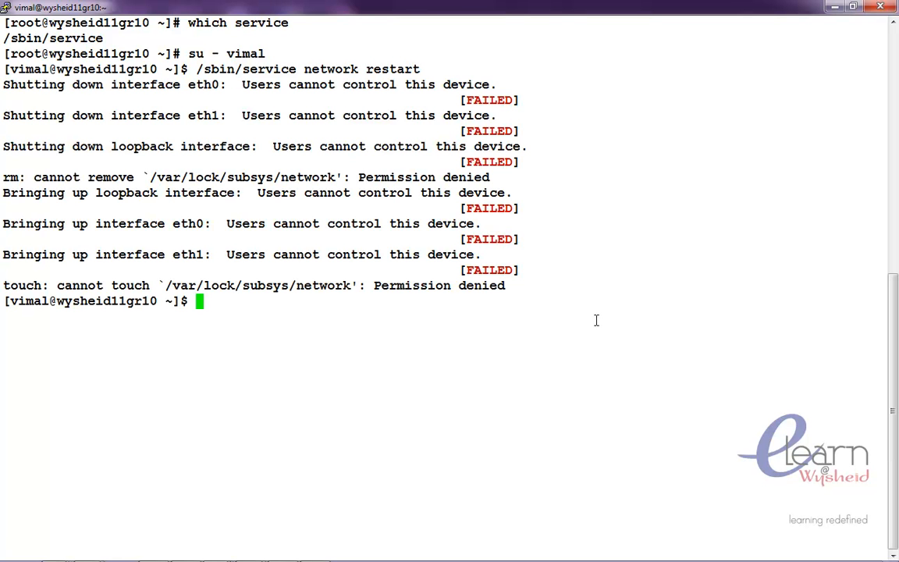
{"action": "mouse_move", "coordinate": [93, 100]}
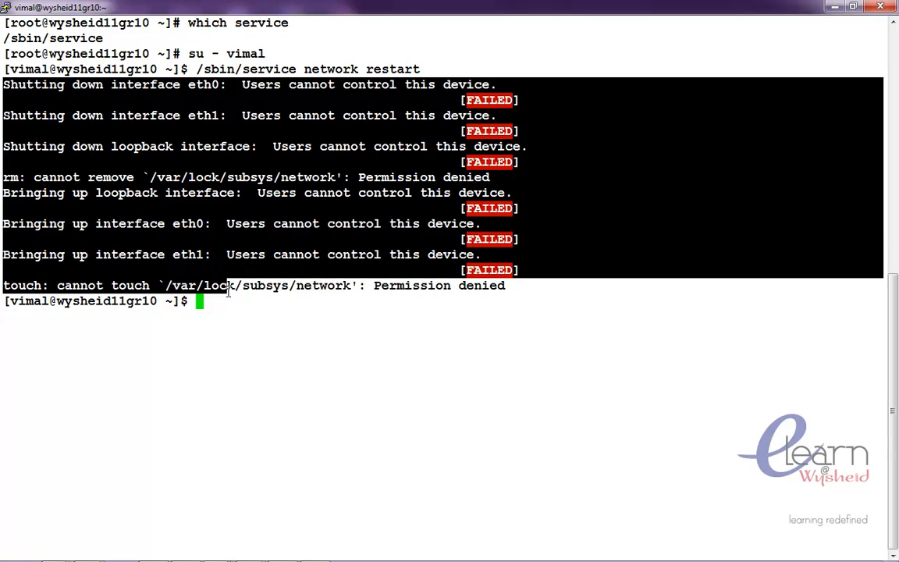
{"action": "mouse_move", "coordinate": [248, 304]}
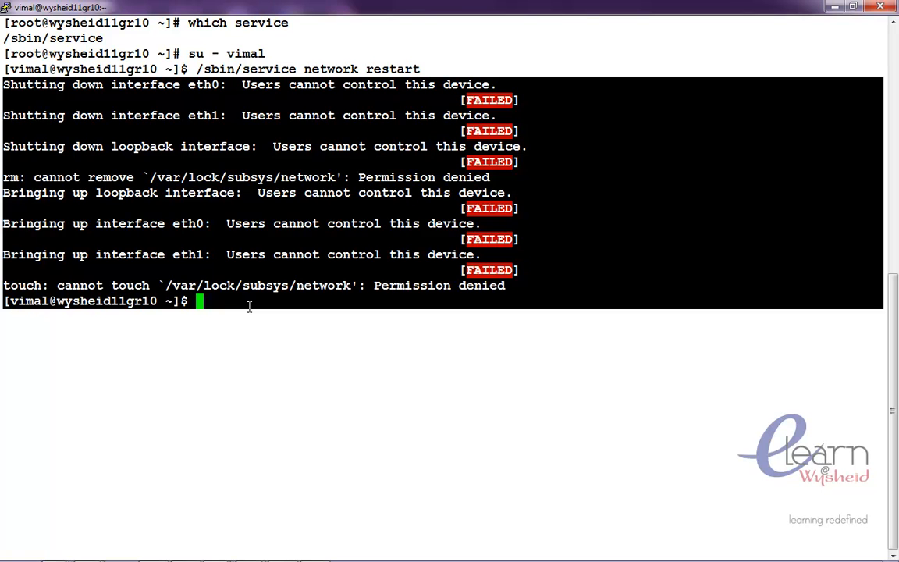
{"action": "mouse_move", "coordinate": [229, 322]}
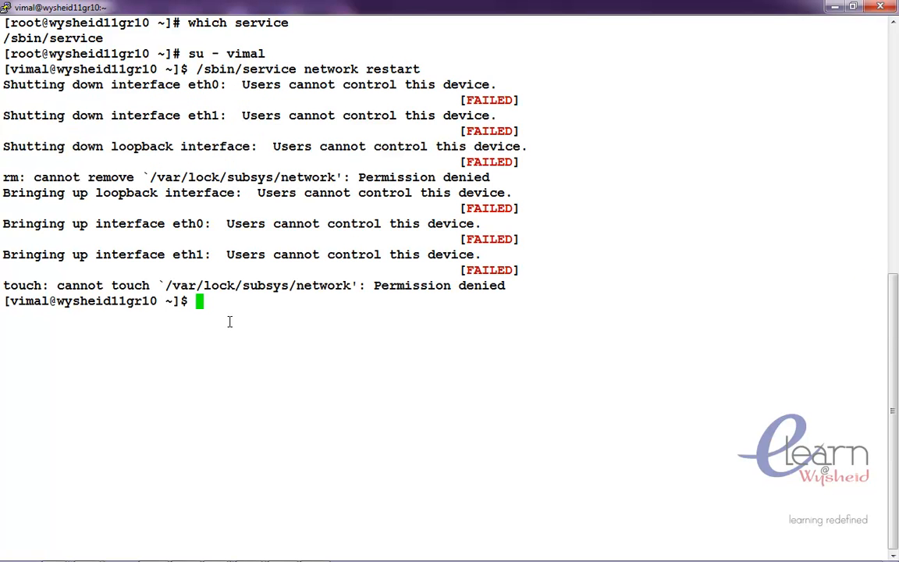
Log out of the vimal session back to the root shell.
{"action": "key", "text": "Return"}
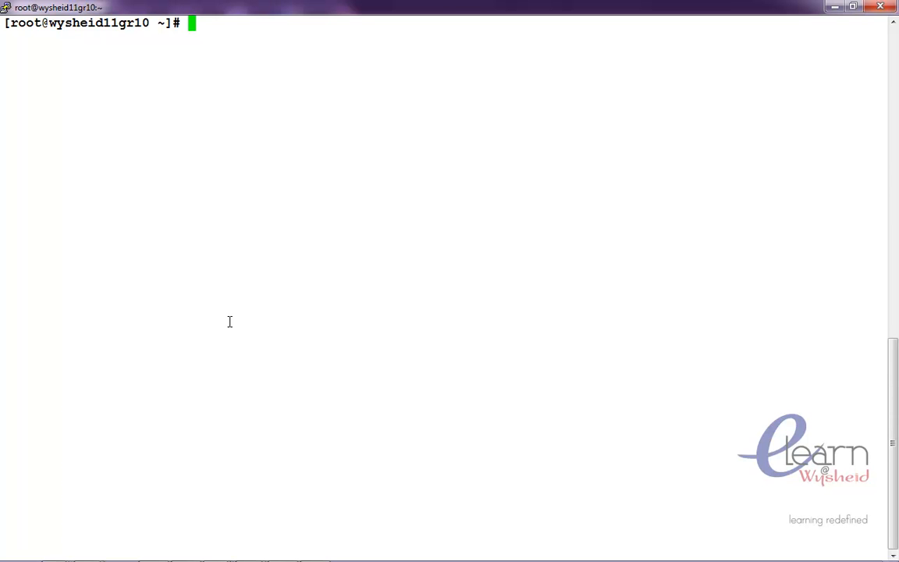
Open a new script /etc/network_restart.sh in vi.
{"action": "type", "text": "vi /e"}
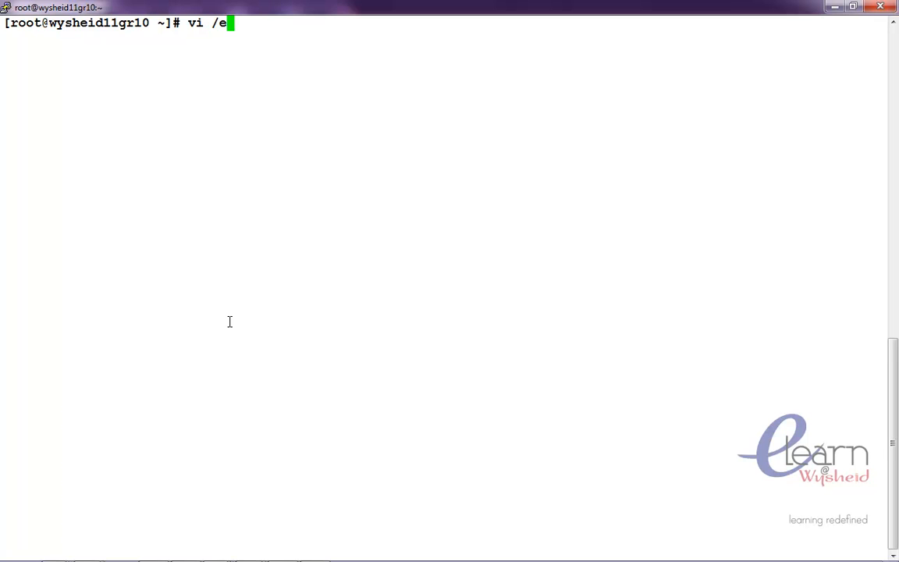
{"action": "type", "text": "tc/"}
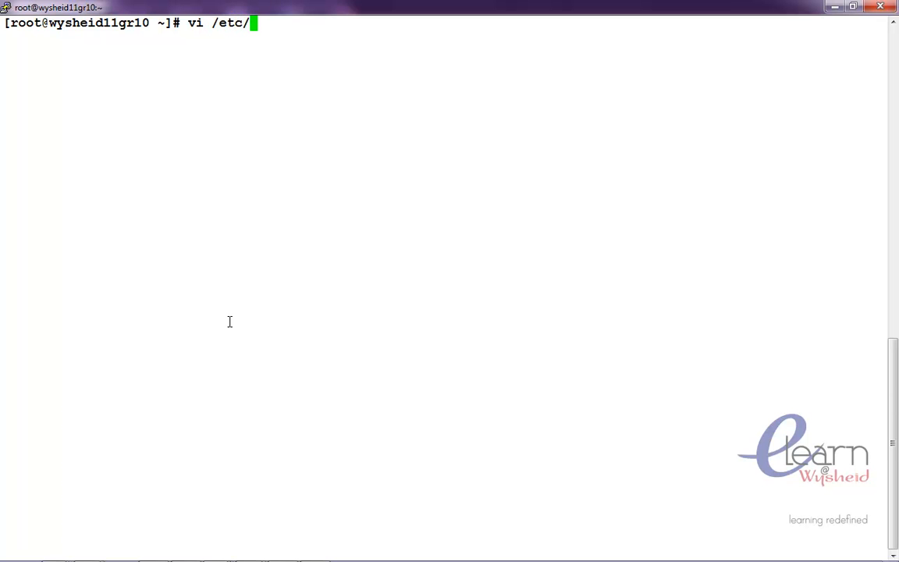
{"action": "type", "text": "netw"}
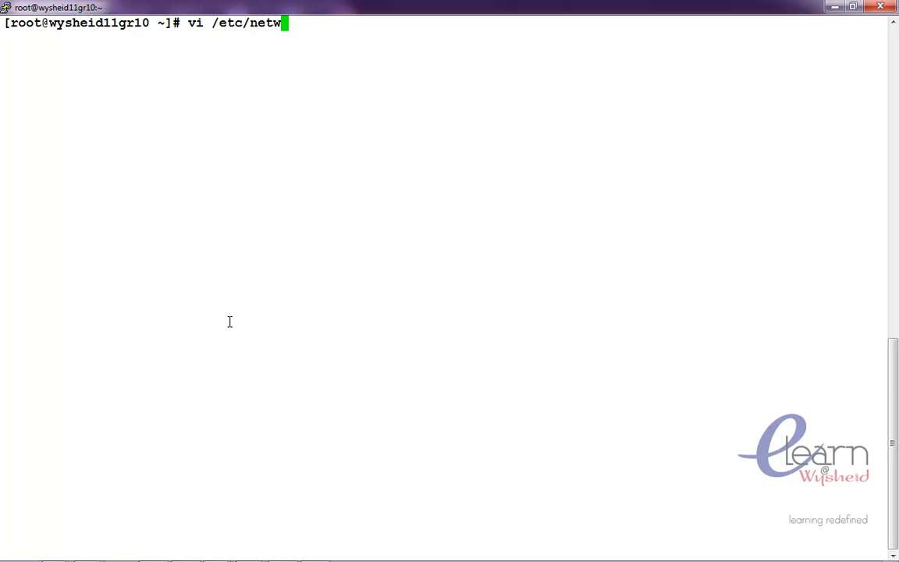
{"action": "type", "text": "ork"}
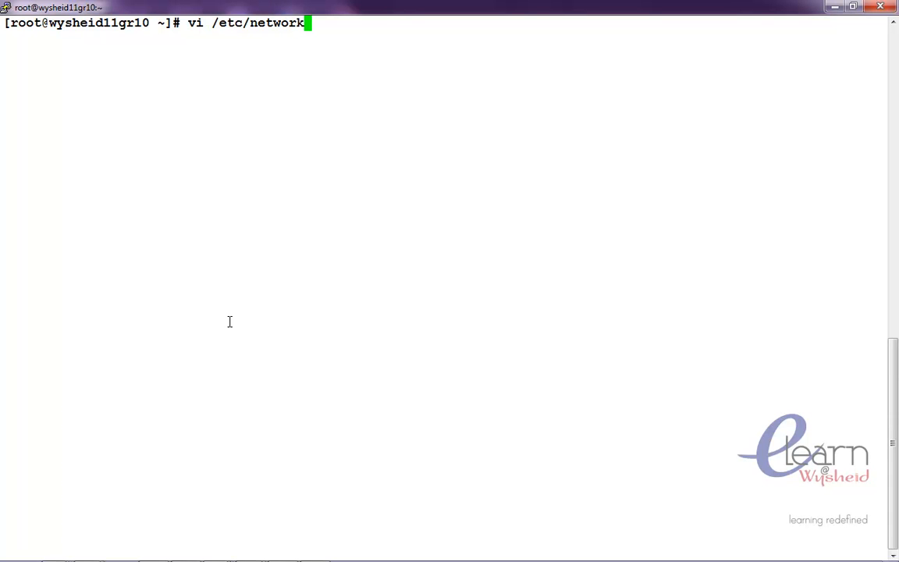
{"action": "type", "text": "_restart"}
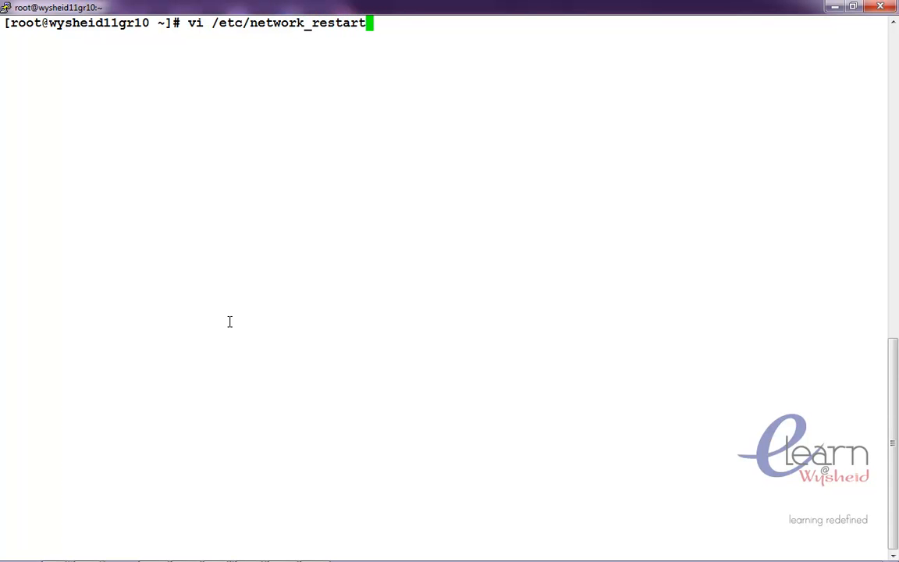
{"action": "key", "text": "Return"}
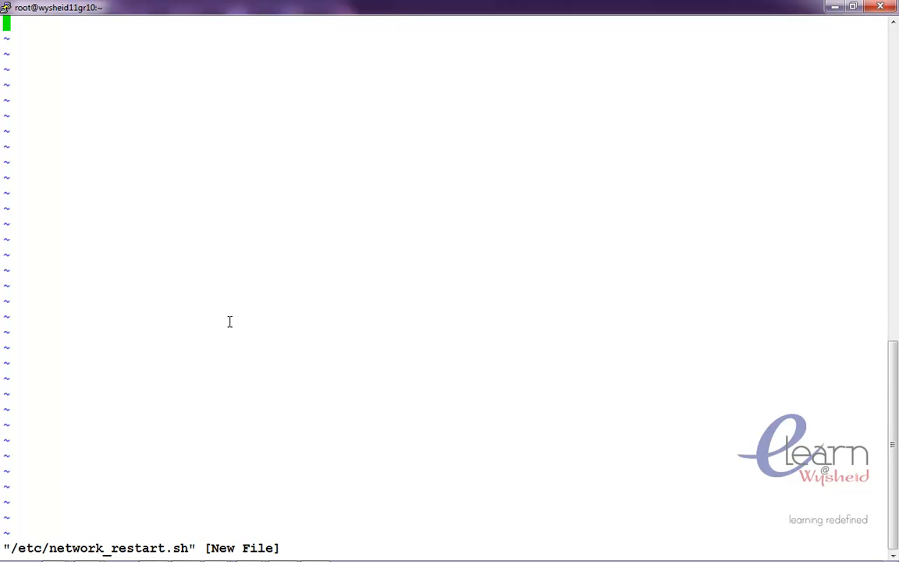
Write the line /sbin/service network restart and enter :wq to save.
{"action": "type", "text": "/s"}
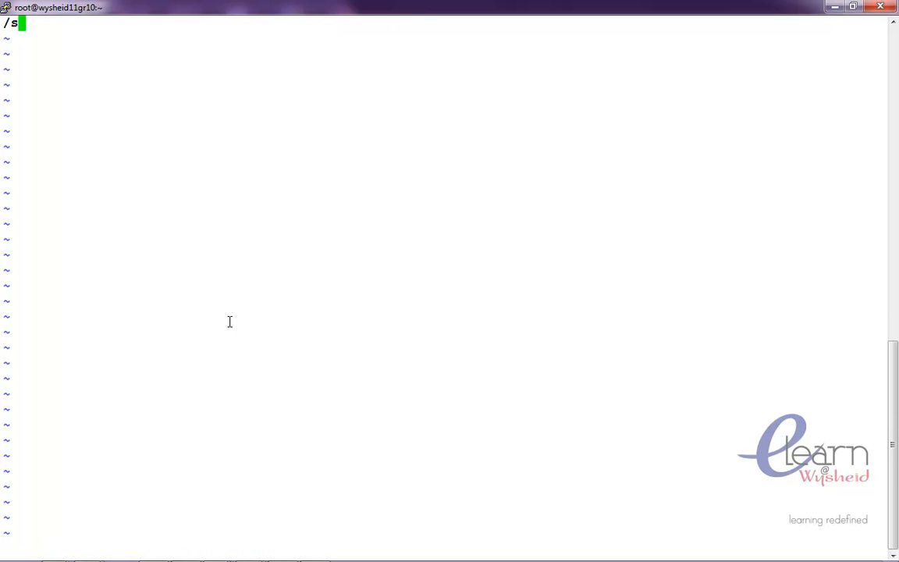
{"action": "type", "text": "bin/"}
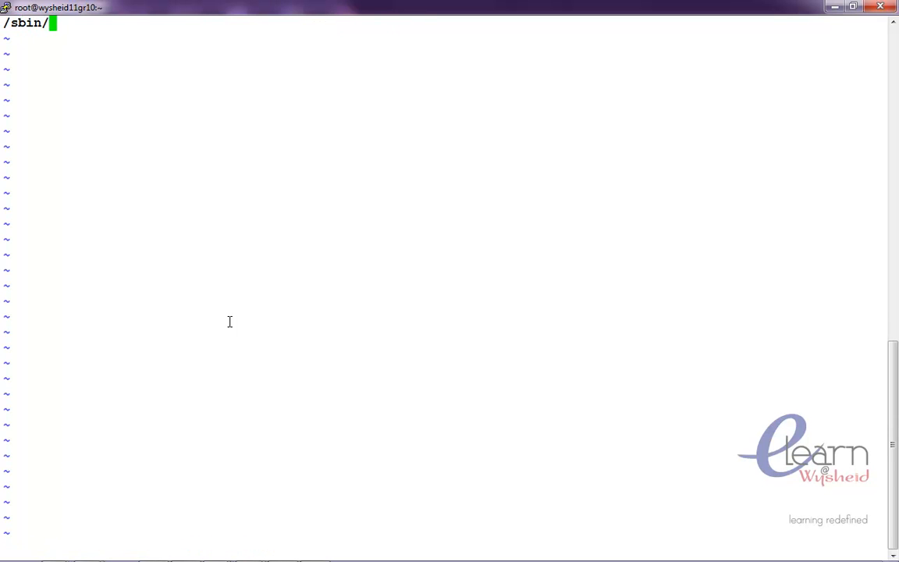
{"action": "type", "text": "servic"}
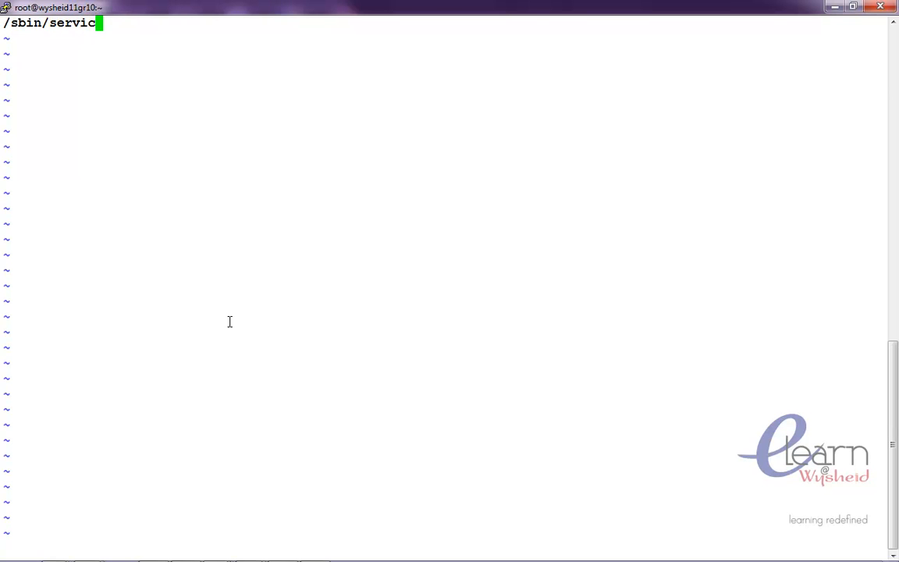
{"action": "type", "text": "networ"}
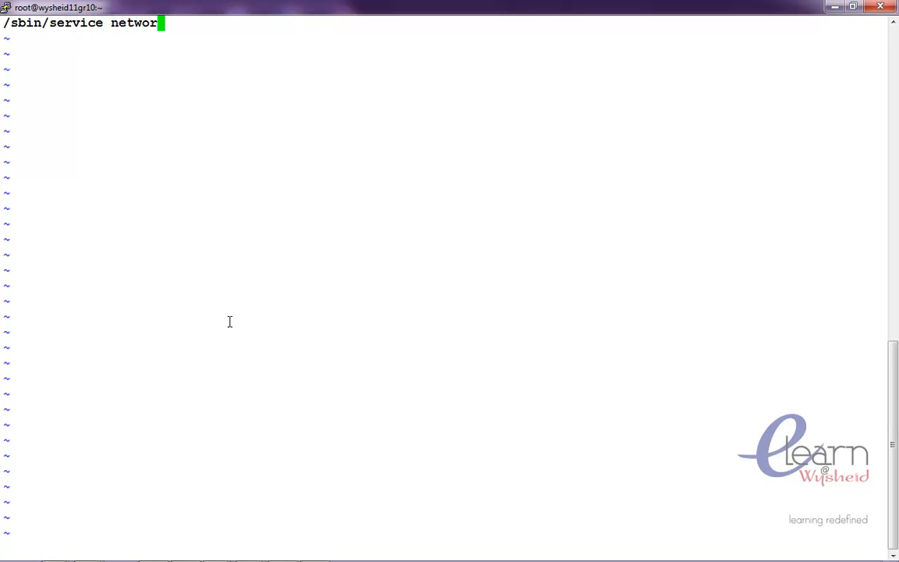
{"action": "type", "text": "k"}
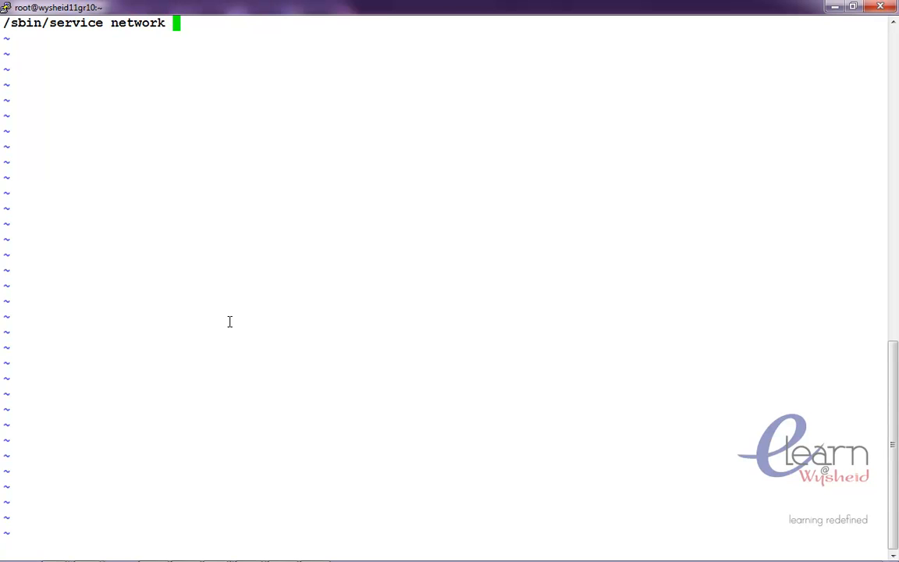
{"action": "type", "text": "restart"}
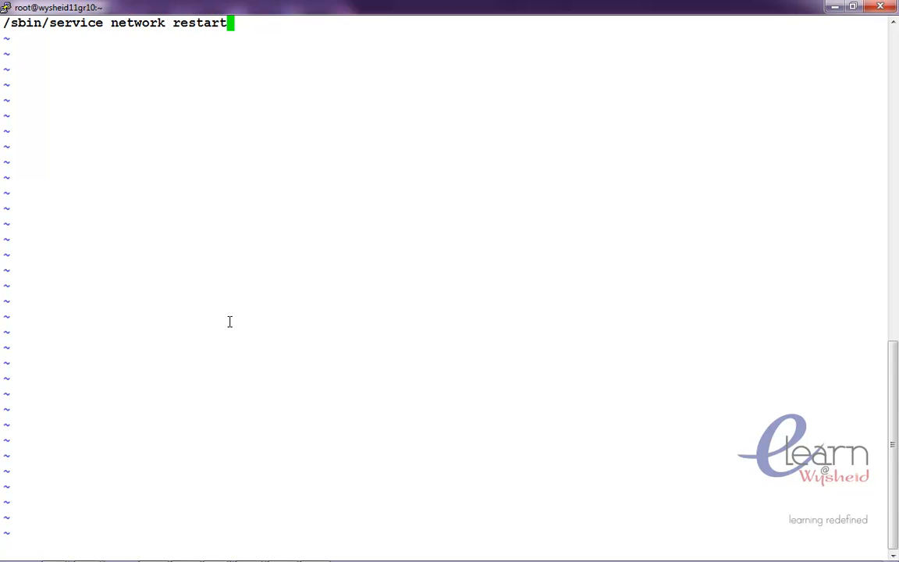
{"action": "type", "text": ":wq"}
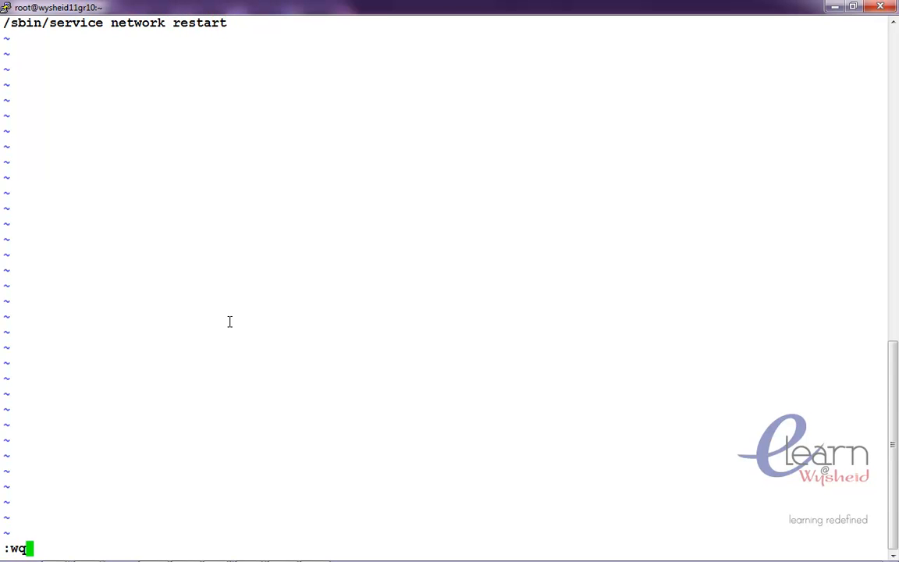
Save the script and set /etc/network_restart.sh permissions to 777.
{"action": "key", "text": "Return"}
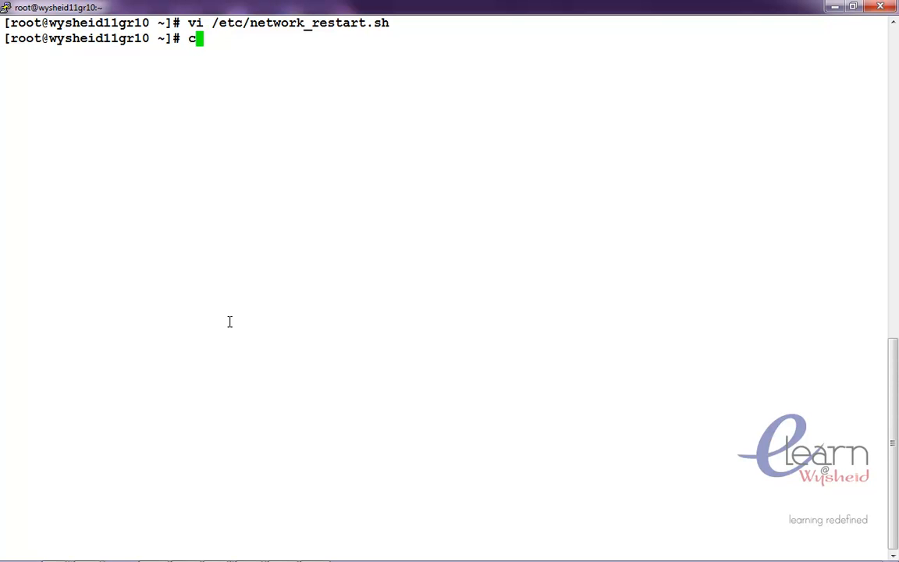
{"action": "type", "text": "h"}
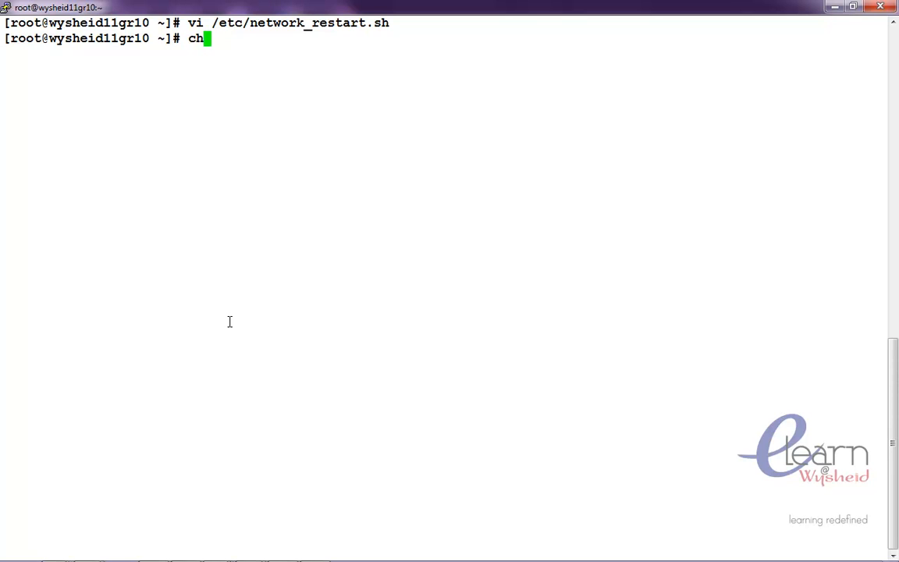
{"action": "type", "text": "mod"}
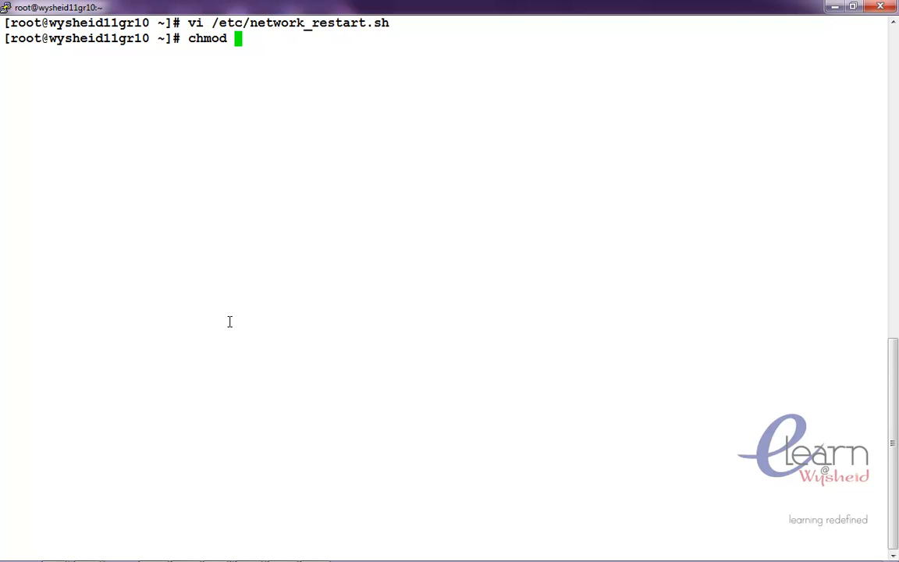
{"action": "type", "text": "777"}
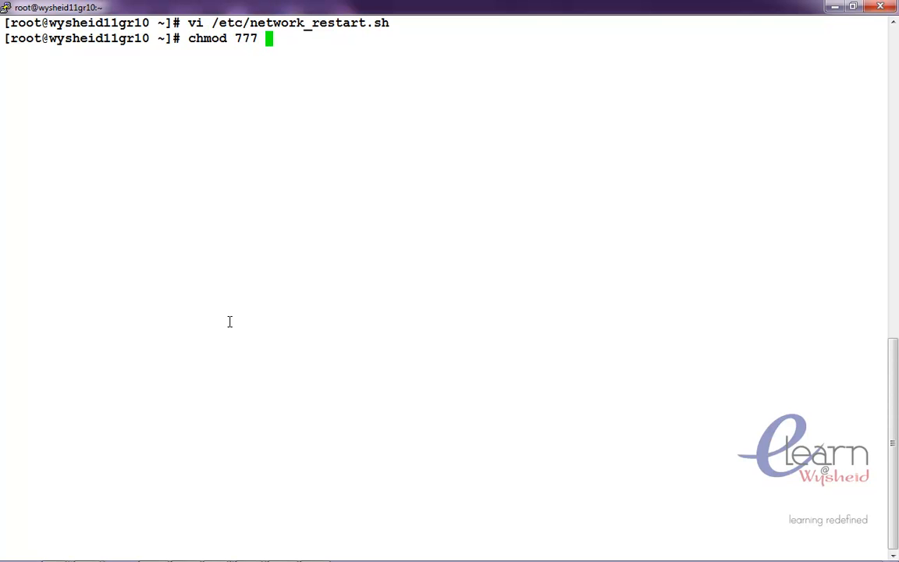
{"action": "type", "text": "/etc/"}
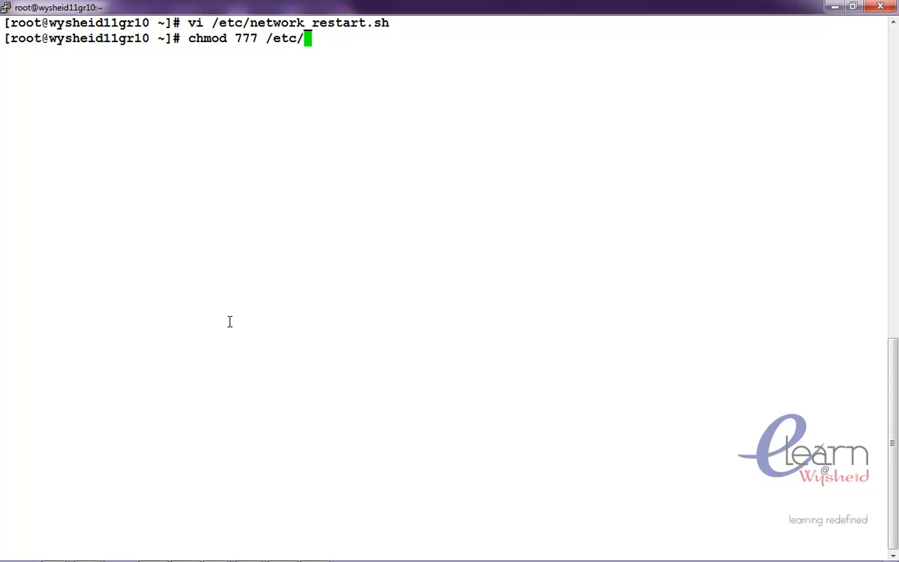
{"action": "type", "text": "ne"}
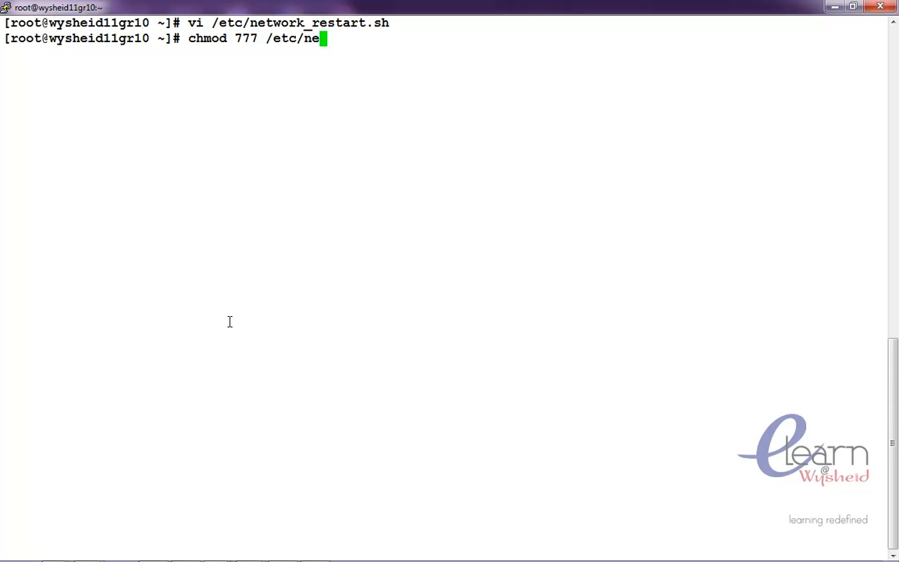
{"action": "type", "text": "tw"}
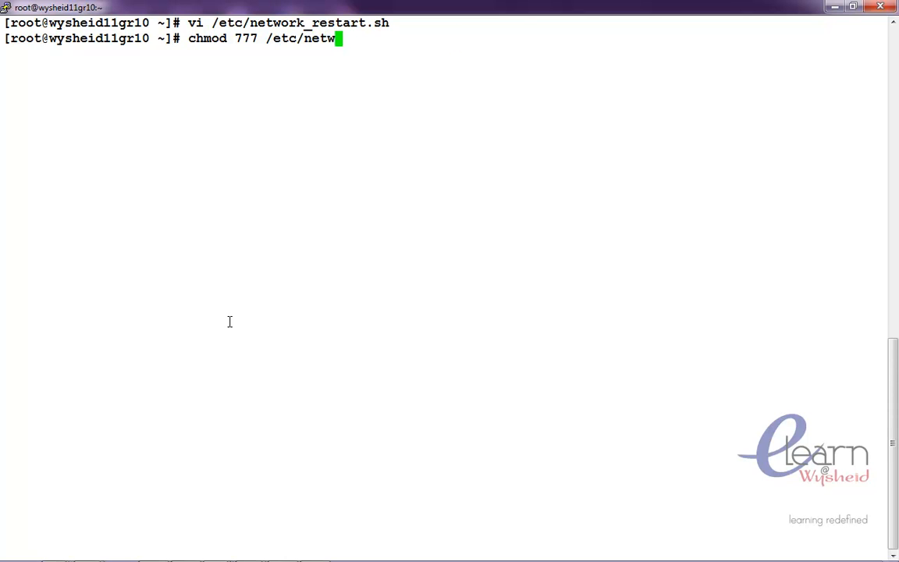
{"action": "key", "text": "Return"}
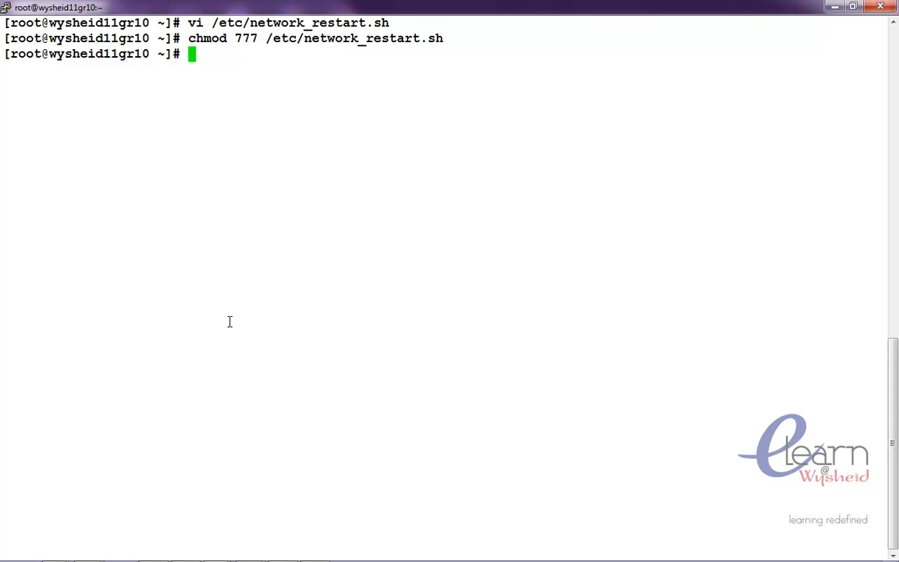
Tighten /etc/network_restart.sh permissions to 755.
{"action": "type", "text": "chm"}
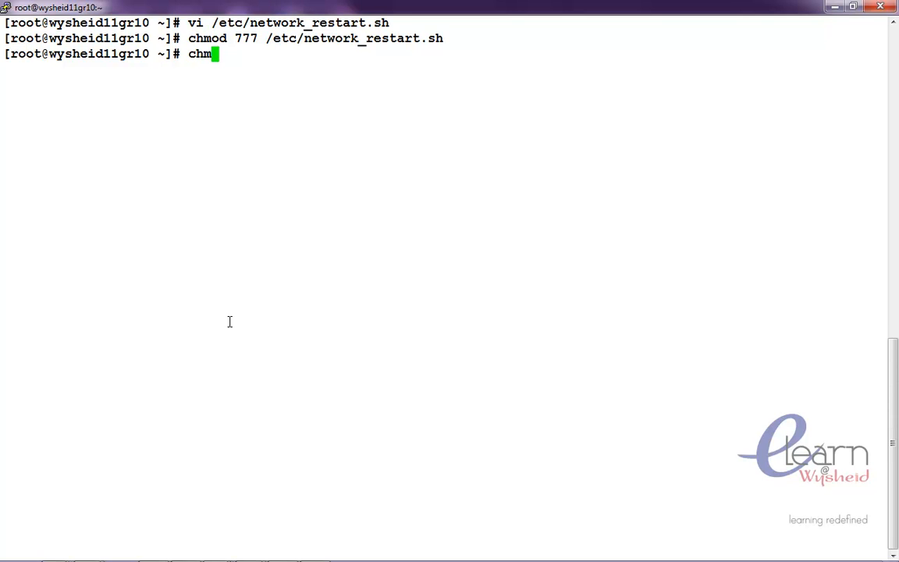
{"action": "type", "text": "od 7"}
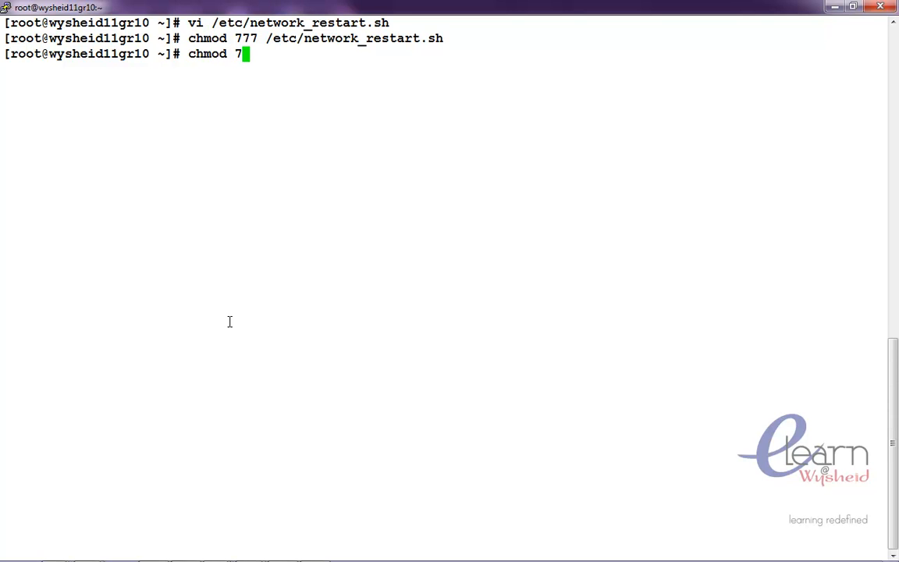
{"action": "type", "text": "55"}
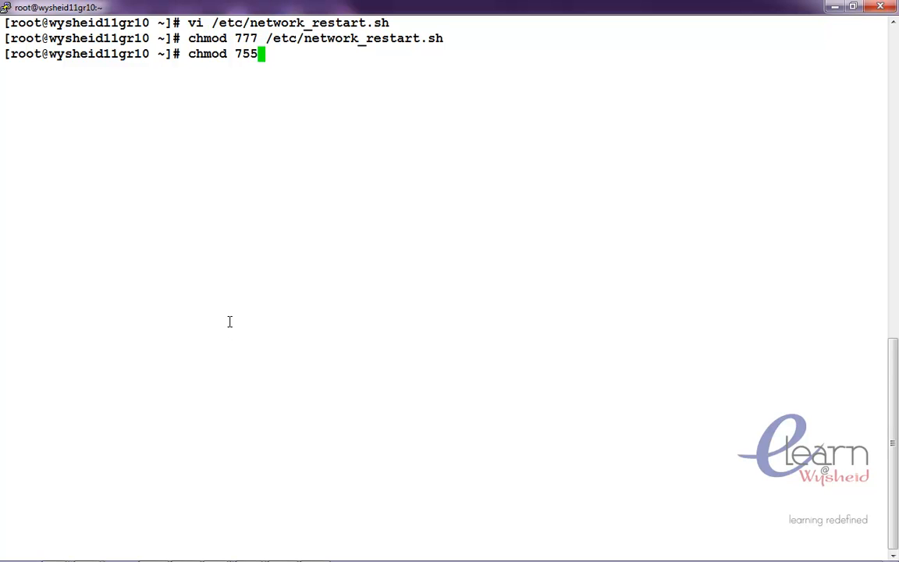
{"action": "type", "text": "/"}
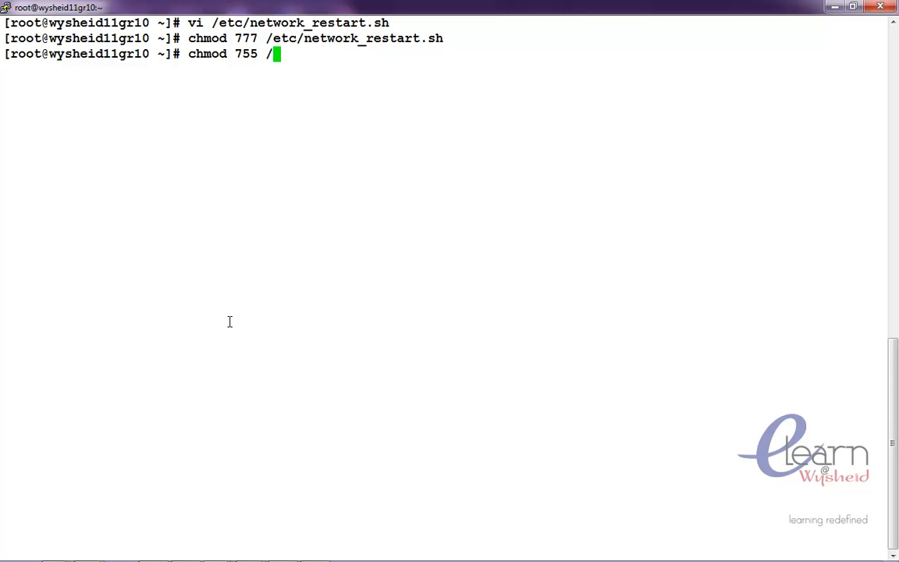
{"action": "type", "text": "etc/"}
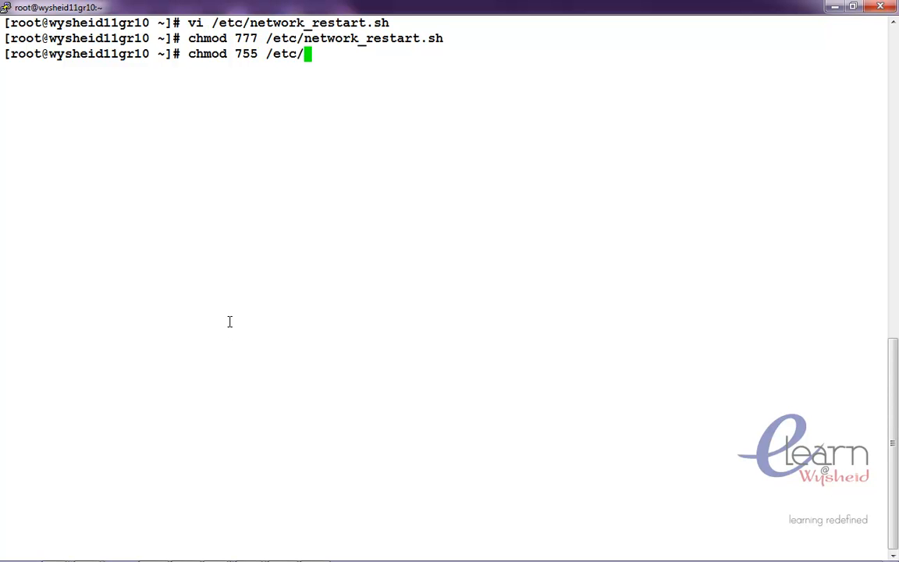
{"action": "type", "text": "net"}
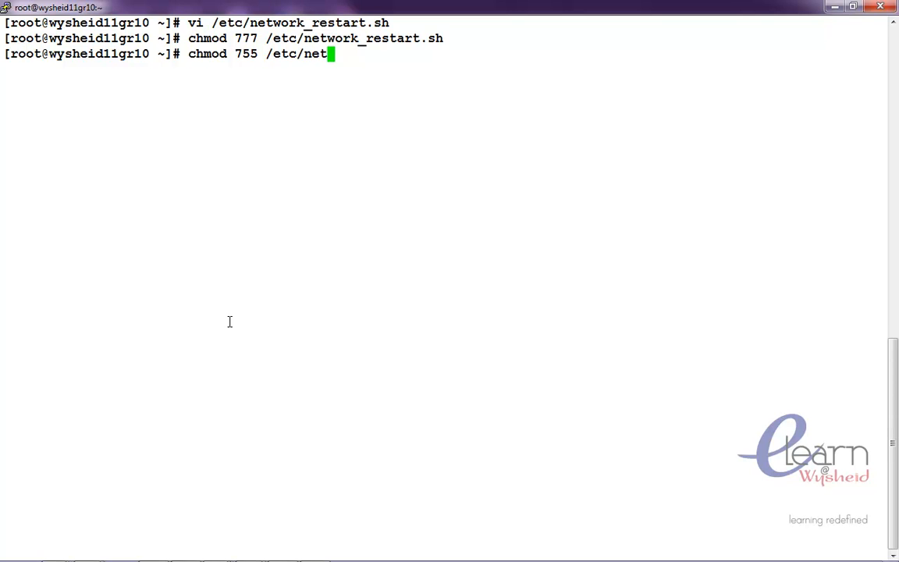
{"action": "key", "text": "Return"}
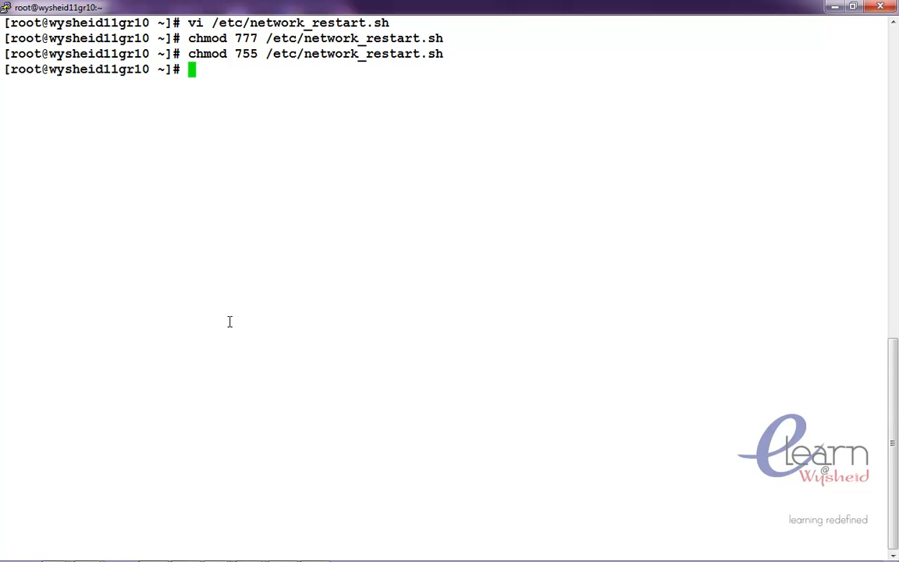
List /etc/network_restart.sh showing -rwxr-xr-x root ownership, then start vi /etc.
{"action": "type", "text": "ls -al"}
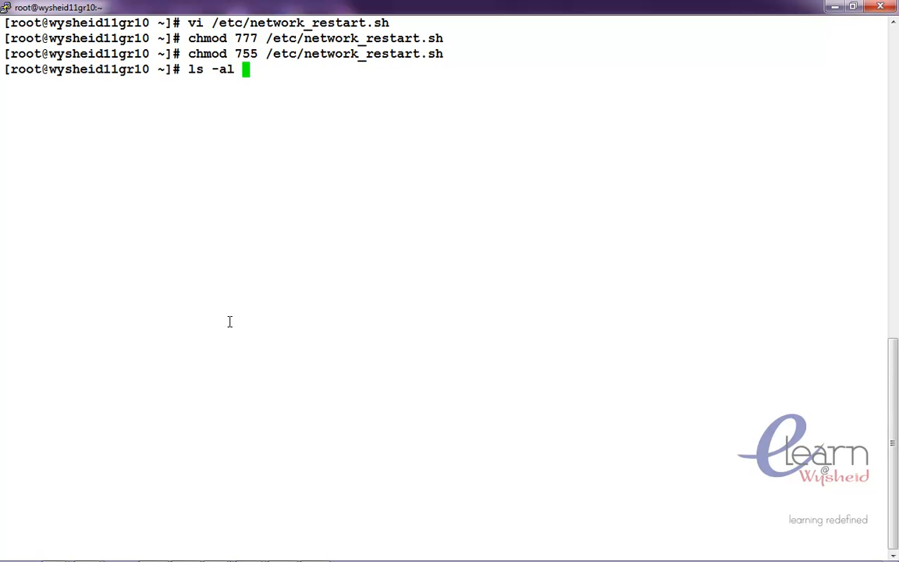
{"action": "type", "text": "/etc/"}
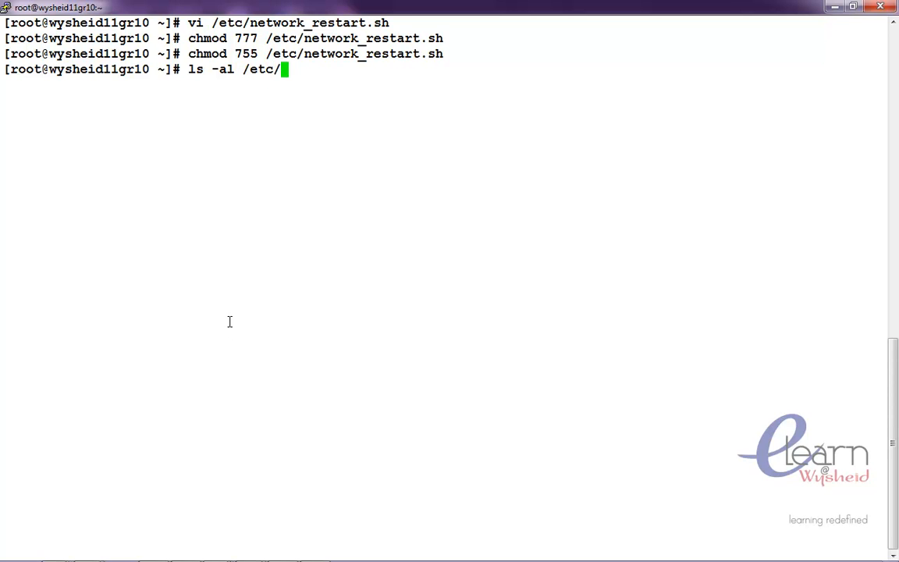
{"action": "type", "text": "network_restart.sh"}
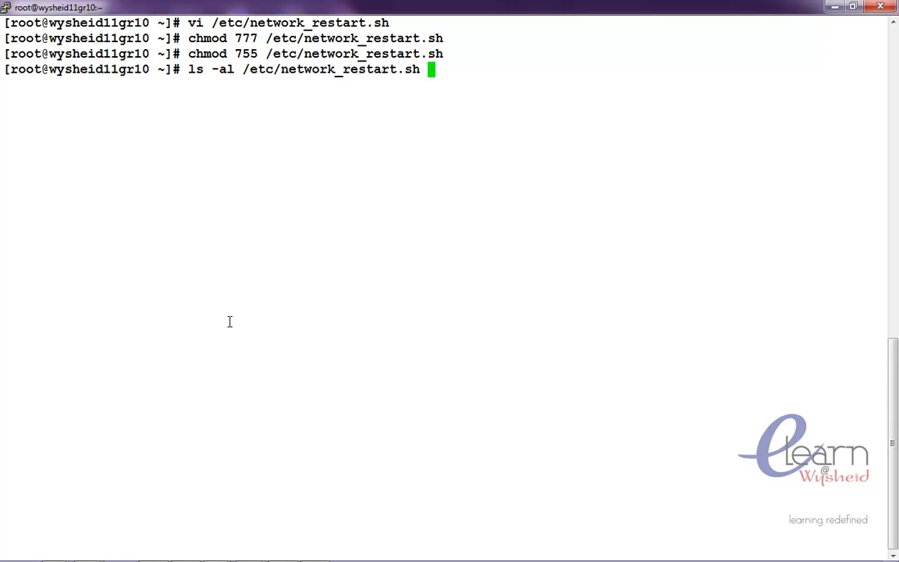
{"action": "key", "text": "Return"}
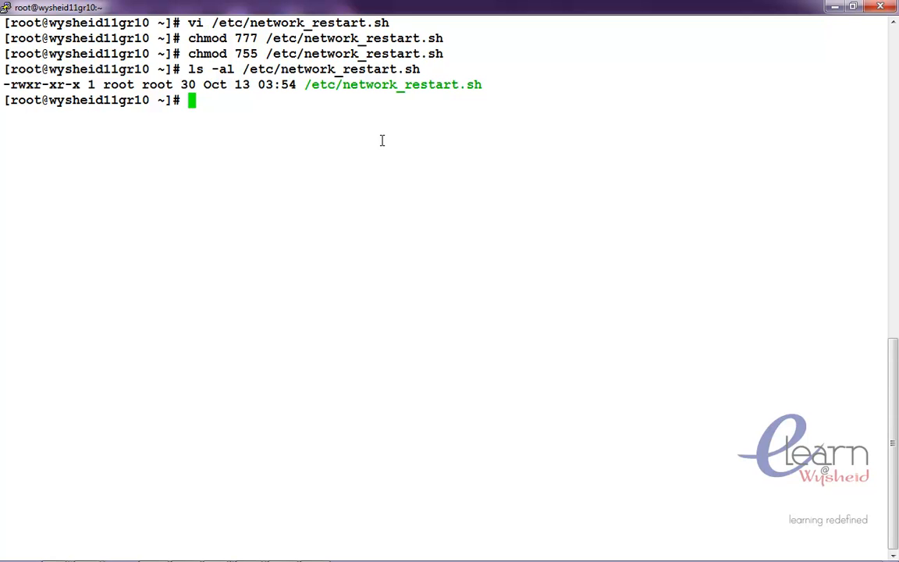
{"action": "type", "text": "vi /etc"}
{"action": "type", "text": ":q"}
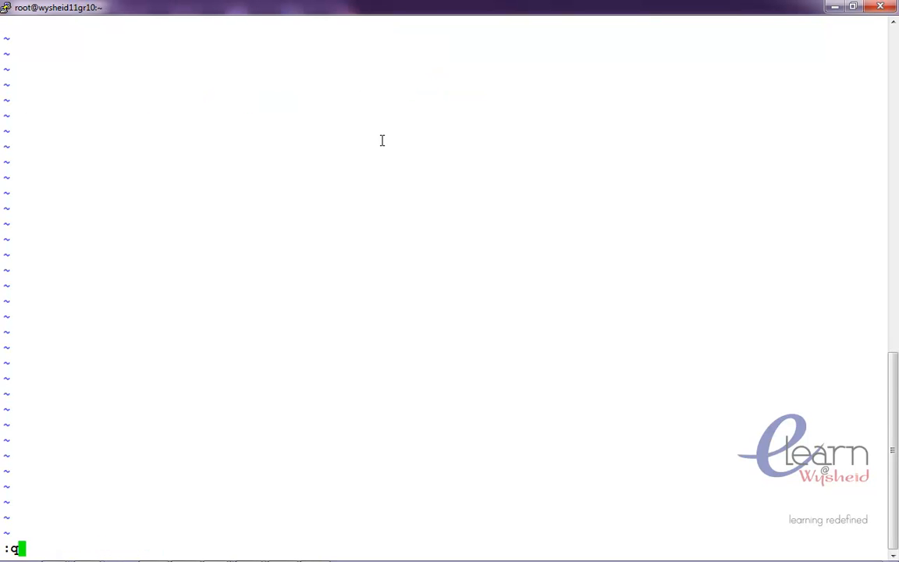
Close the empty vi session and list sudo* in /etc, showing sudoers as read-only root-owned.
{"action": "key", "text": "Return"}
{"action": "type", "text": "ls"}
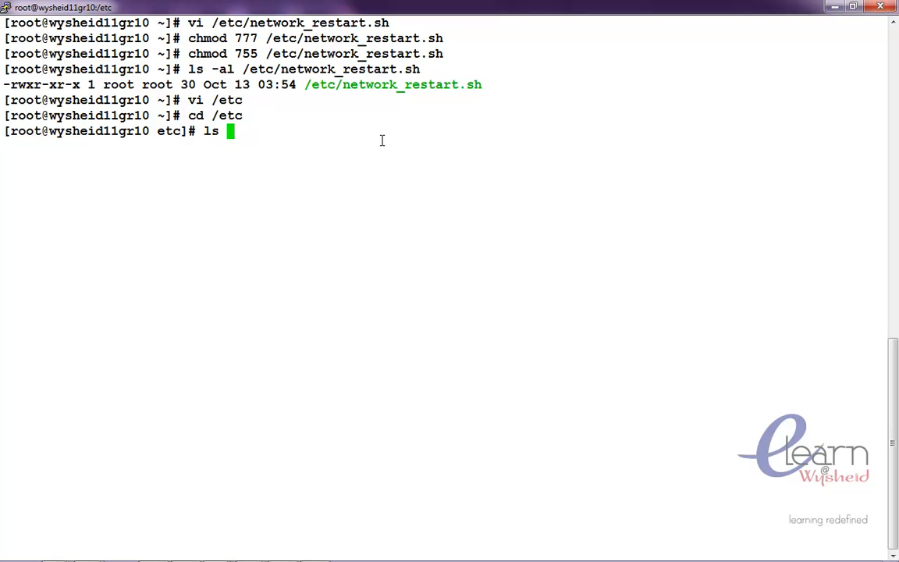
{"action": "type", "text": "-al sudo"}
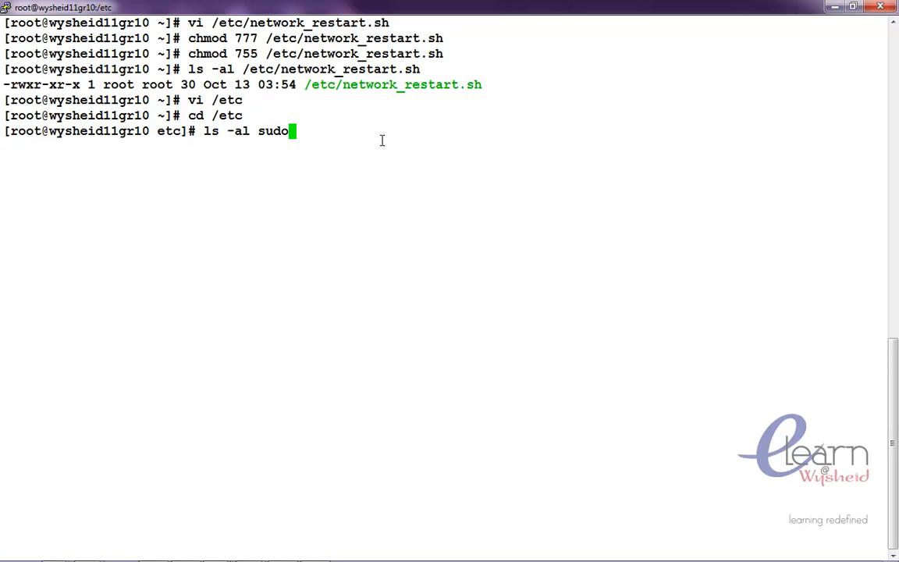
{"action": "key", "text": "Return"}
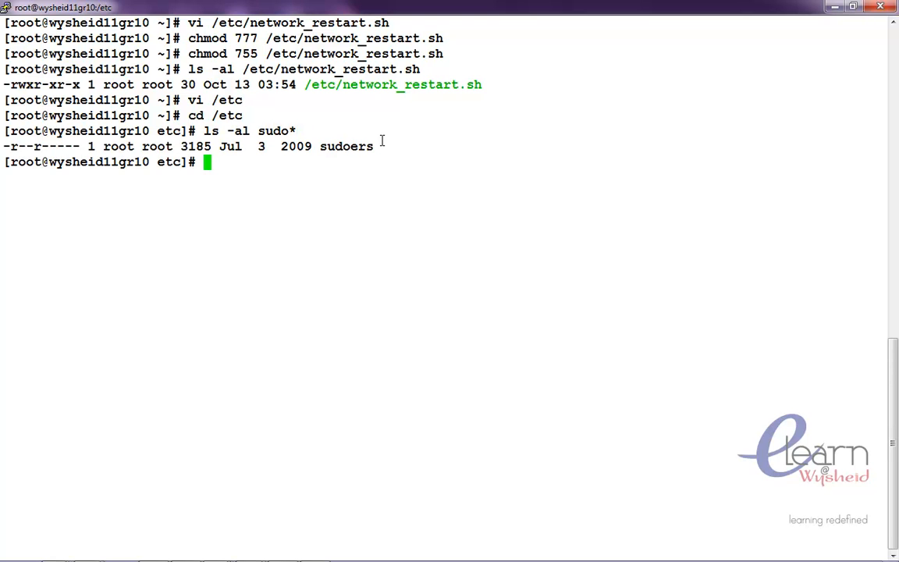
{"action": "type", "text": "vi /etc"}
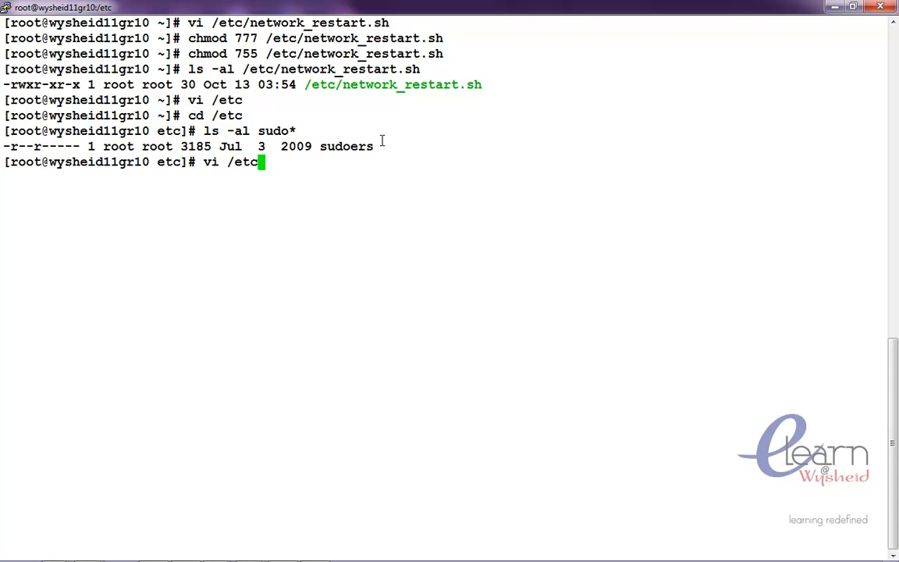
{"action": "type", "text": "sud"}
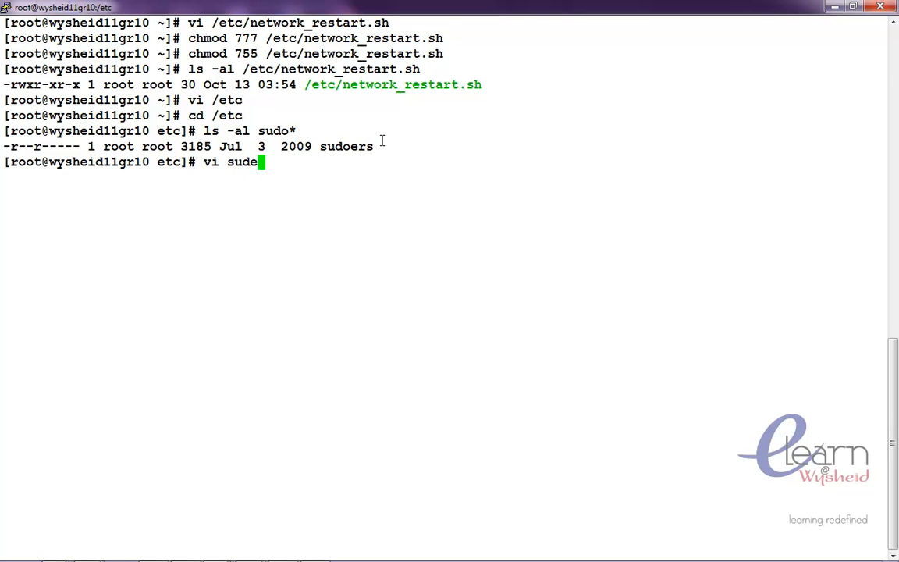
Open sudoers in vi and scroll down to the user privilege specification section.
{"action": "key", "text": "Return"}
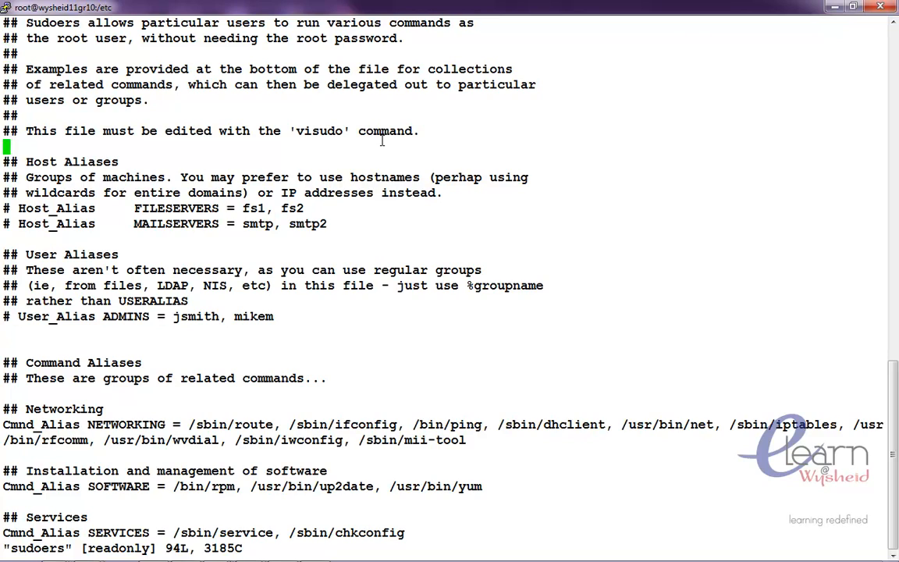
{"action": "scroll", "scroll_direction": "down", "scroll_amount": 3}
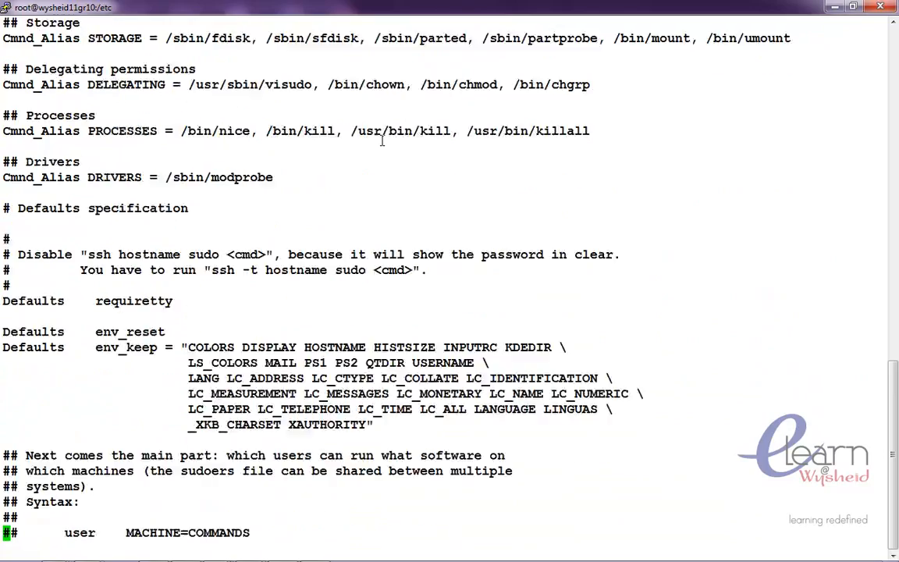
{"action": "scroll", "scroll_direction": "down", "scroll_amount": 3}
{"action": "type", "text": "%"}
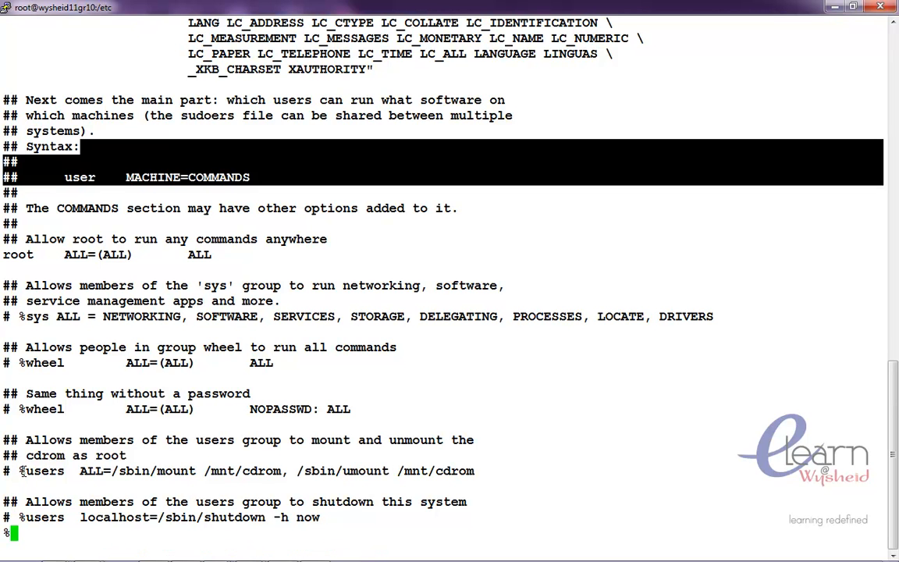
Append the sudoers rule %students ALL=/etc/network_restart.sh as the file's last line.
{"action": "type", "text": "students"}
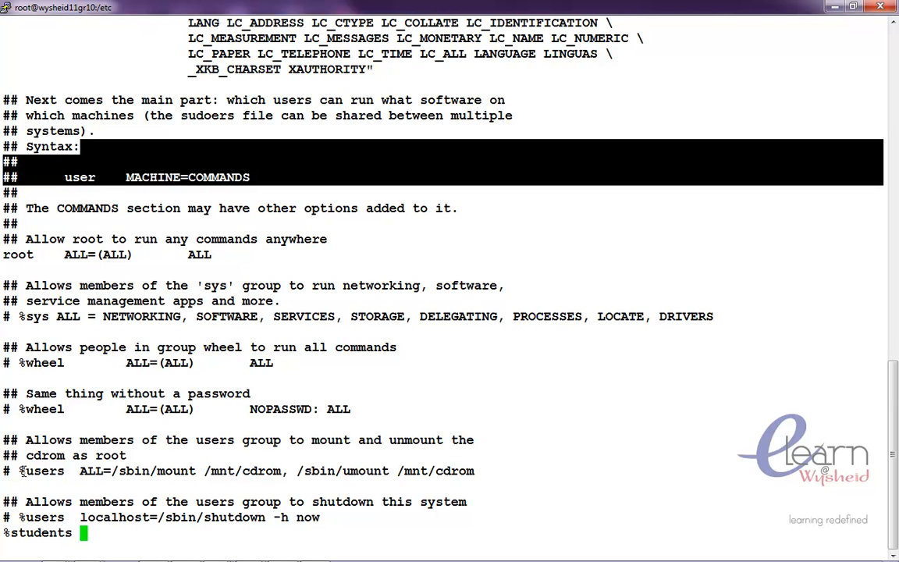
{"action": "type", "text": "A"}
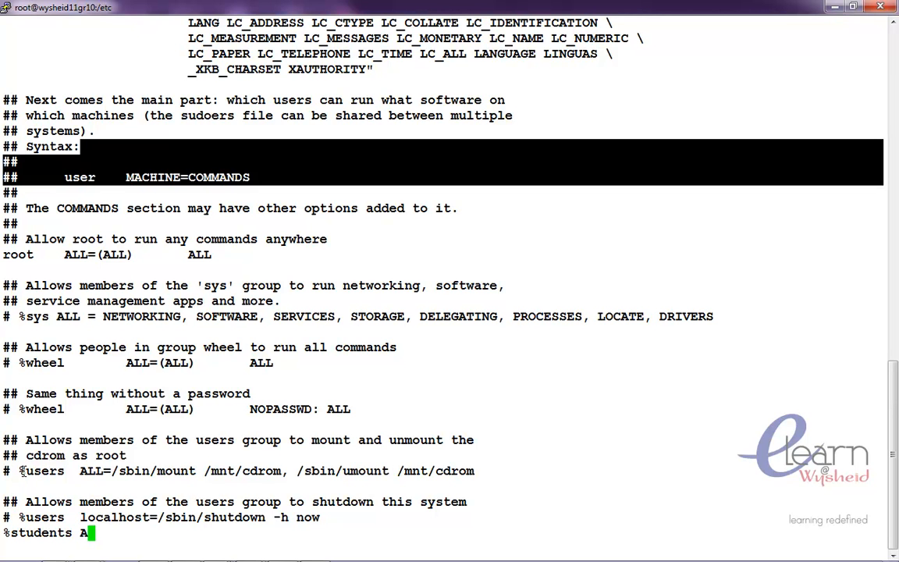
{"action": "type", "text": "LL"}
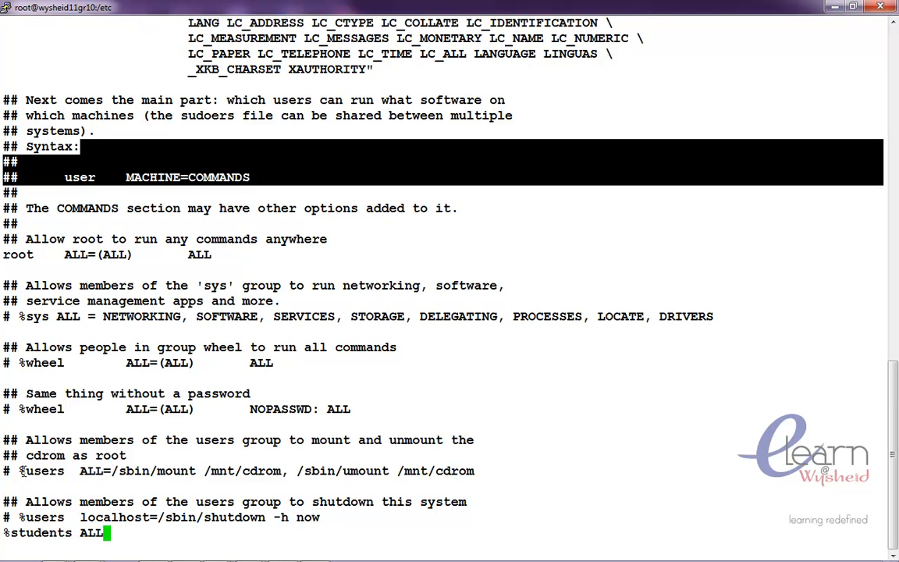
{"action": "type", "text": "="}
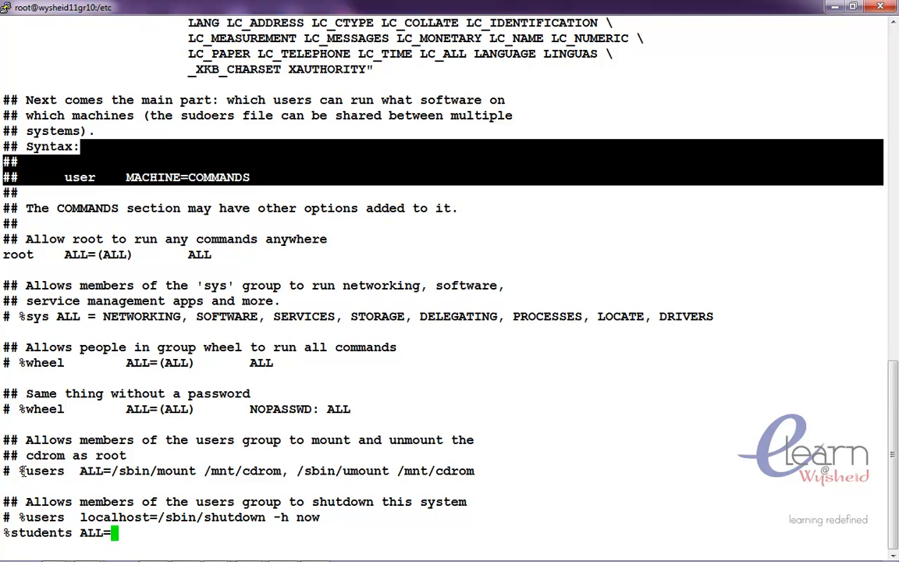
{"action": "type", "text": "/etc"}
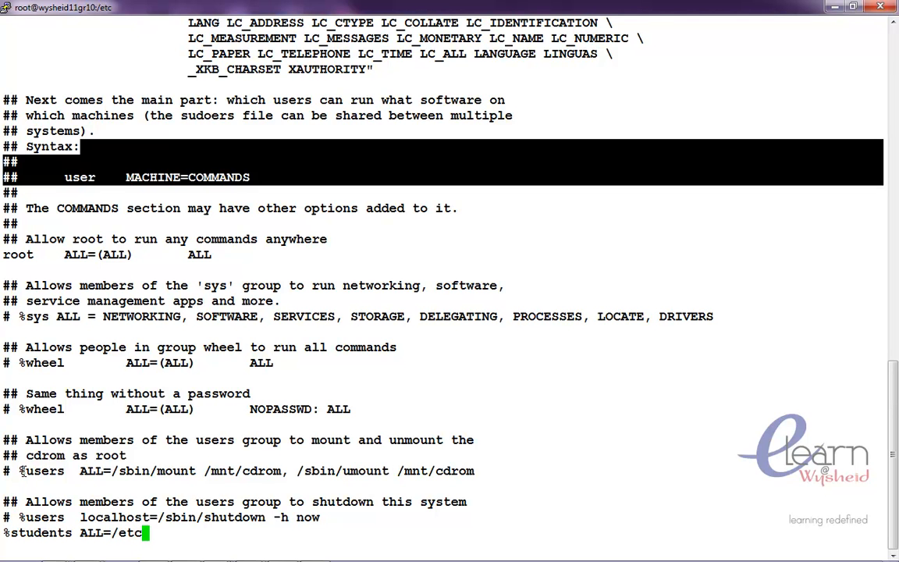
{"action": "type", "text": "networ"}
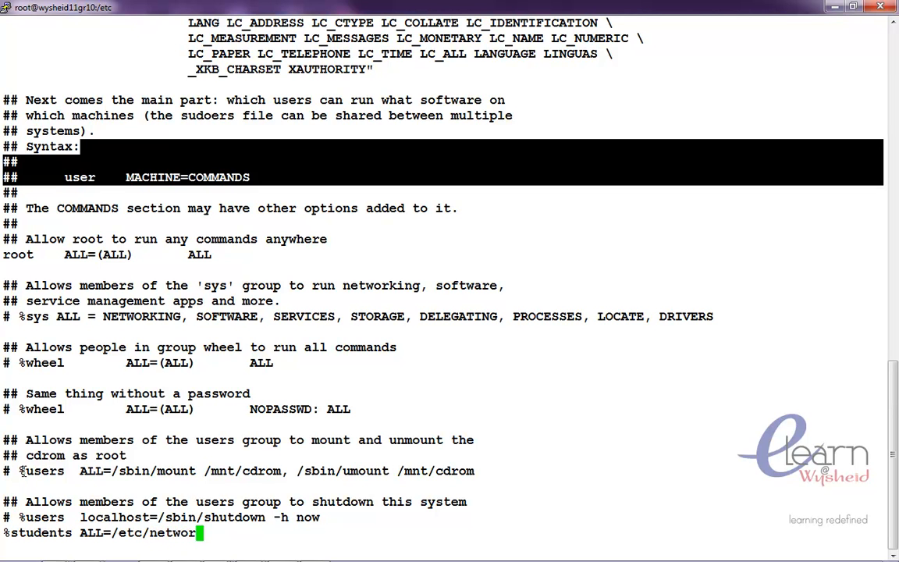
{"action": "type", "text": "_"}
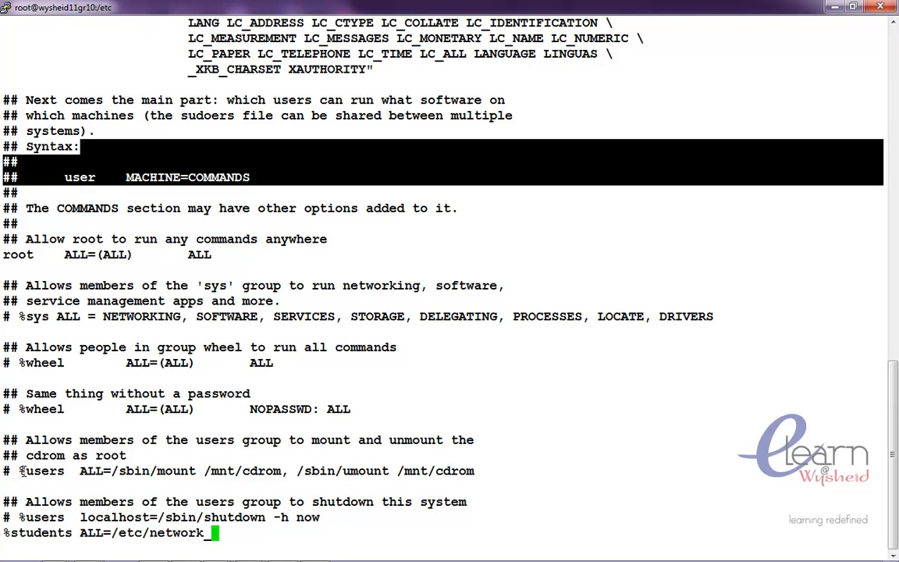
{"action": "type", "text": "restart"}
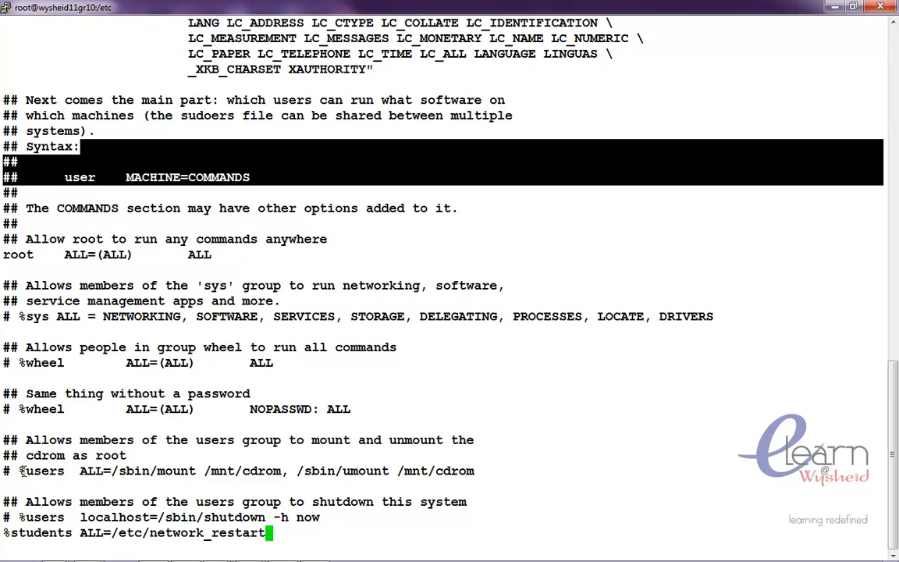
{"action": "type", "text": ".sh"}
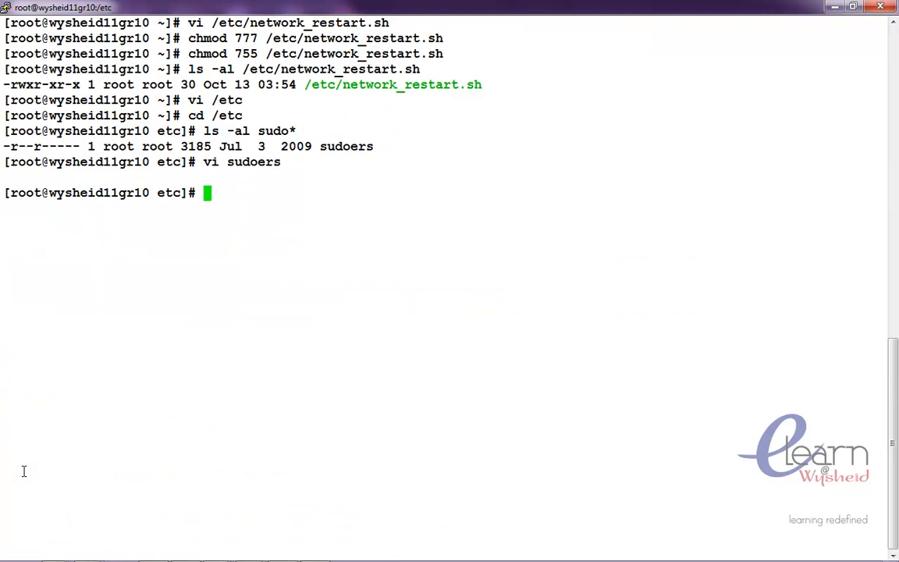
Switch to the vimal account with su - vimal.
{"action": "type", "text": "su"}
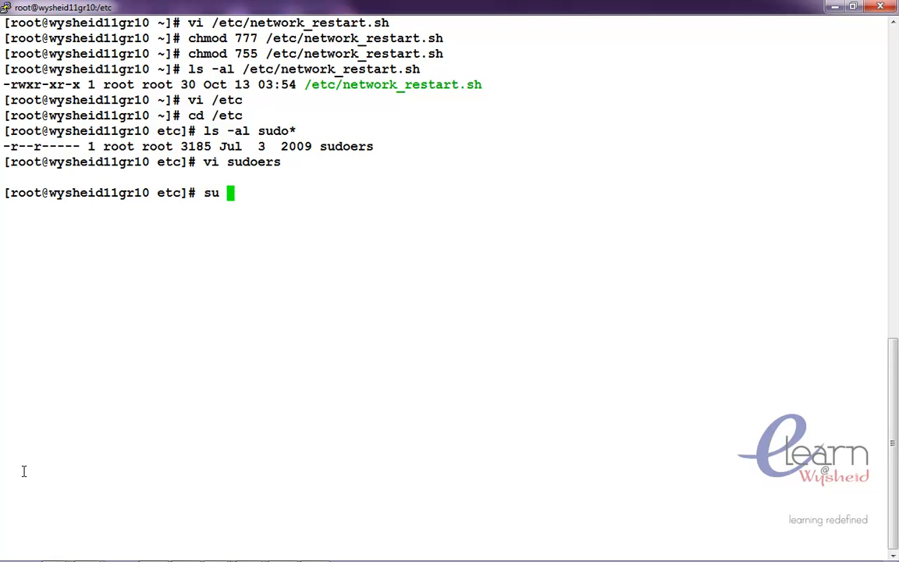
{"action": "type", "text": "-"}
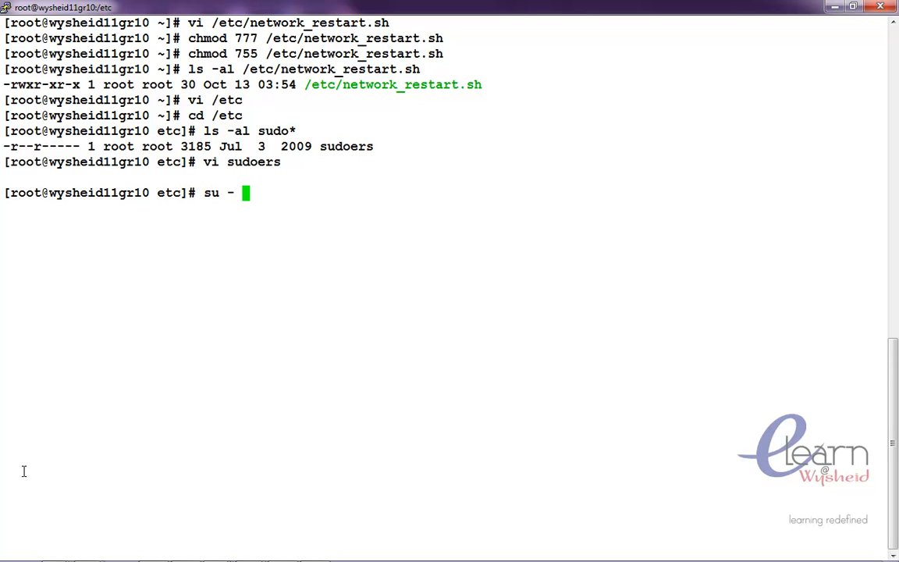
{"action": "type", "text": "vi"}
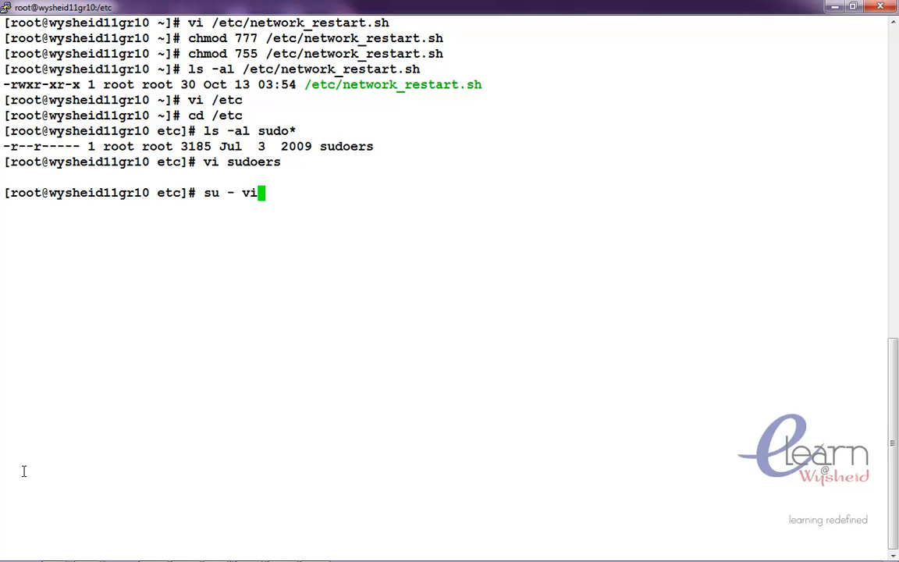
{"action": "key", "text": "Return"}
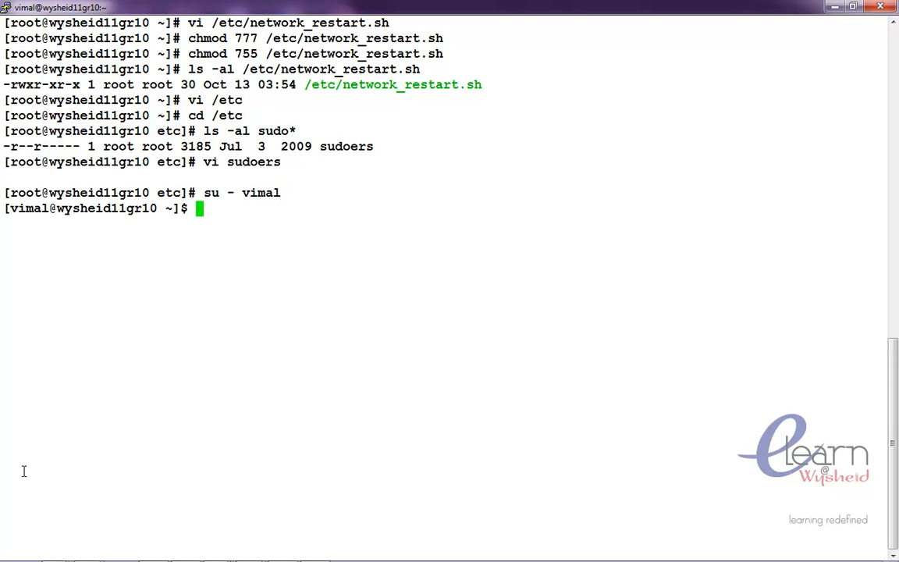
Run sudo /etc/network_restart.sh as vimal, have the password rejected, and exit back to root.
{"action": "type", "text": "s"}
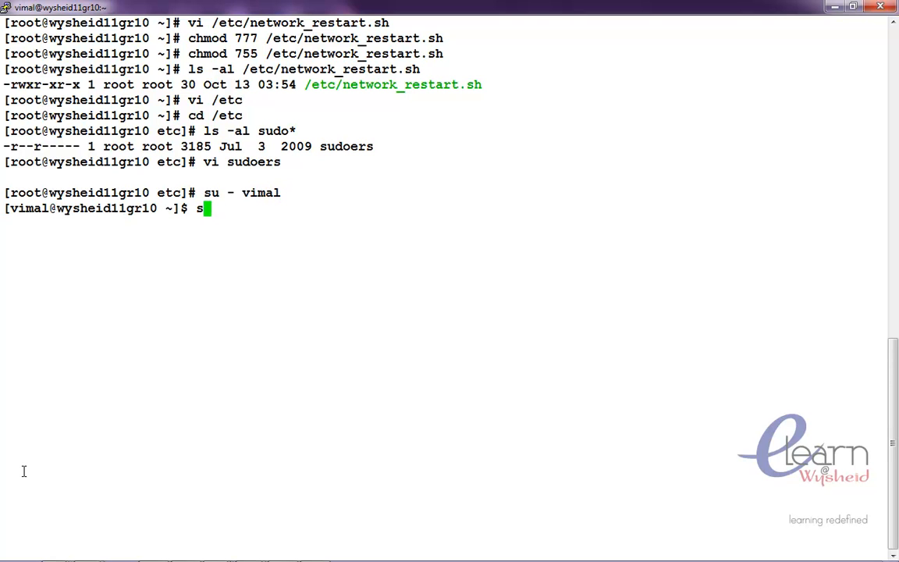
{"action": "type", "text": "h"}
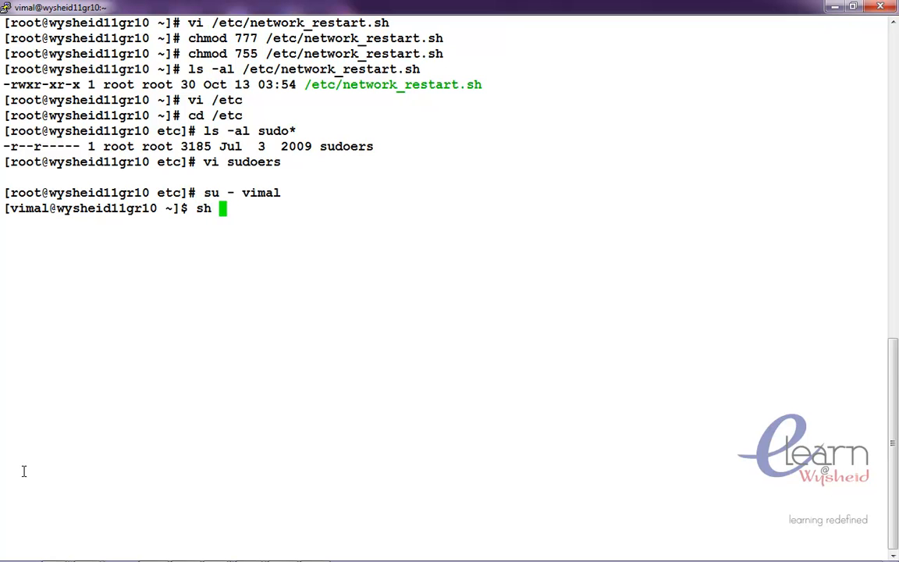
{"action": "type", "text": "/etc"}
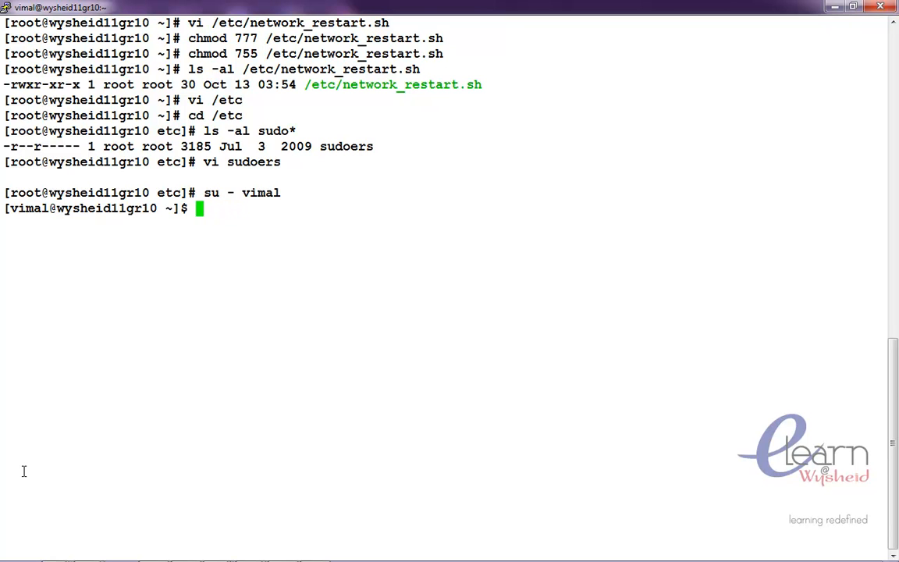
{"action": "type", "text": "suo"}
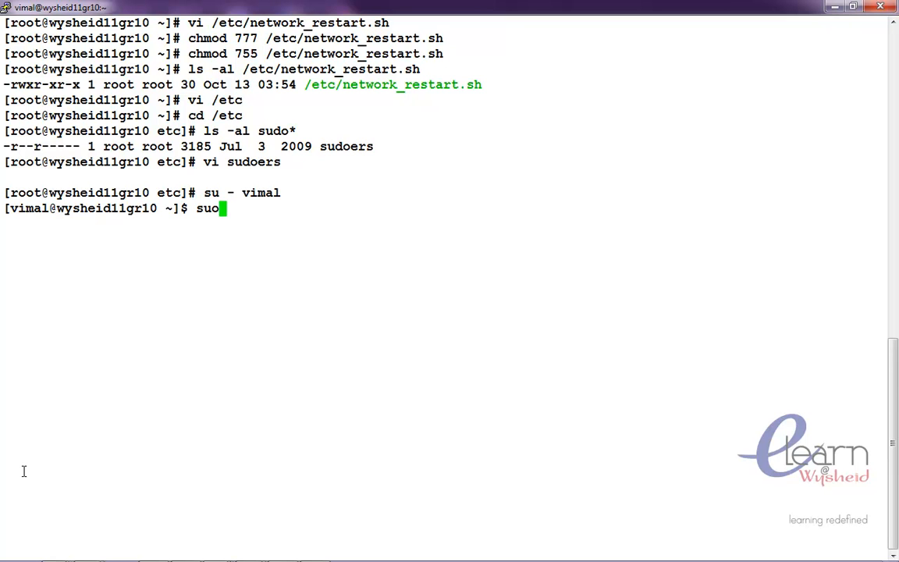
{"action": "type", "text": "d"}
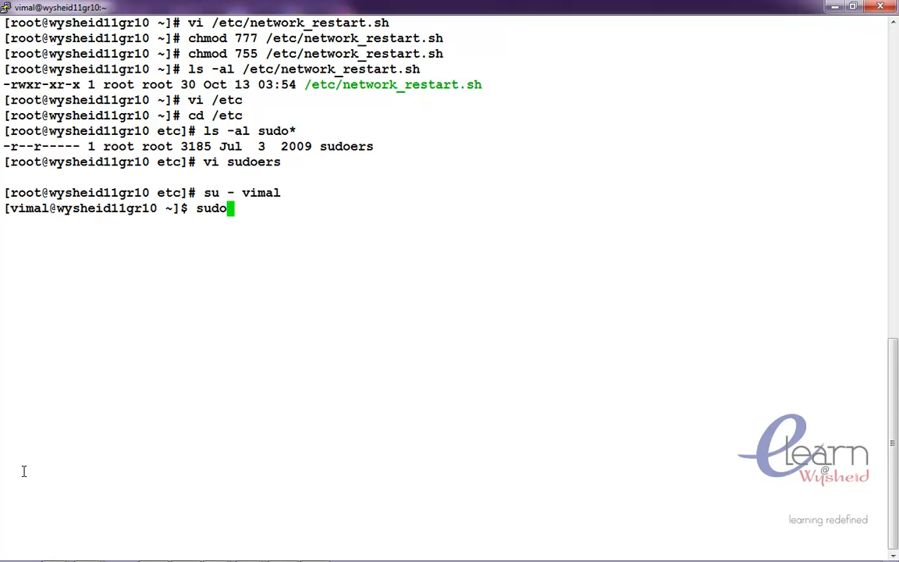
{"action": "type", "text": "/etc"}
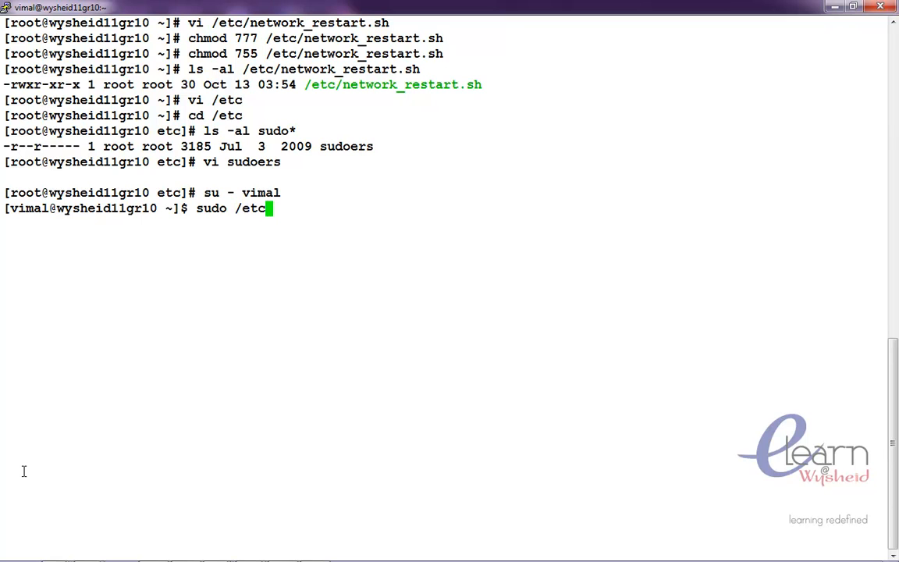
{"action": "type", "text": "ne"}
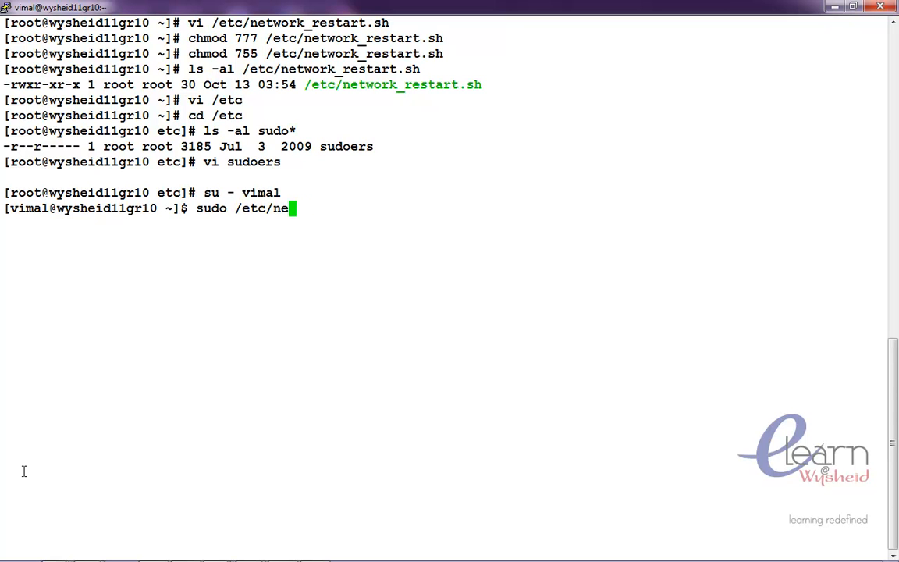
{"action": "type", "text": "twork_restart.sh"}
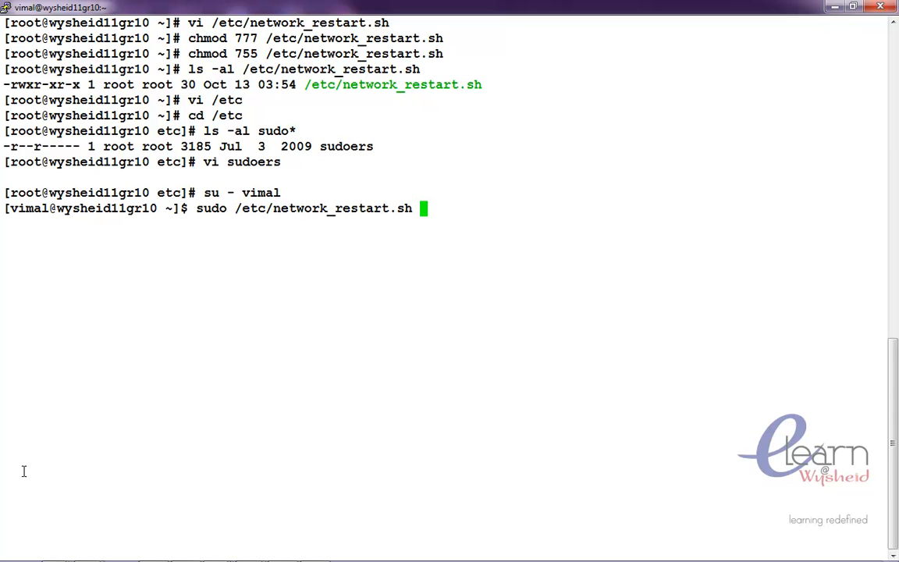
{"action": "key", "text": "Return"}
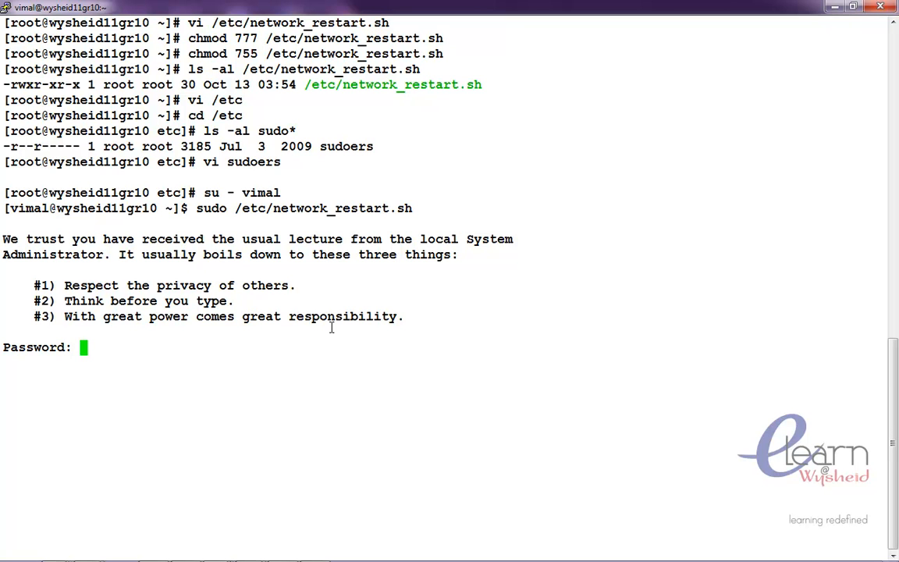
{"action": "key", "text": "Return"}
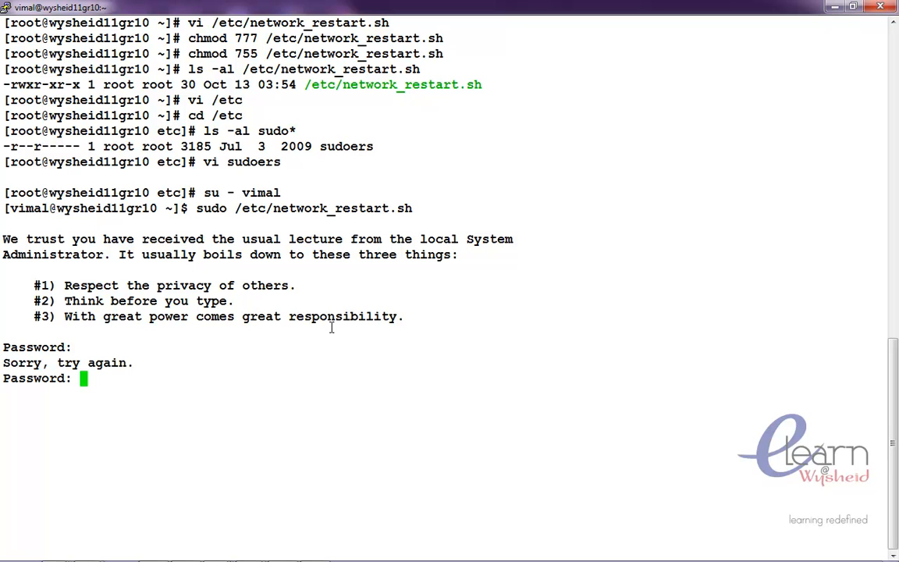
{"action": "type", "text": "exi"}
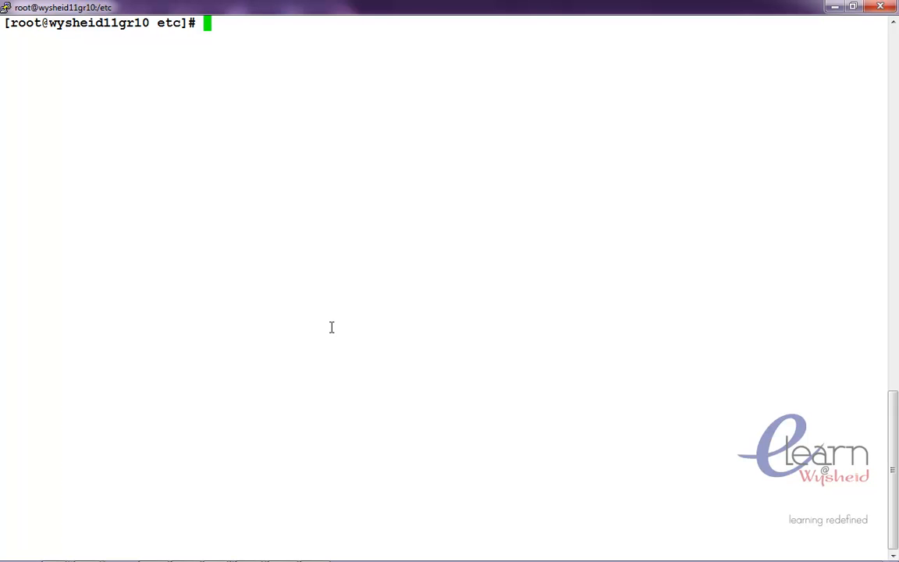
Reset vimal's password with passwd vimal, confirming it twice, and switch back to vimal.
{"action": "type", "text": "pas"}
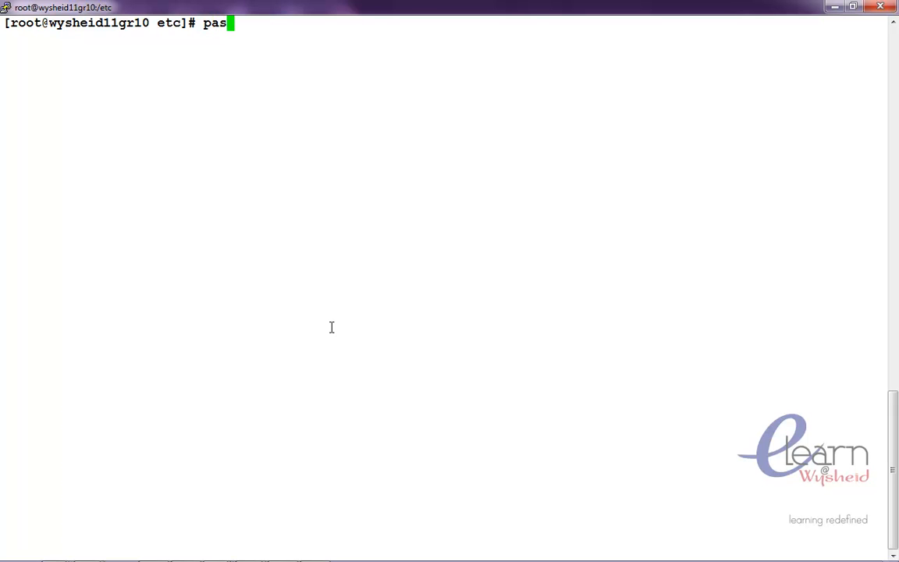
{"action": "type", "text": "swd vim"}
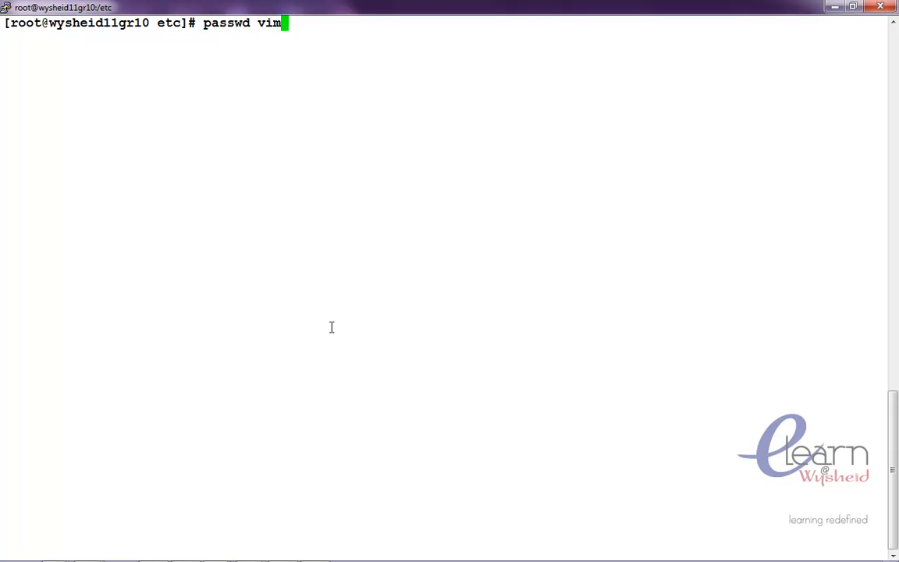
{"action": "key", "text": "Return"}
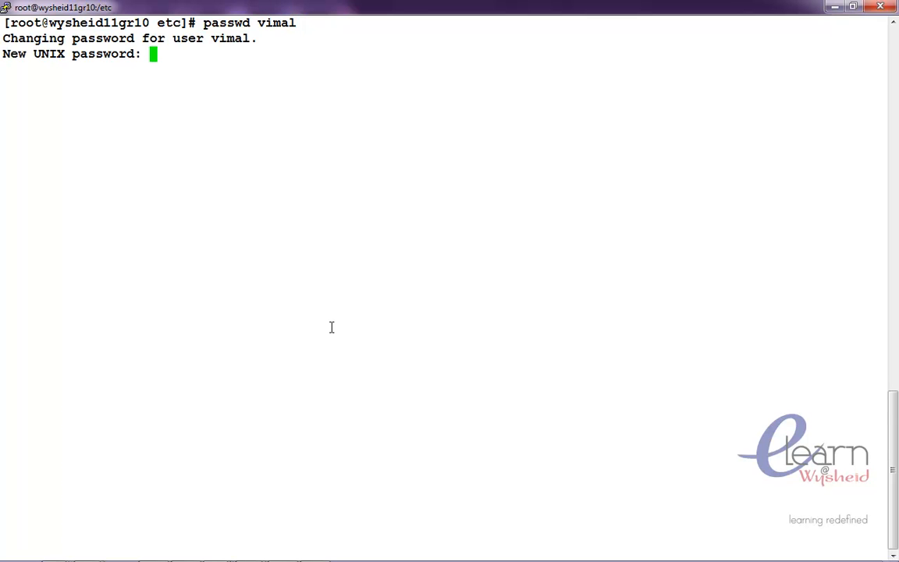
{"action": "key", "text": "Return"}
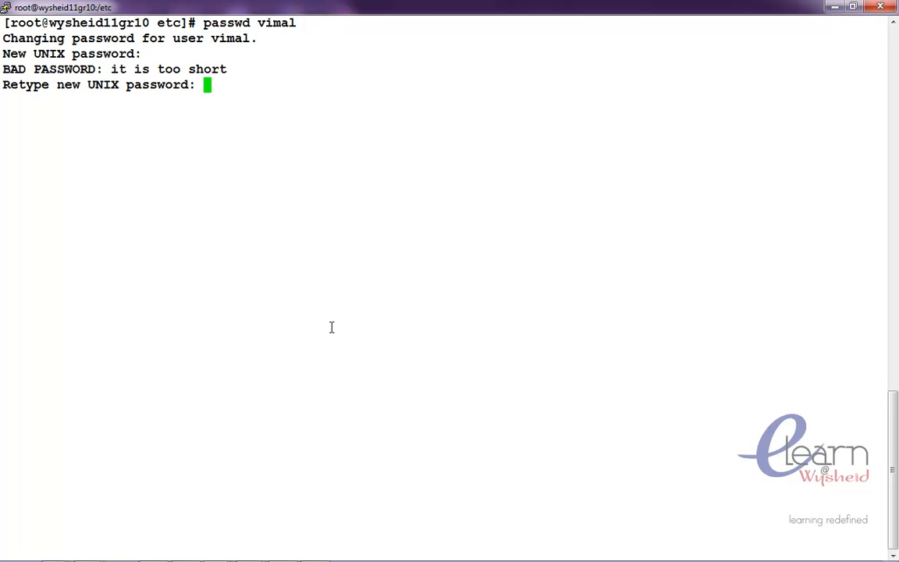
{"action": "key", "text": "Return"}
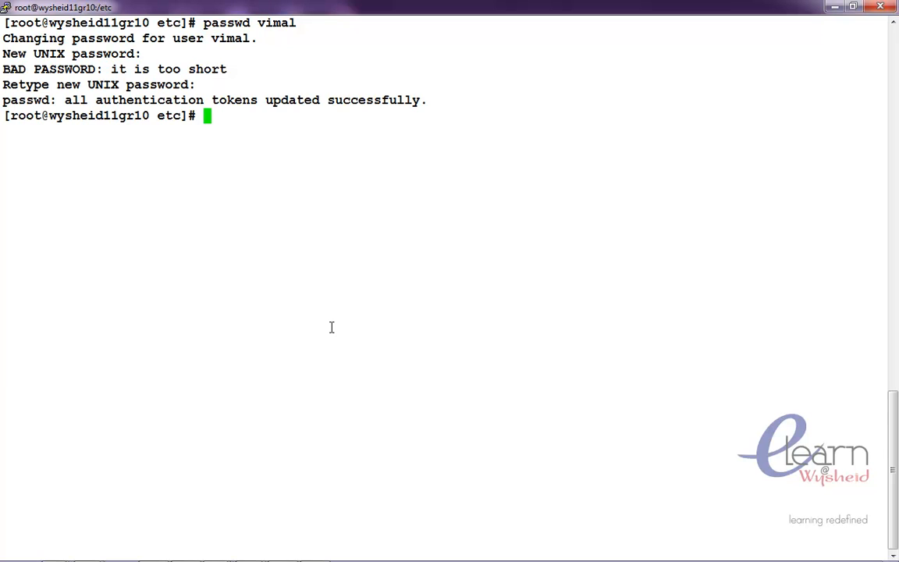
{"action": "type", "text": "su - vimal"}
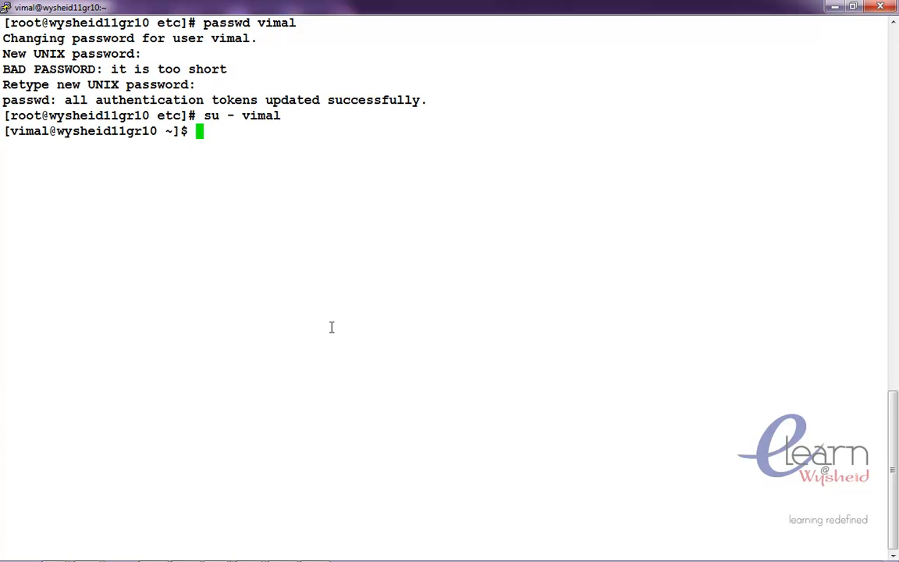
Run sudo /etc/network_restart.sh as vimal with the new password, restarting eth0, eth1 and loopback OK.
{"action": "type", "text": "sudo /etc/network_restart.sh"}
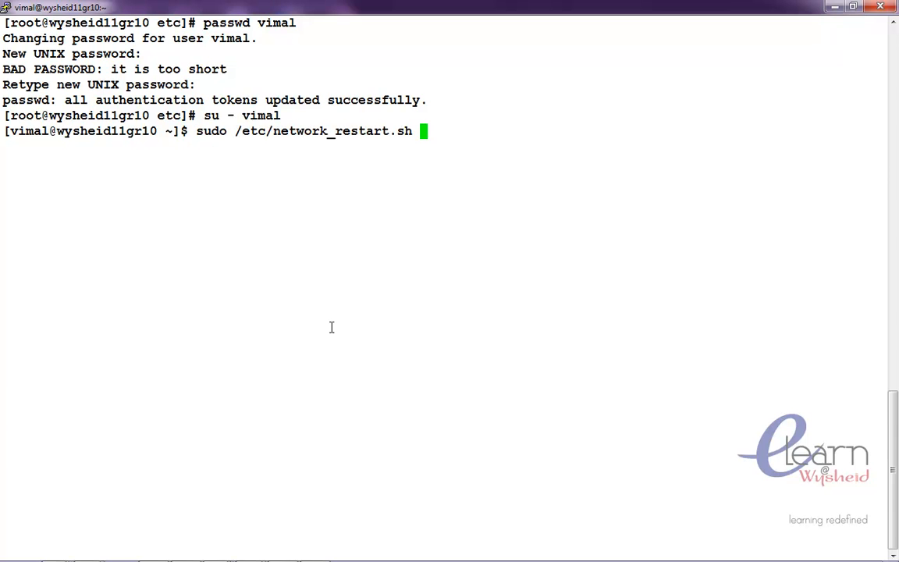
{"action": "key", "text": "Return"}
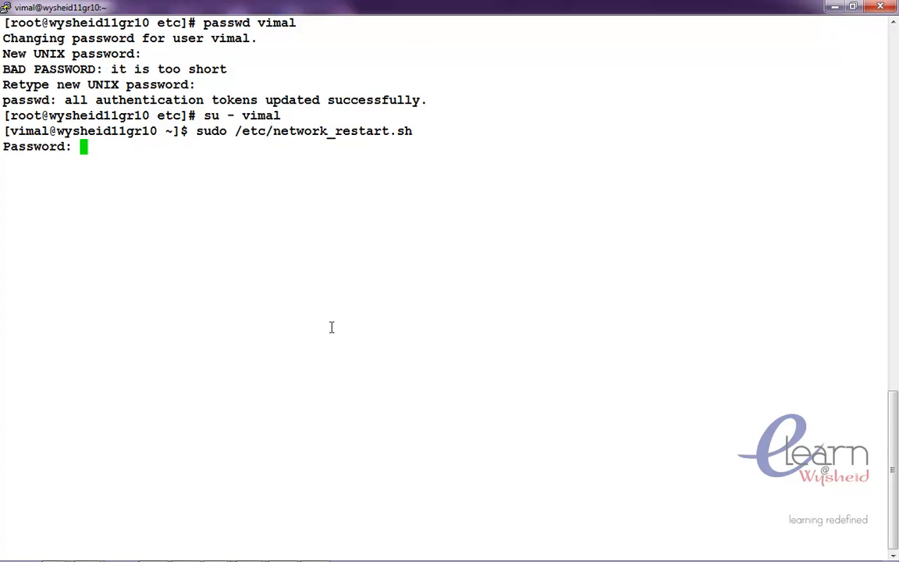
{"action": "key", "text": "Return"}
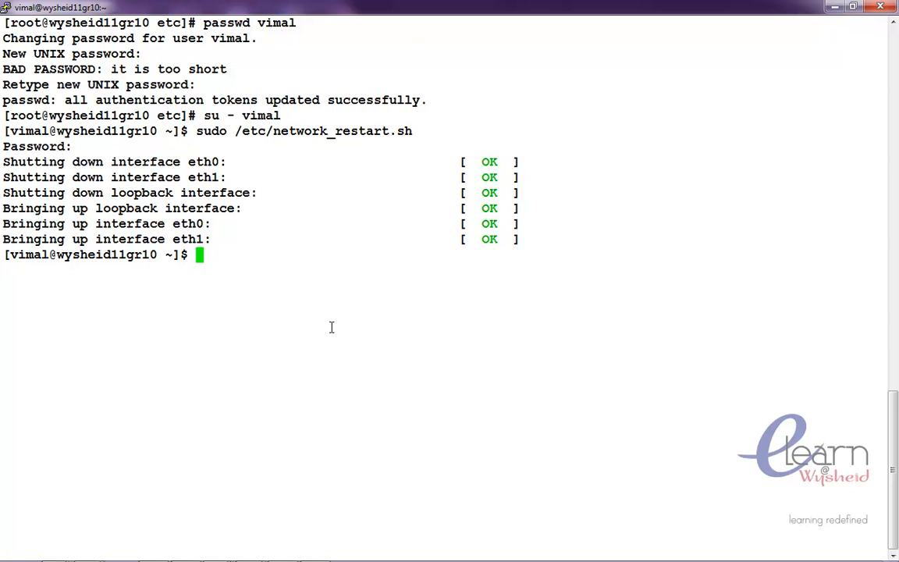
Try service network stop as vimal without sudo, getting command not found.
{"action": "type", "text": "su"}
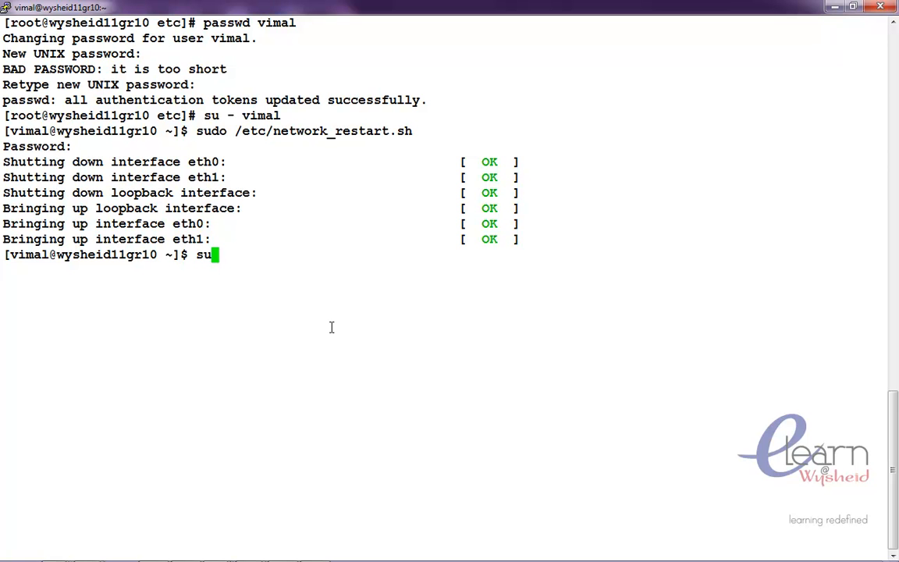
{"action": "key", "text": "Backspace"}
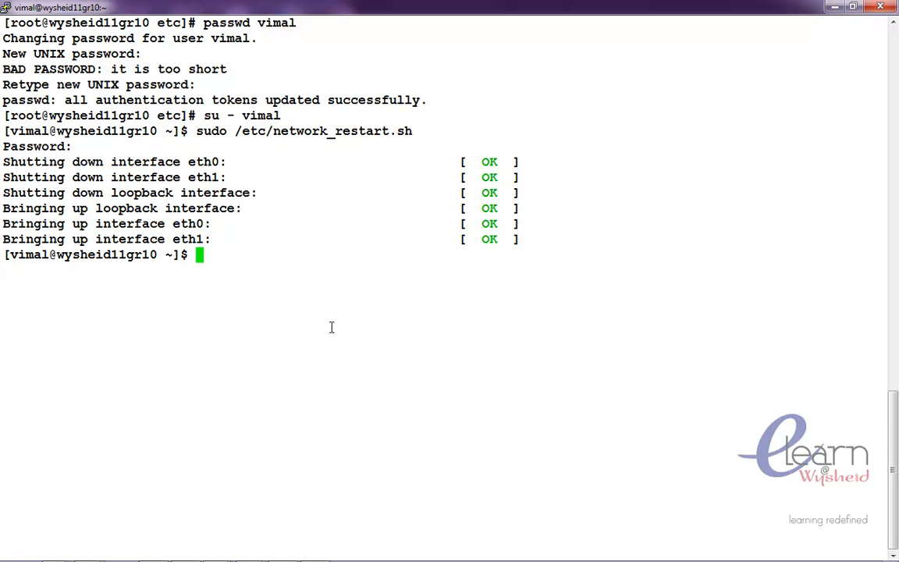
{"action": "type", "text": "servic"}
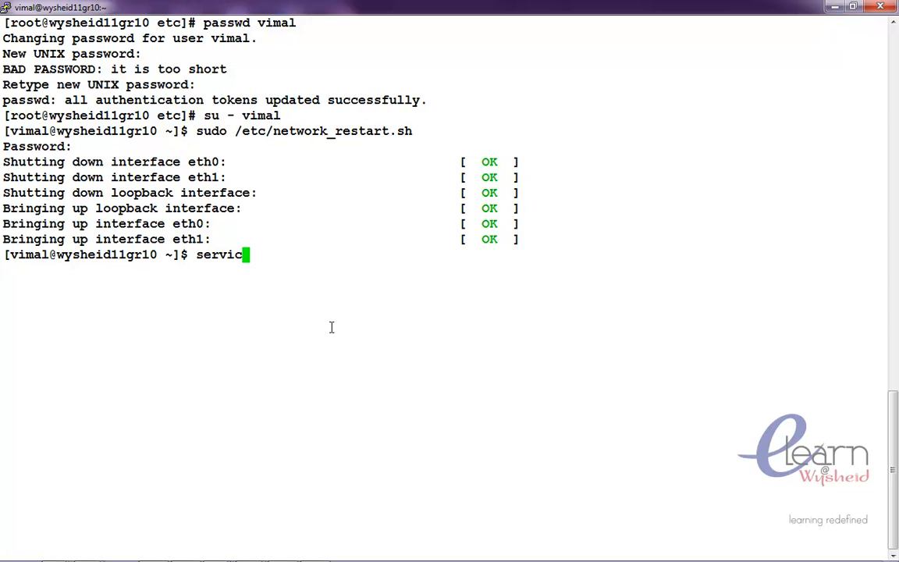
{"action": "type", "text": "network"}
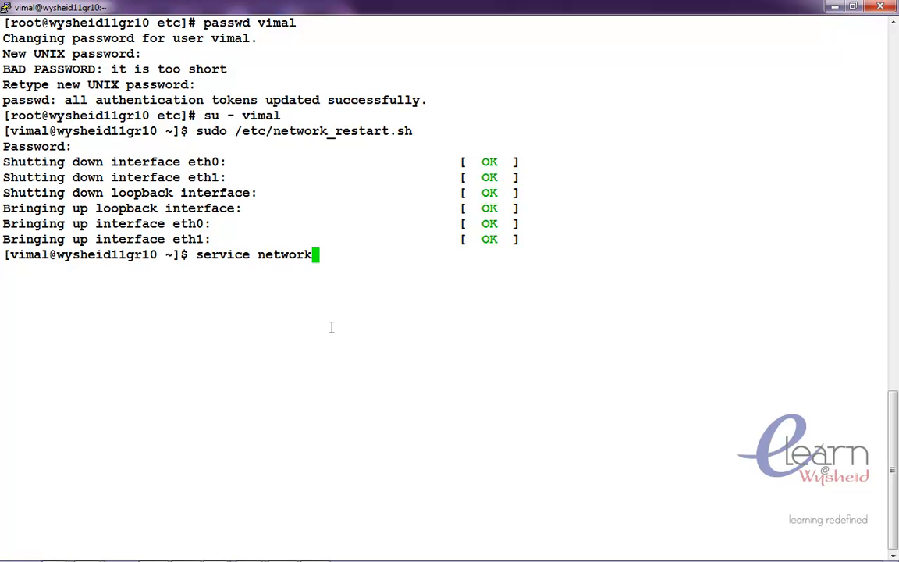
{"action": "key", "text": "Return"}
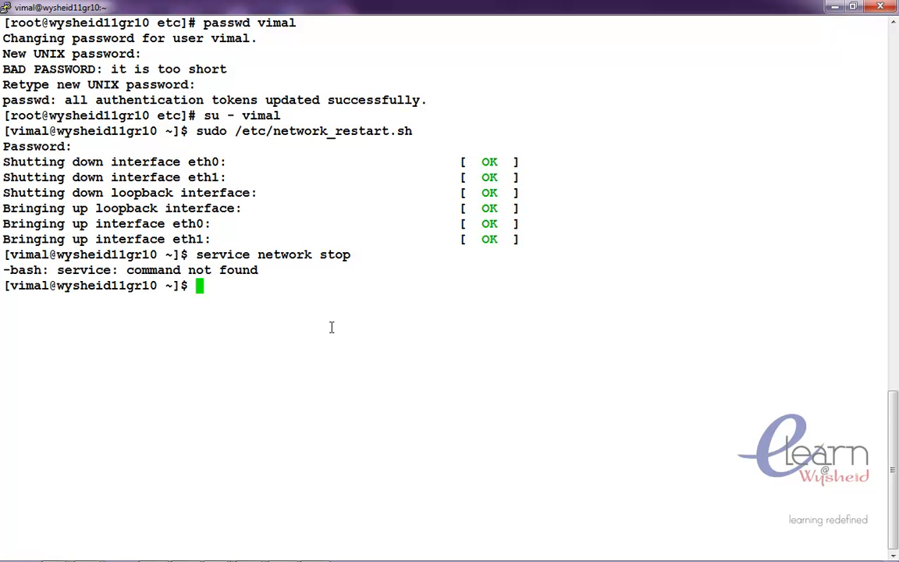
Try /sbin/network stop and /sbin/service network stop, failing with no such file and permission denied.
{"action": "type", "text": "/s"}
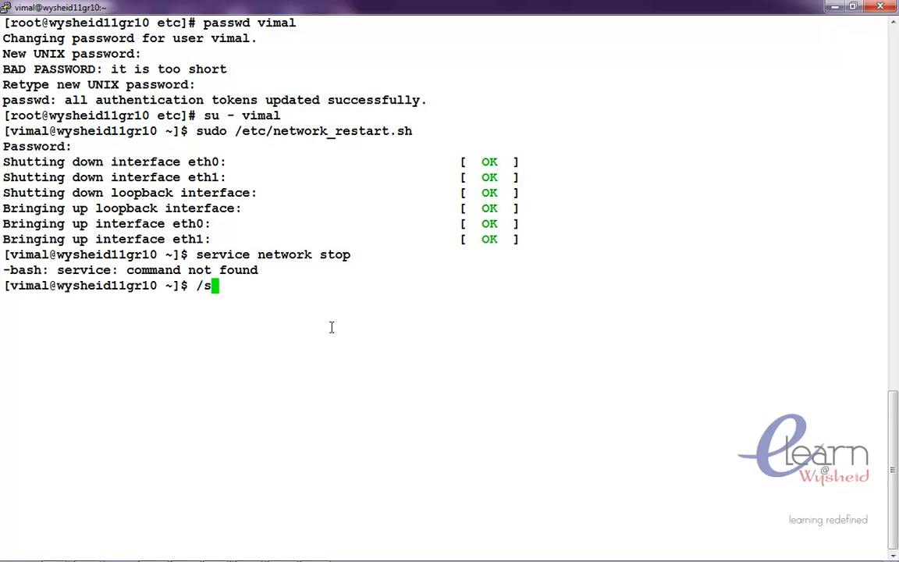
{"action": "type", "text": "bin/netw"}
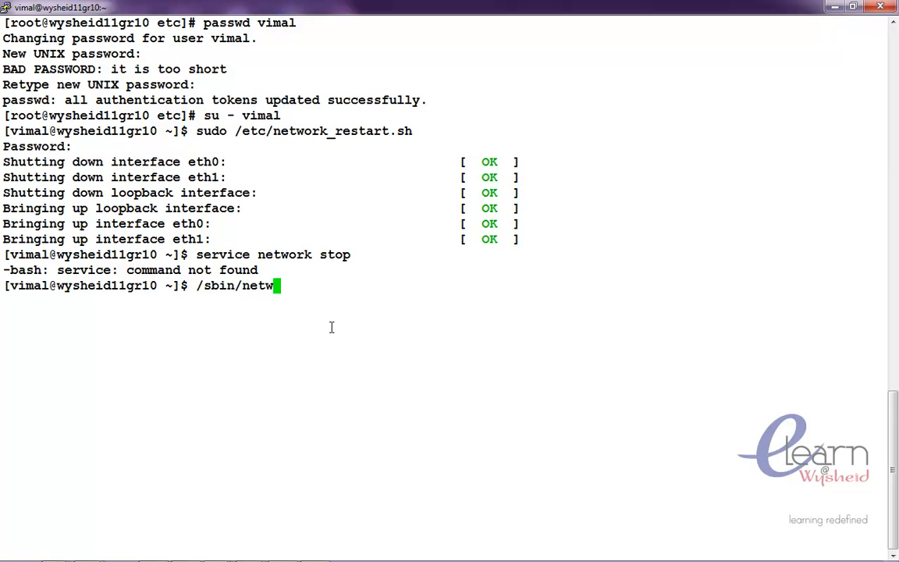
{"action": "type", "text": "ork st"}
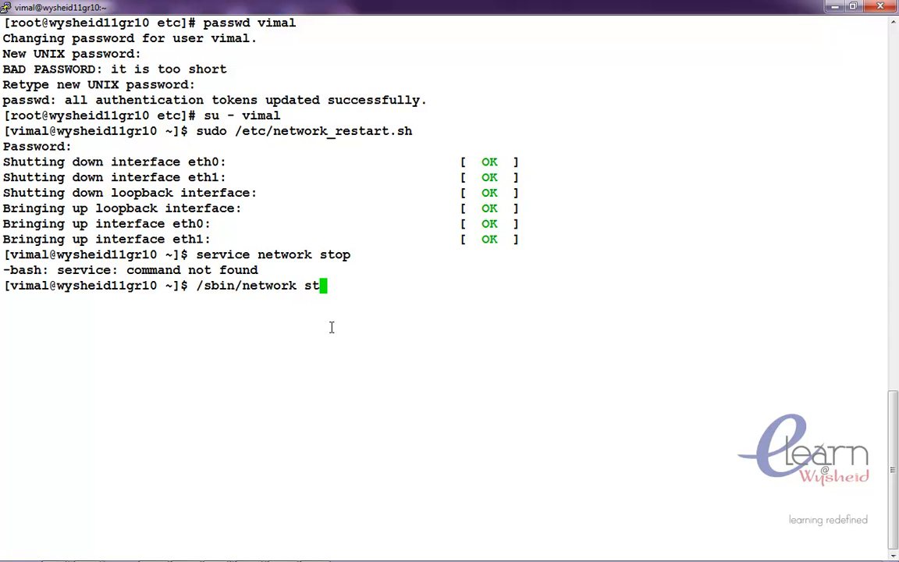
{"action": "key", "text": "Return"}
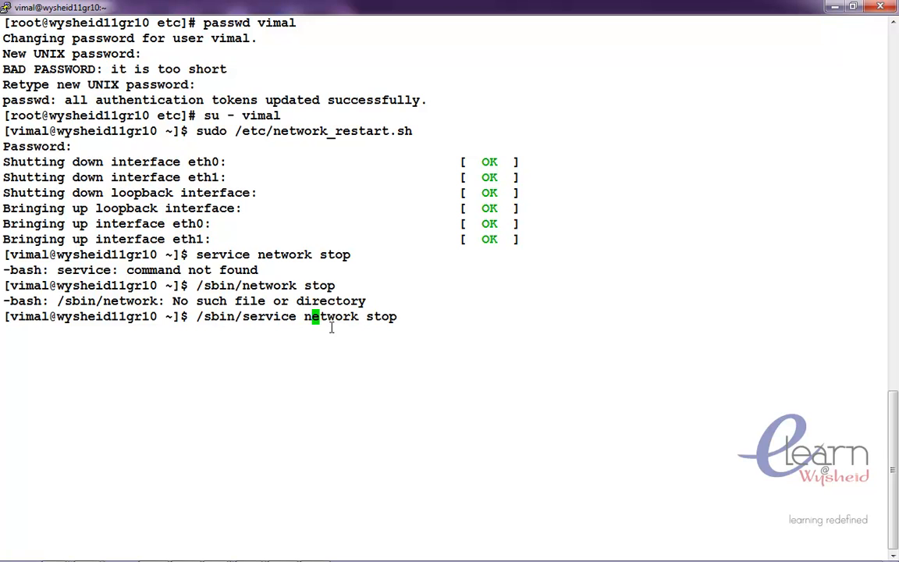
{"action": "key", "text": "Return"}
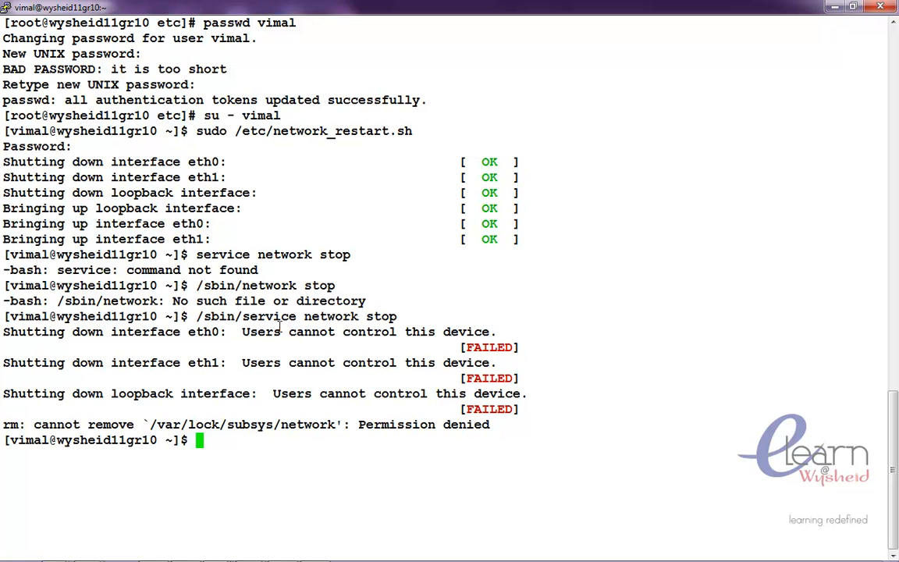
{"action": "mouse_move", "coordinate": [405, 384]}
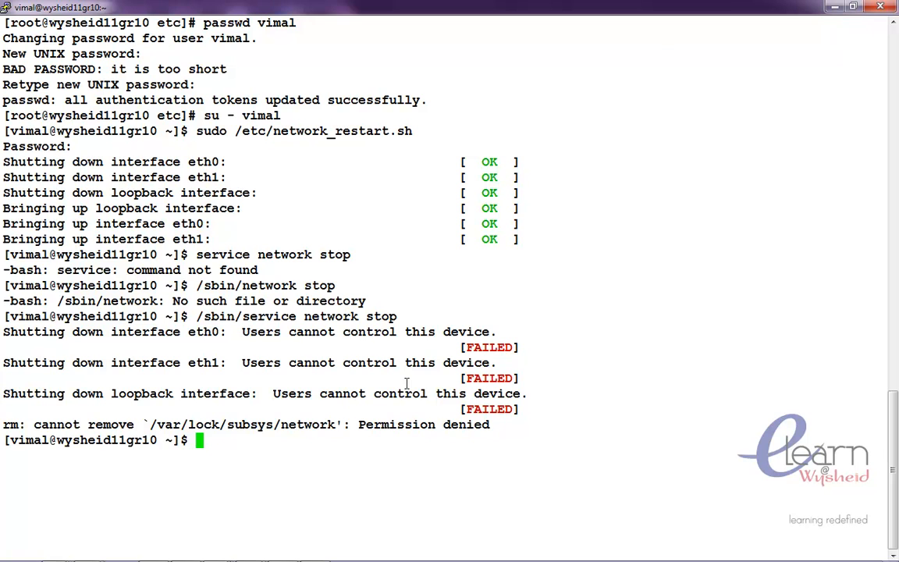